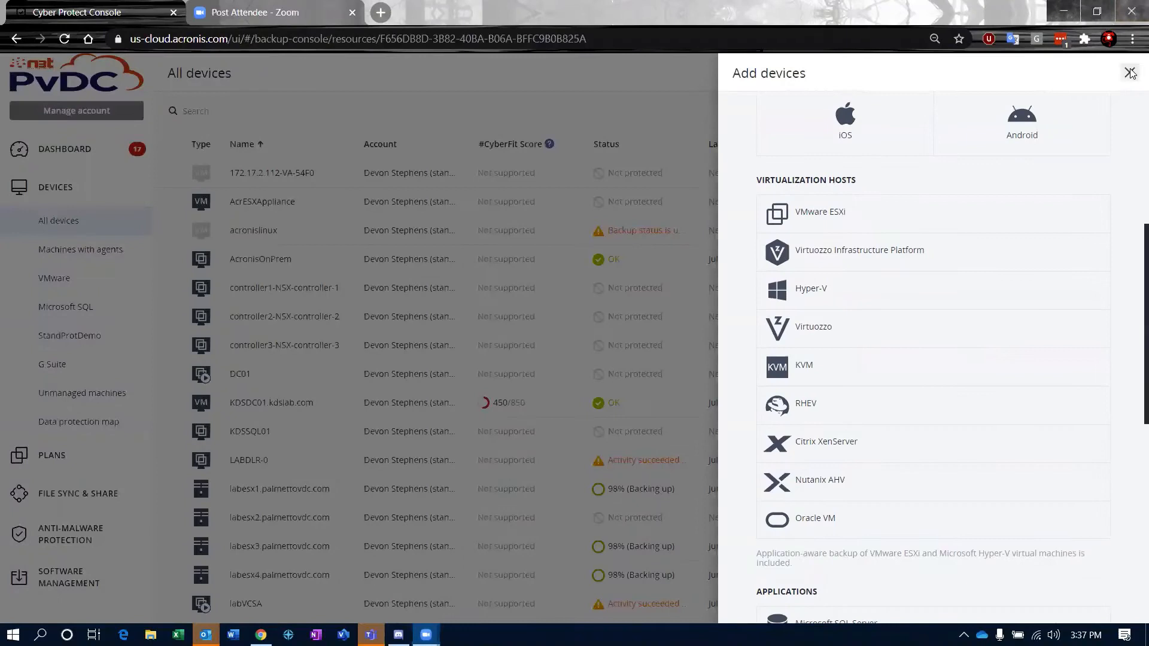
Close the Add devices panel to return to All devices
left_click(1130, 73)
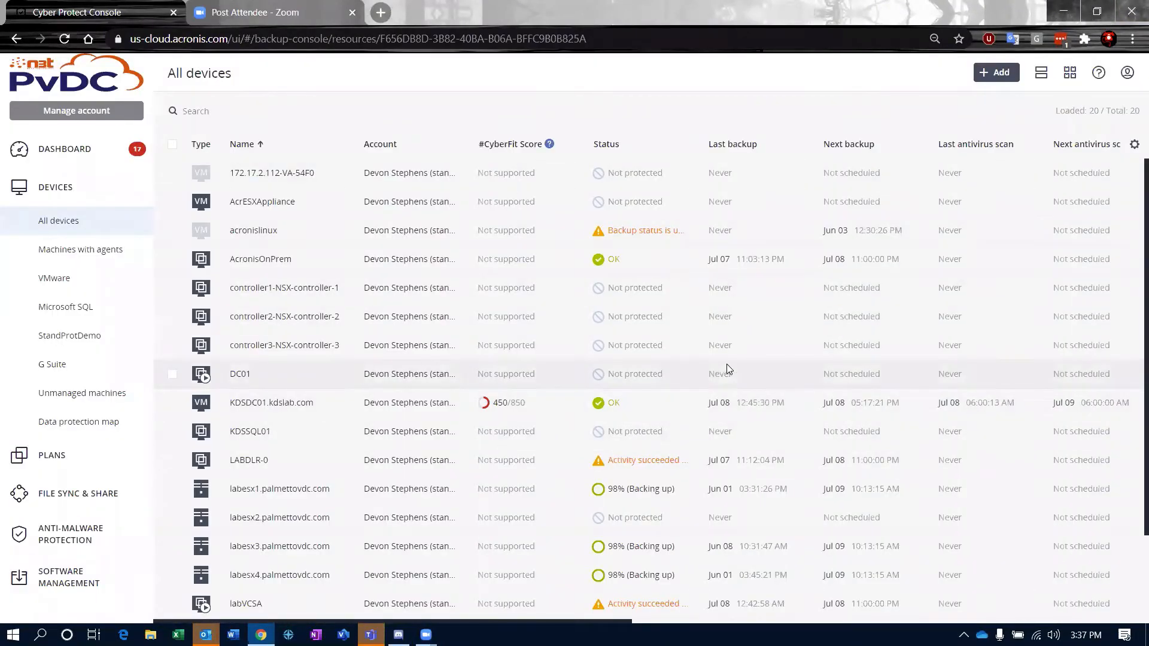
mouse_move(721, 373)
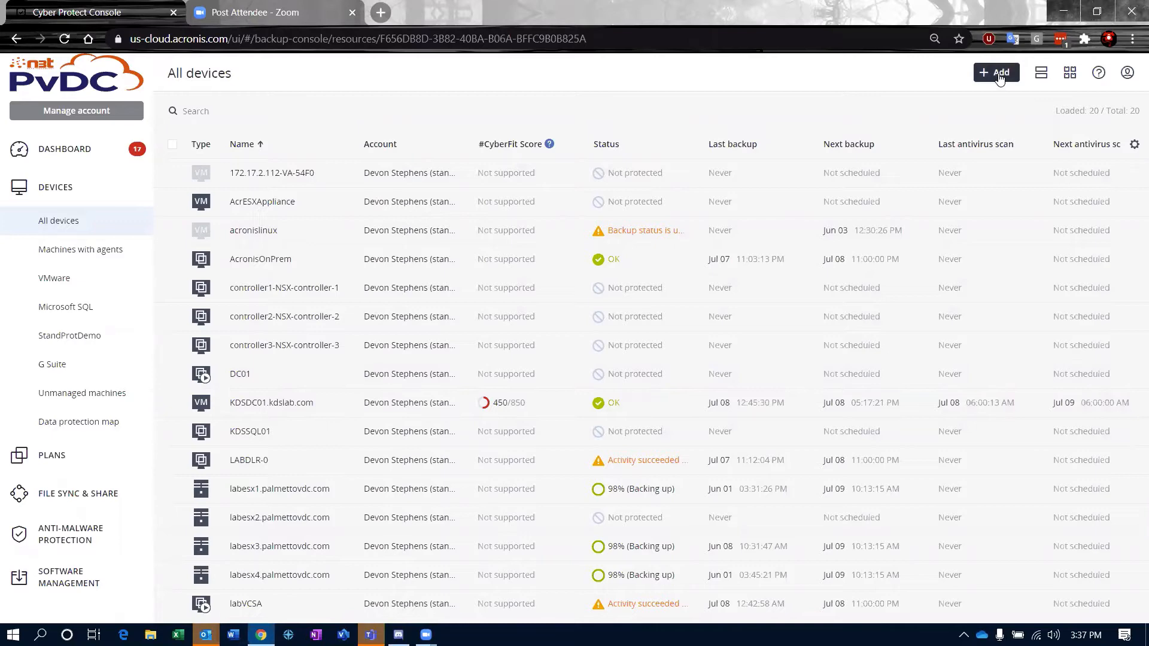
mouse_move(995, 72)
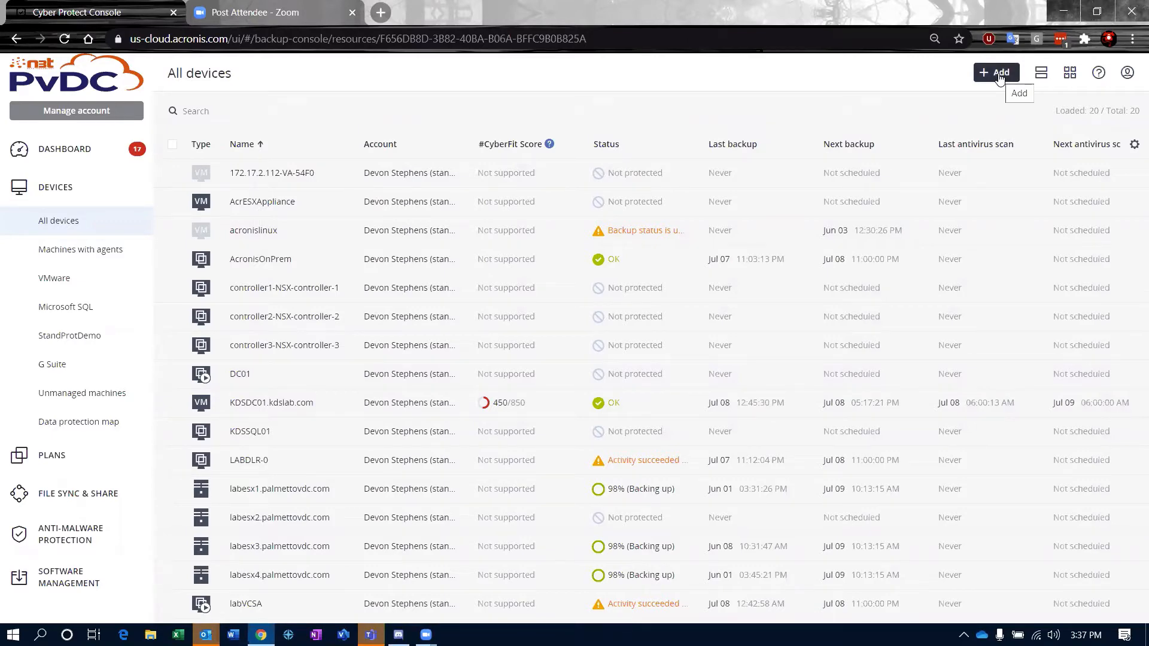
From the + Add list, choose Microsoft 365 Business under Applications
left_click(995, 72)
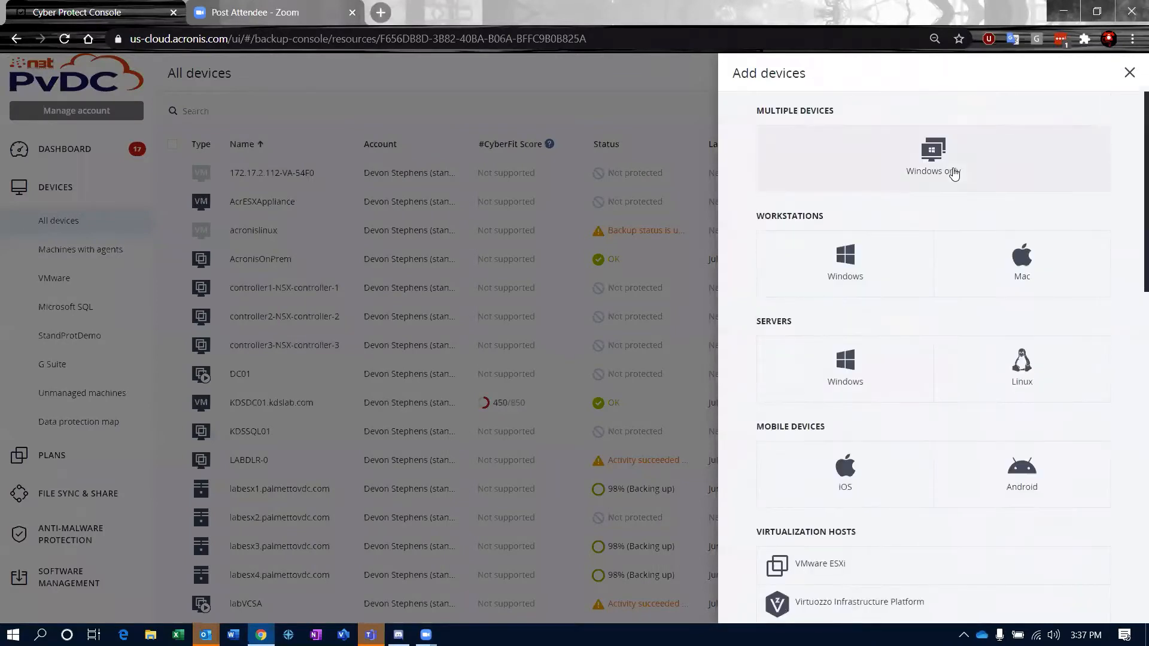
mouse_move(954, 86)
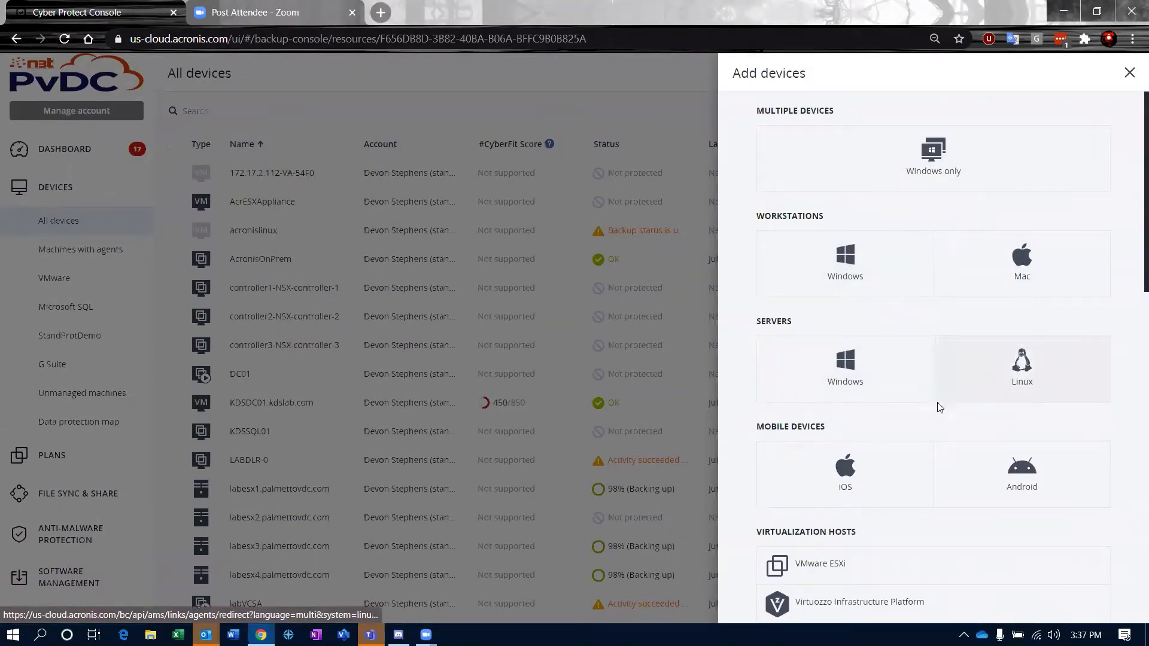
scroll("down", 3)
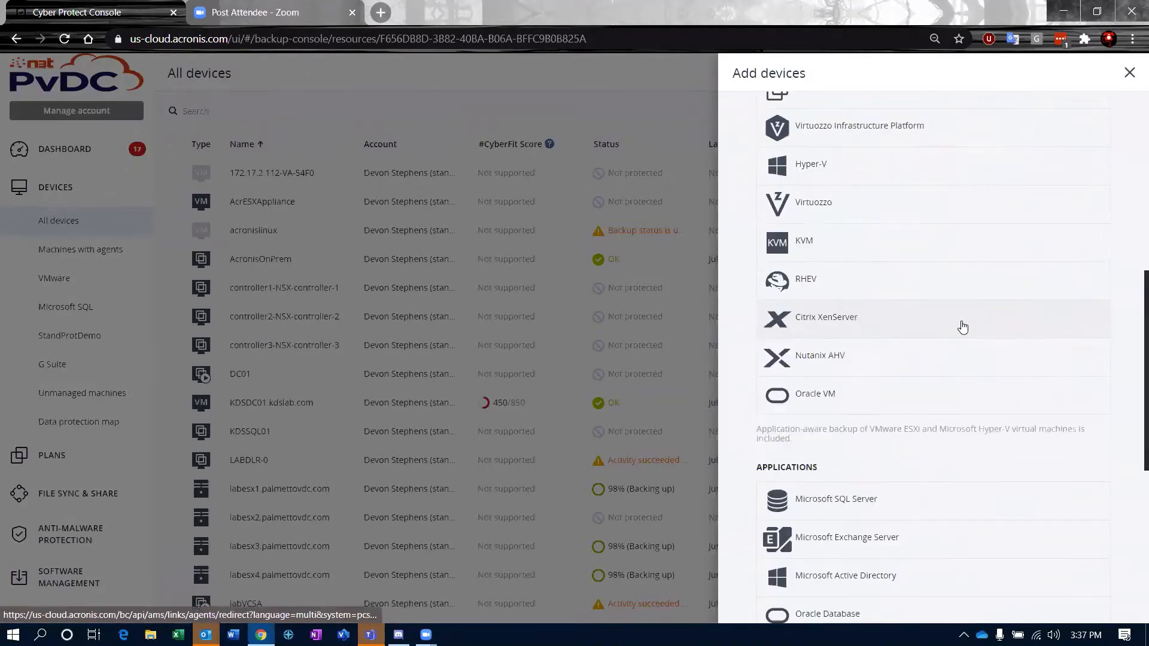
scroll("down", 3)
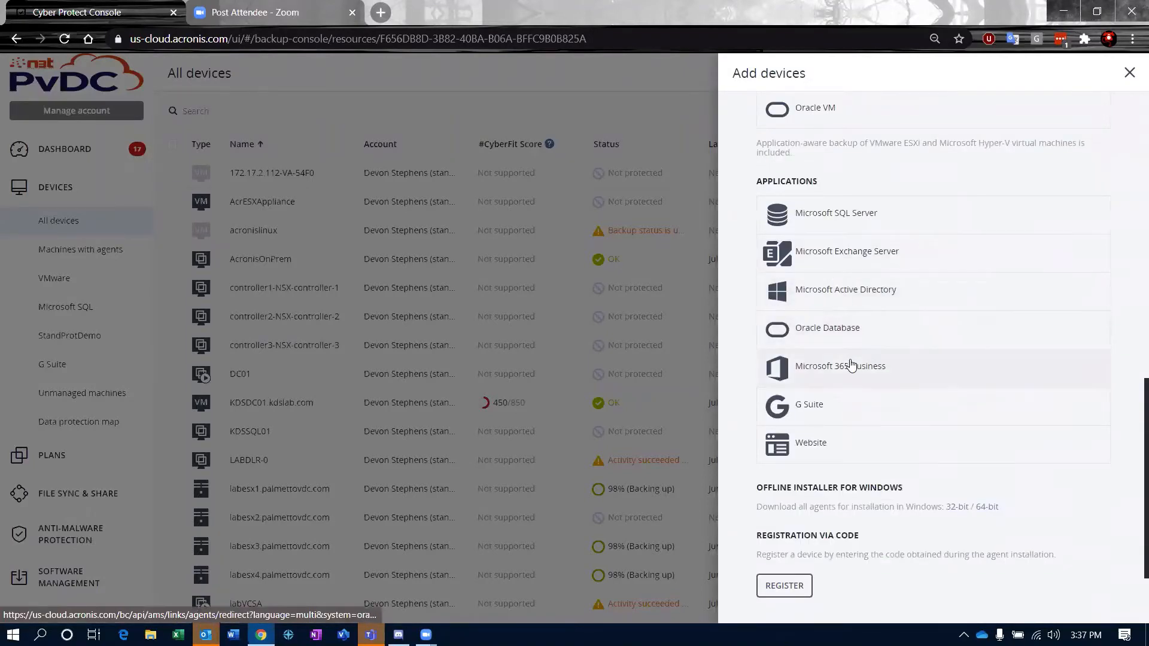
left_click(840, 365)
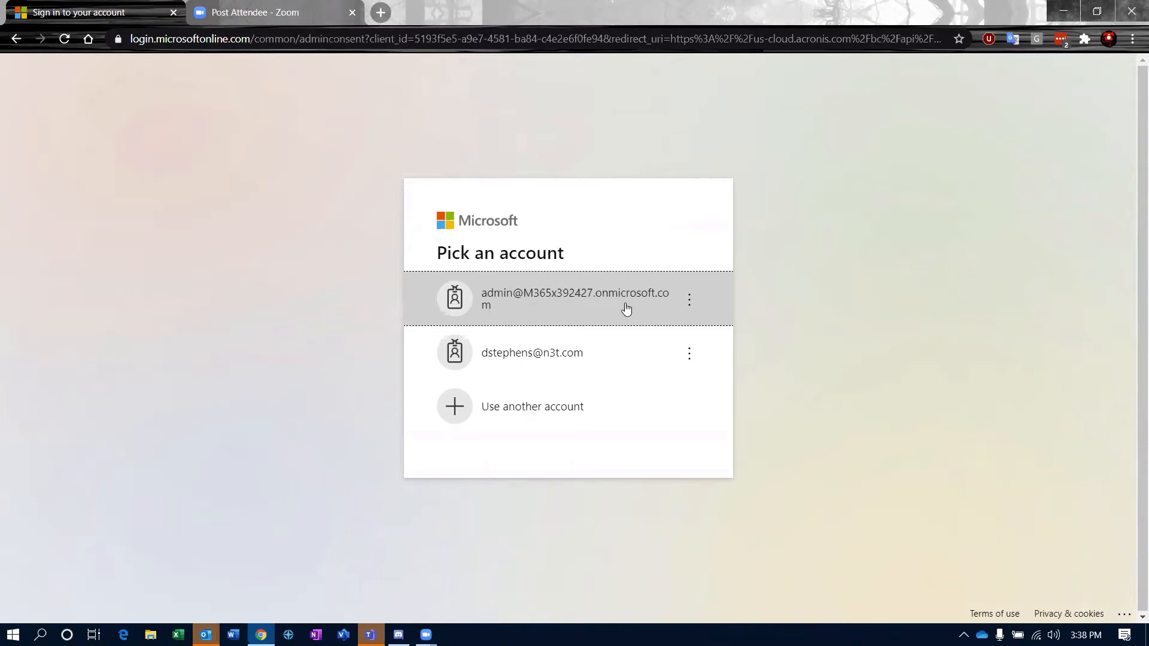
Sign in to Microsoft with the tenant admin account and password
left_click(574, 298)
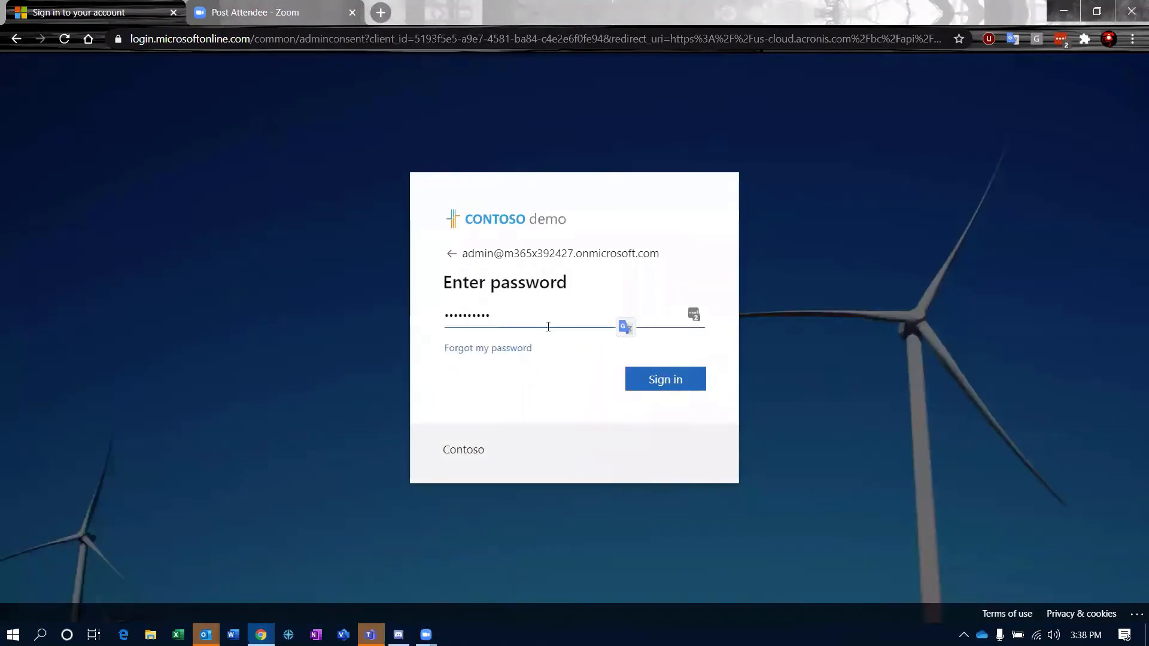
left_click(664, 378)
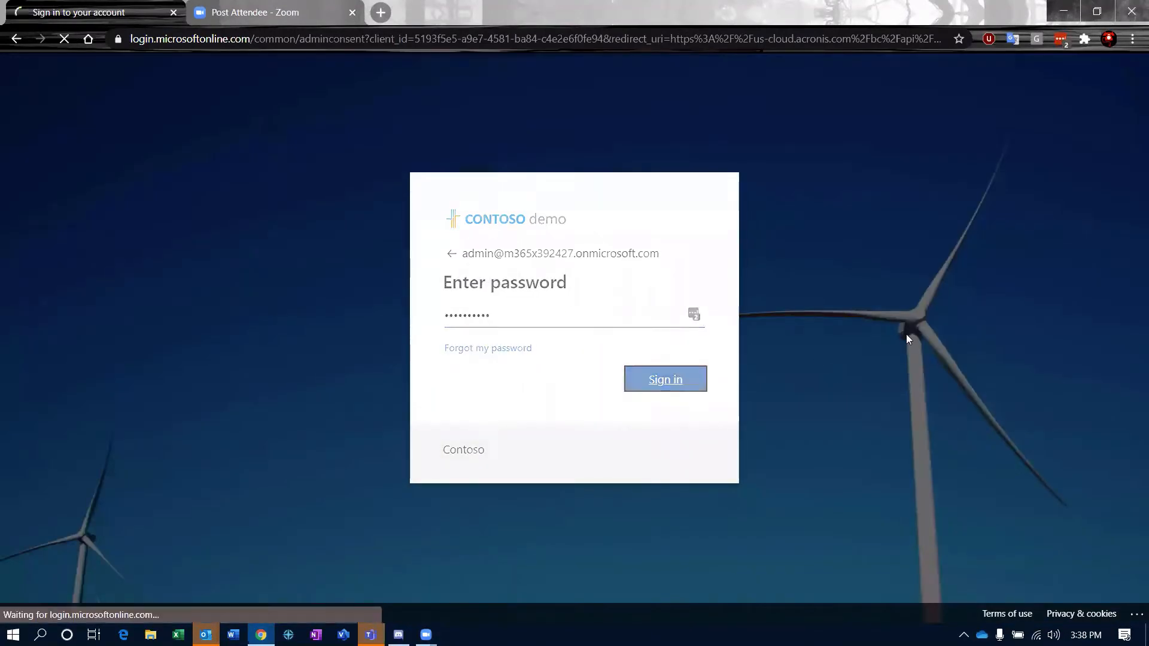
left_click(663, 379)
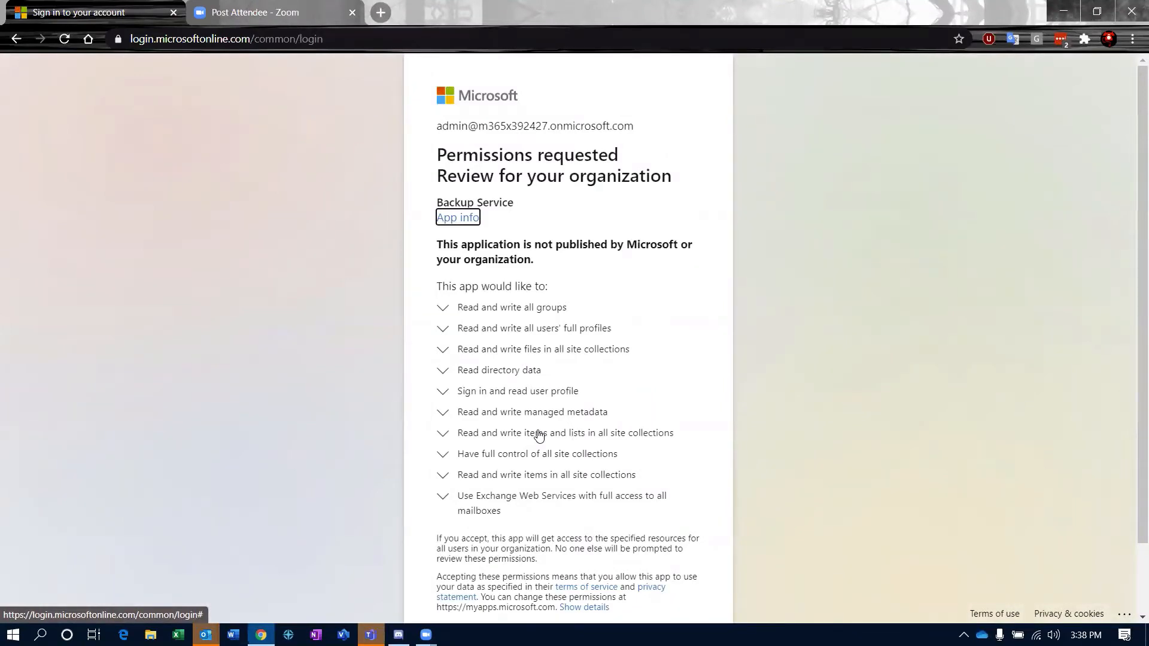
mouse_move(513, 315)
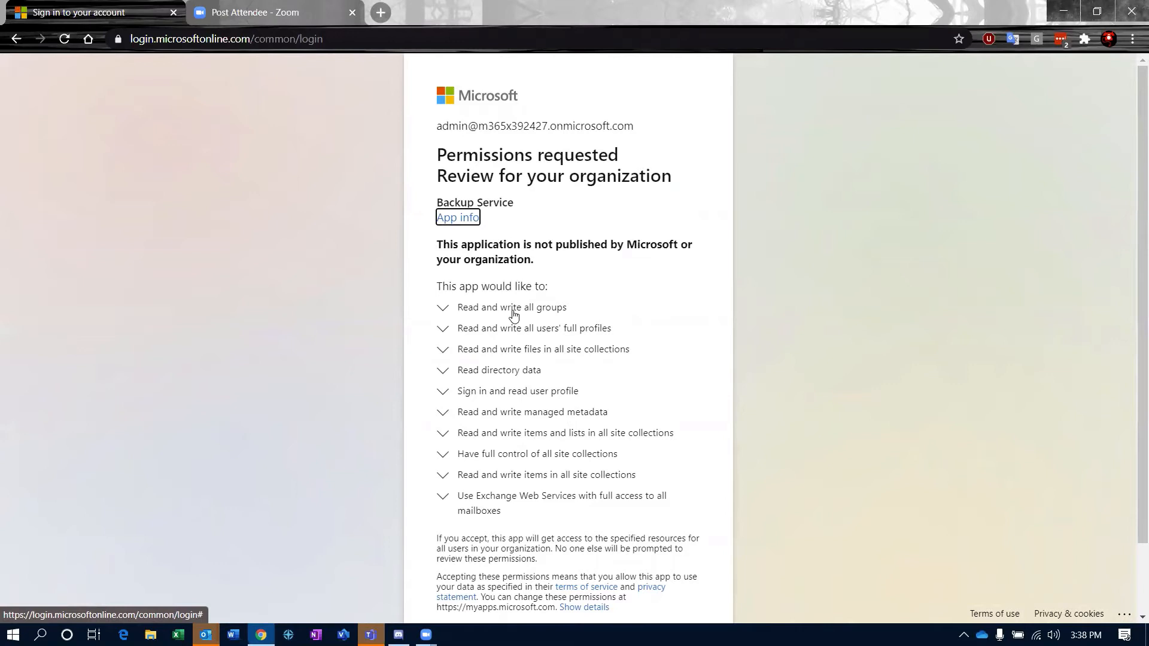
mouse_move(549, 489)
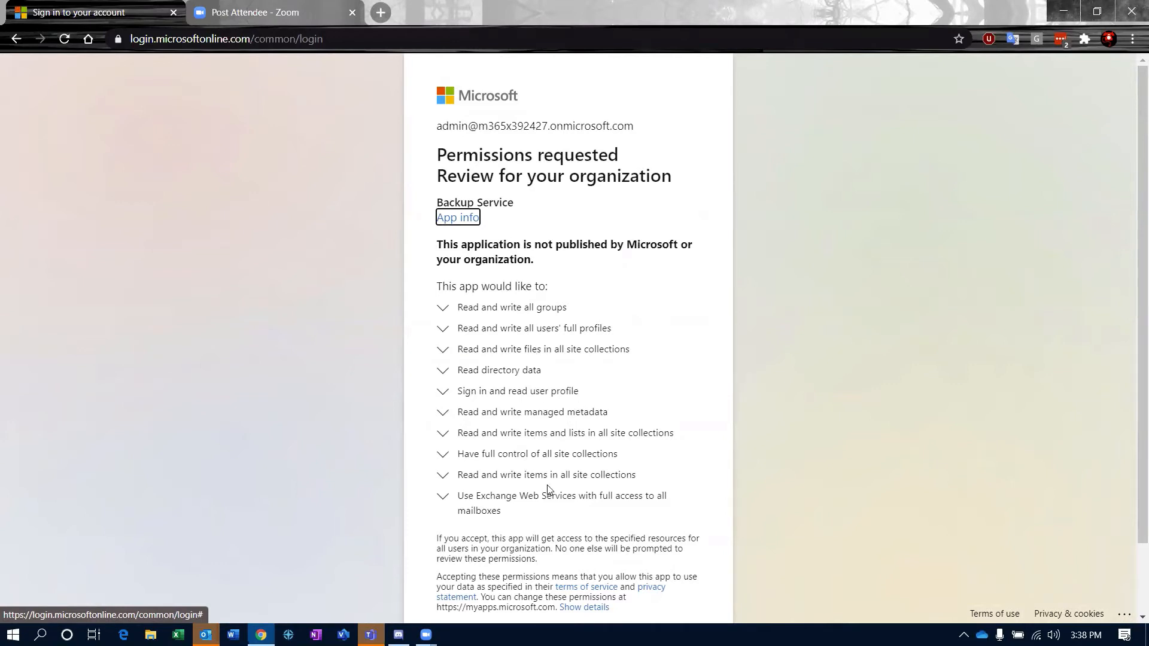
mouse_move(712, 487)
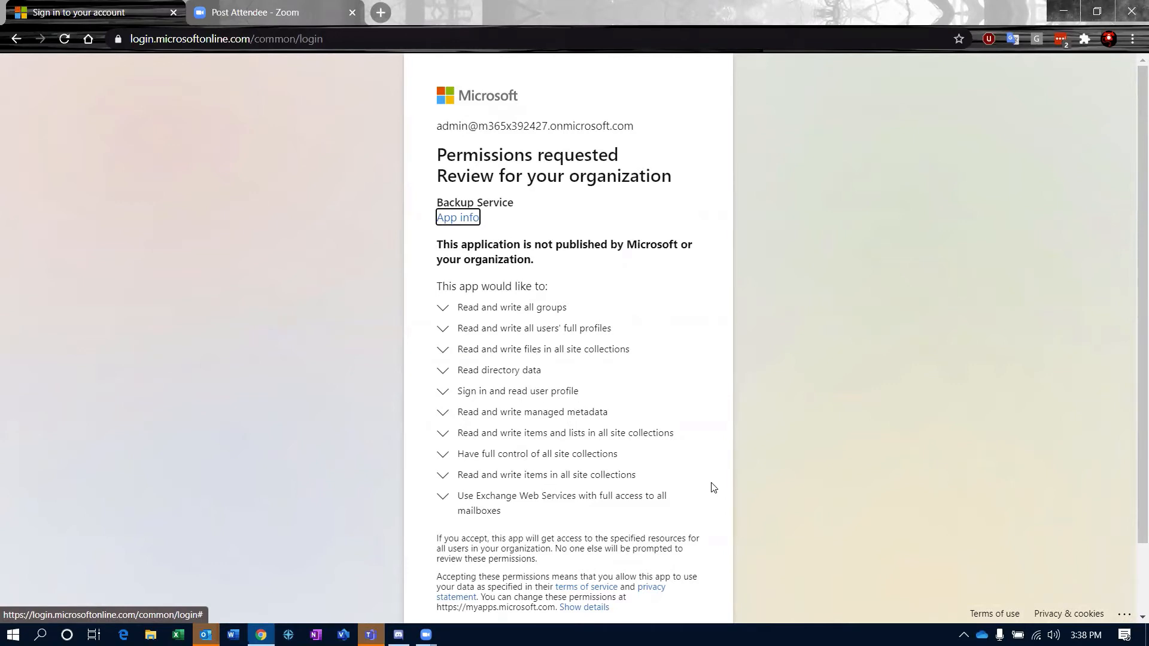
Accept the Backup Service's requested permissions for the organization
scroll("down", 3)
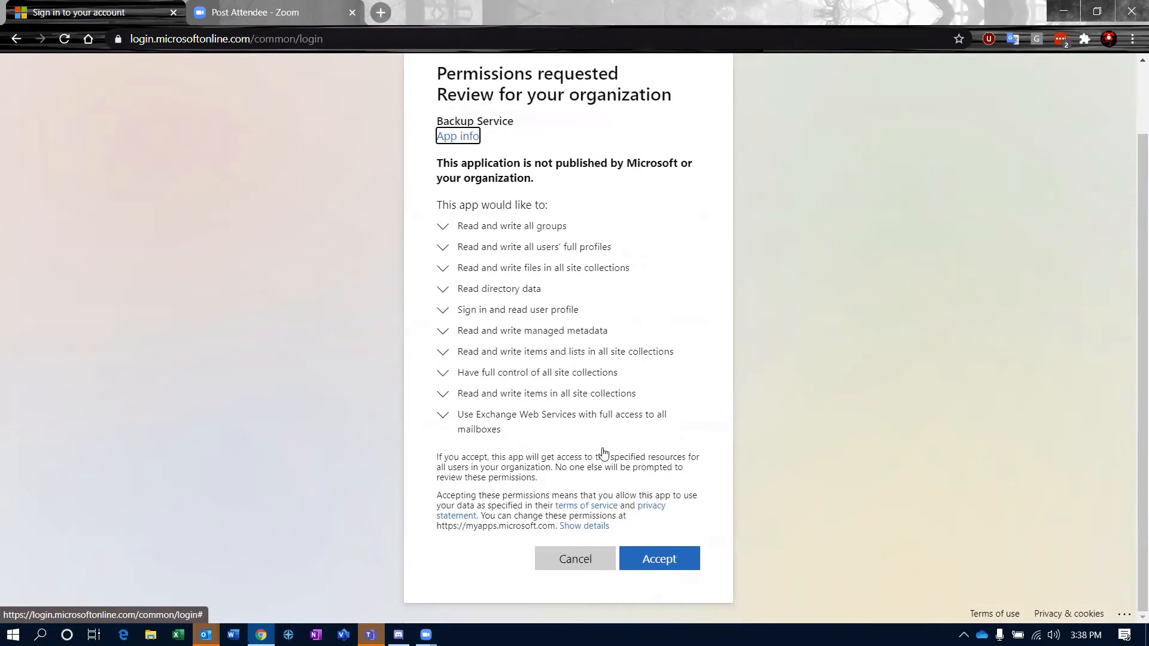
left_click(658, 558)
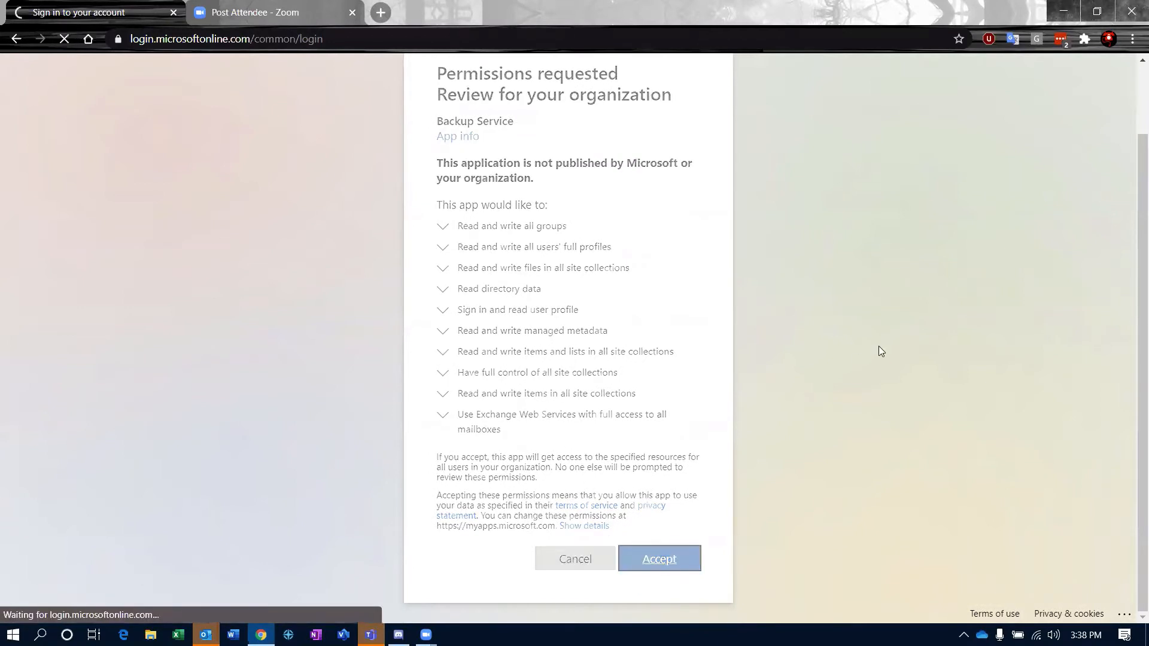
left_click(656, 558)
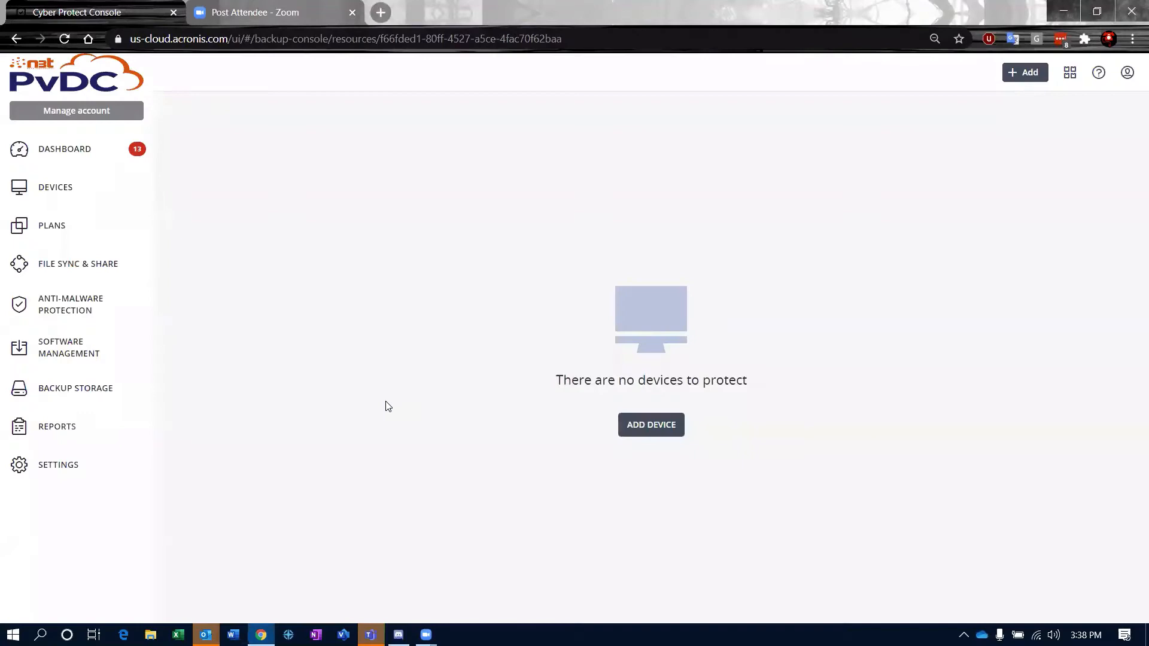
Under Microsoft Office 365, expand Contoso > Users and list All users
left_click(55, 186)
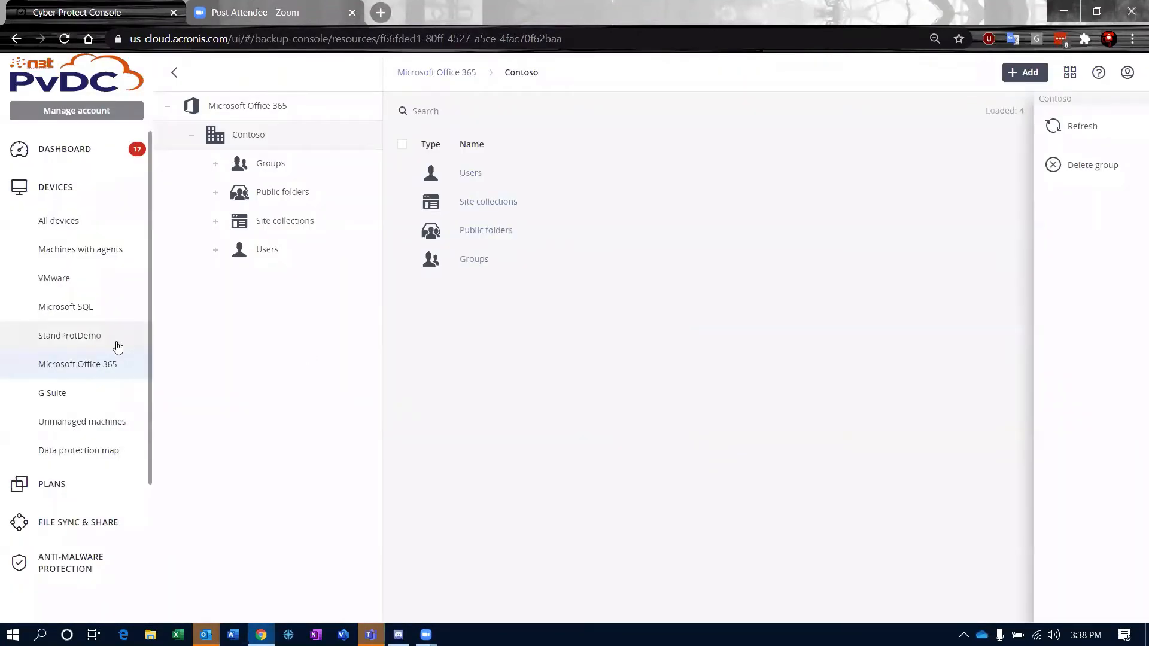
left_click(267, 249)
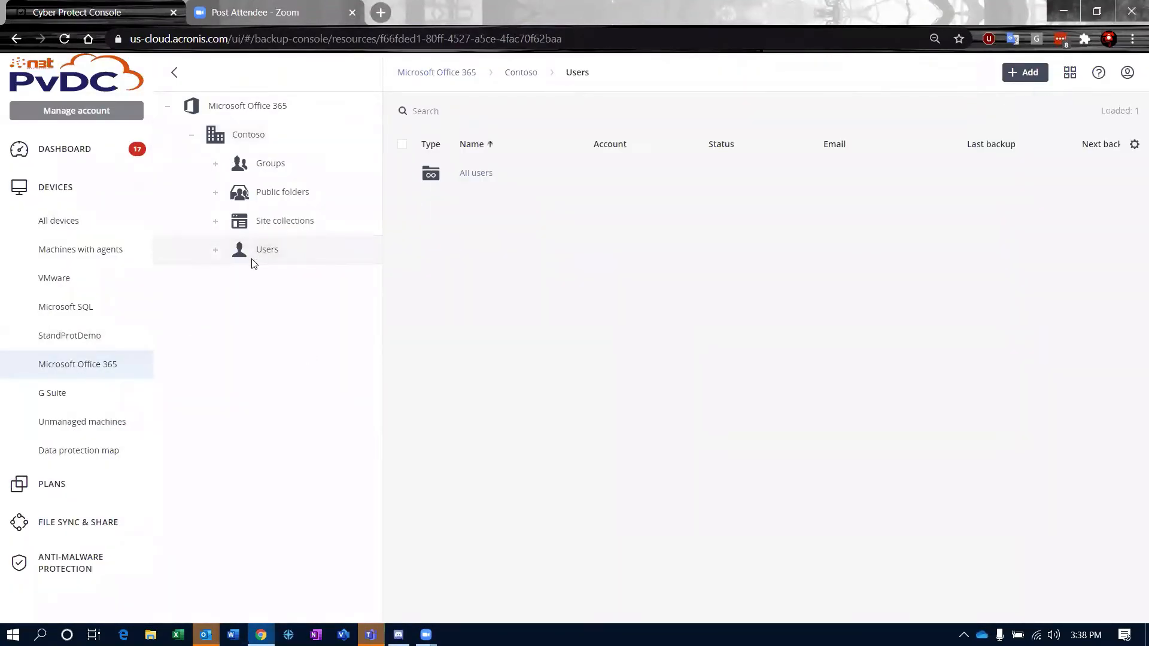
left_click(215, 248)
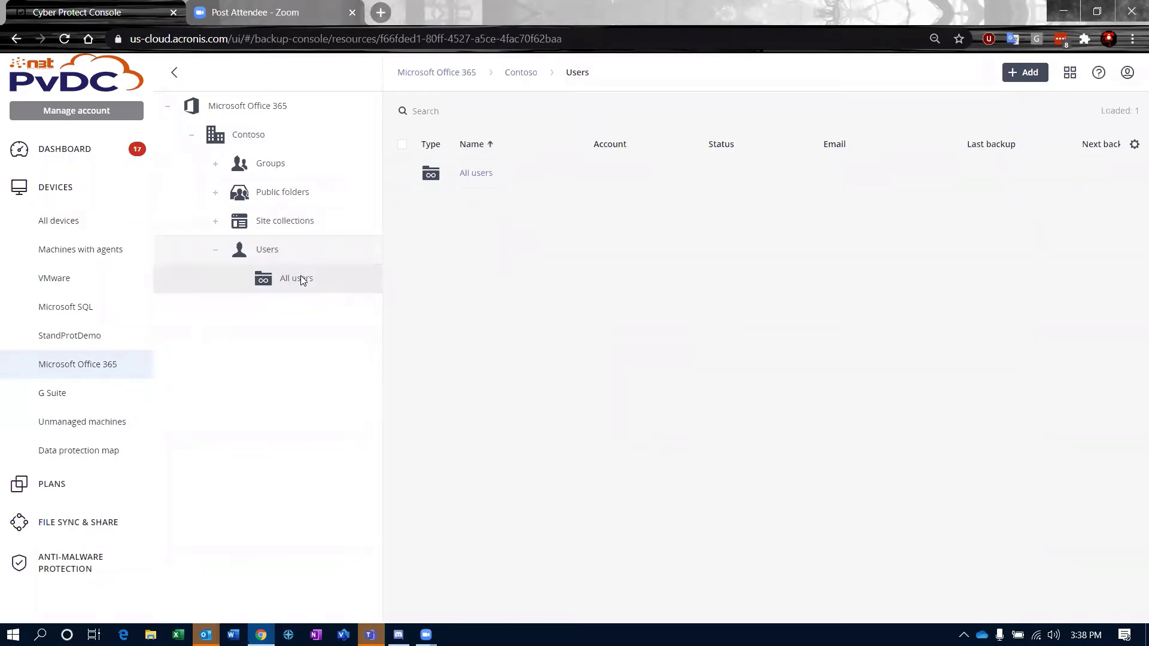
left_click(297, 278)
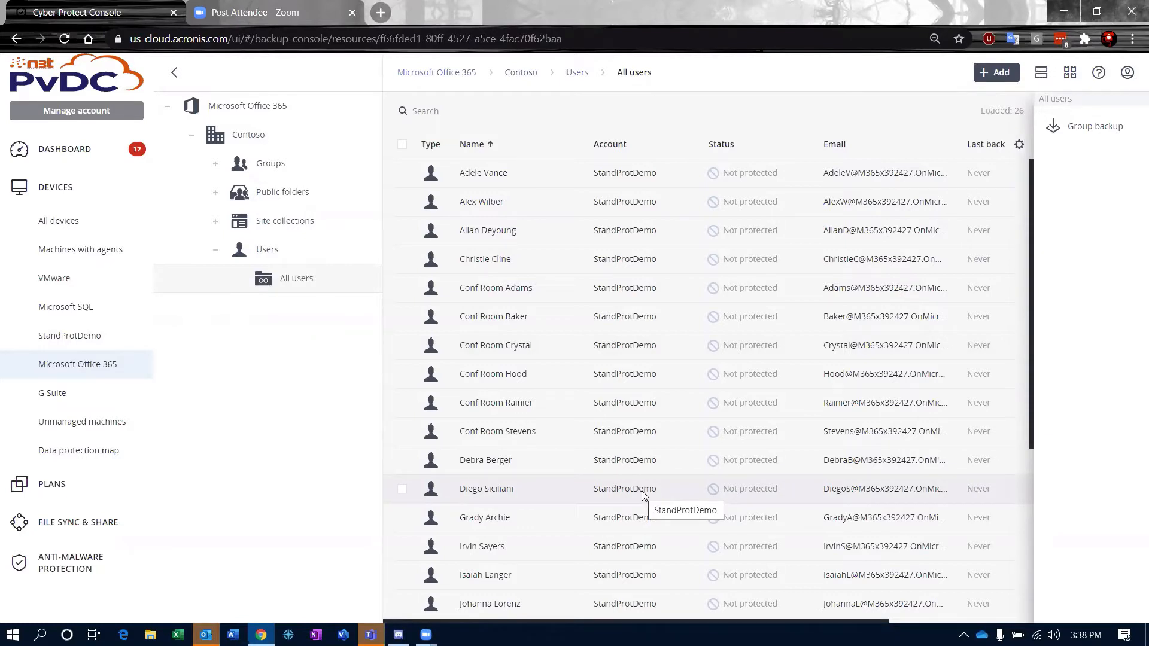
mouse_move(297, 172)
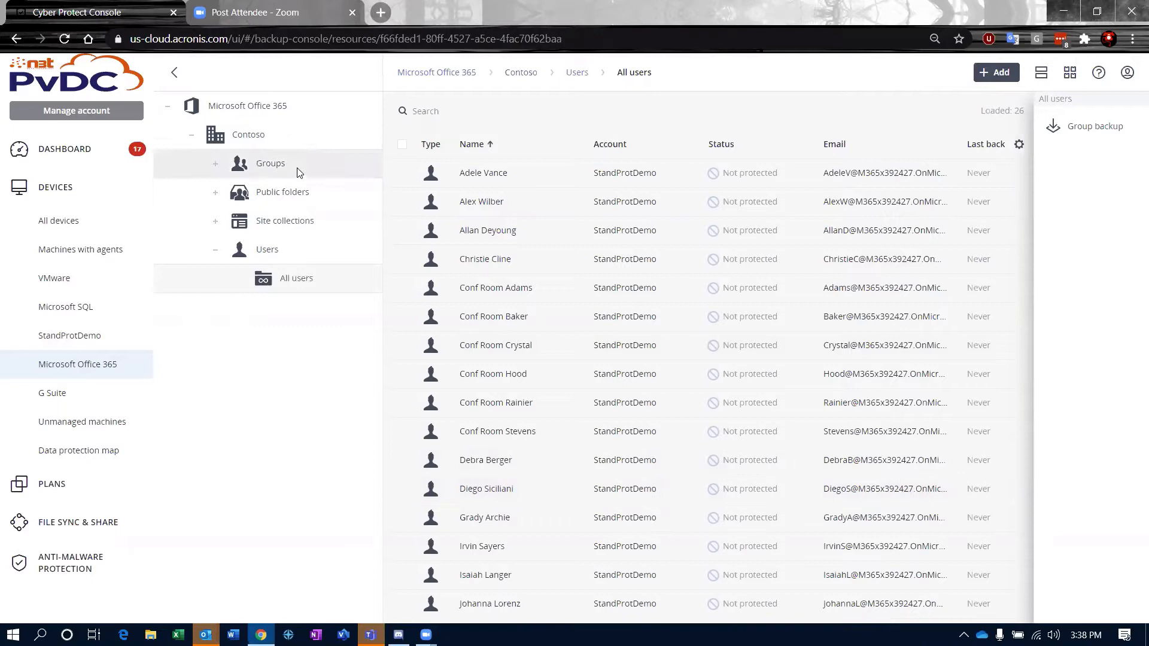
Browse the organization's groups, then return to All users
left_click(271, 163)
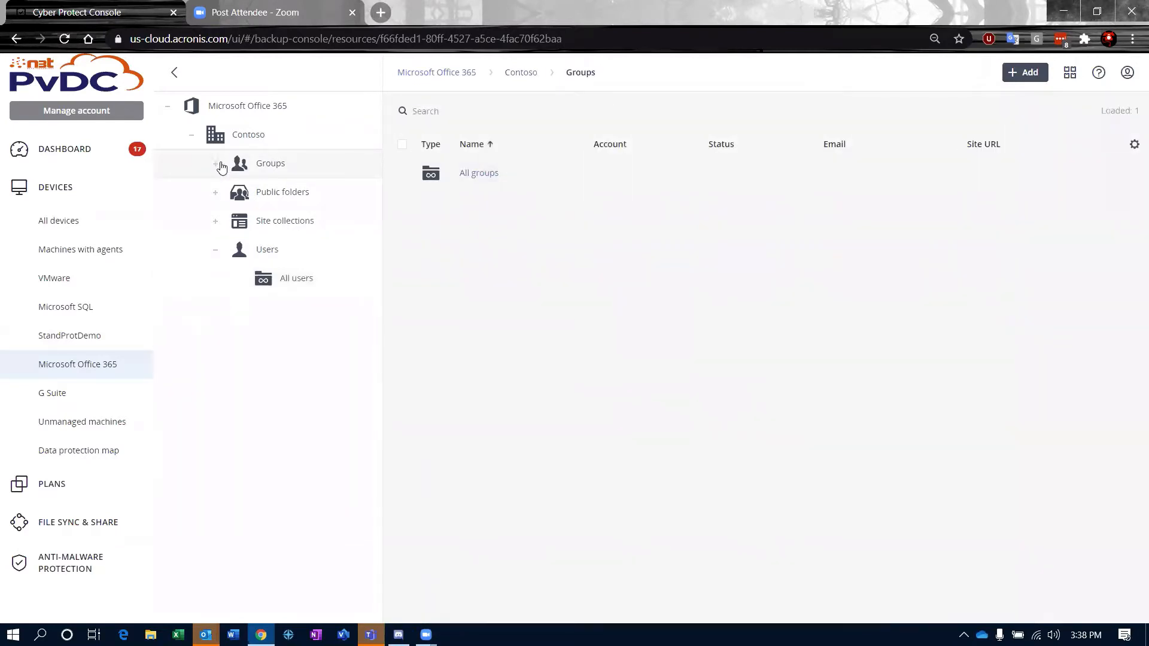
left_click(478, 172)
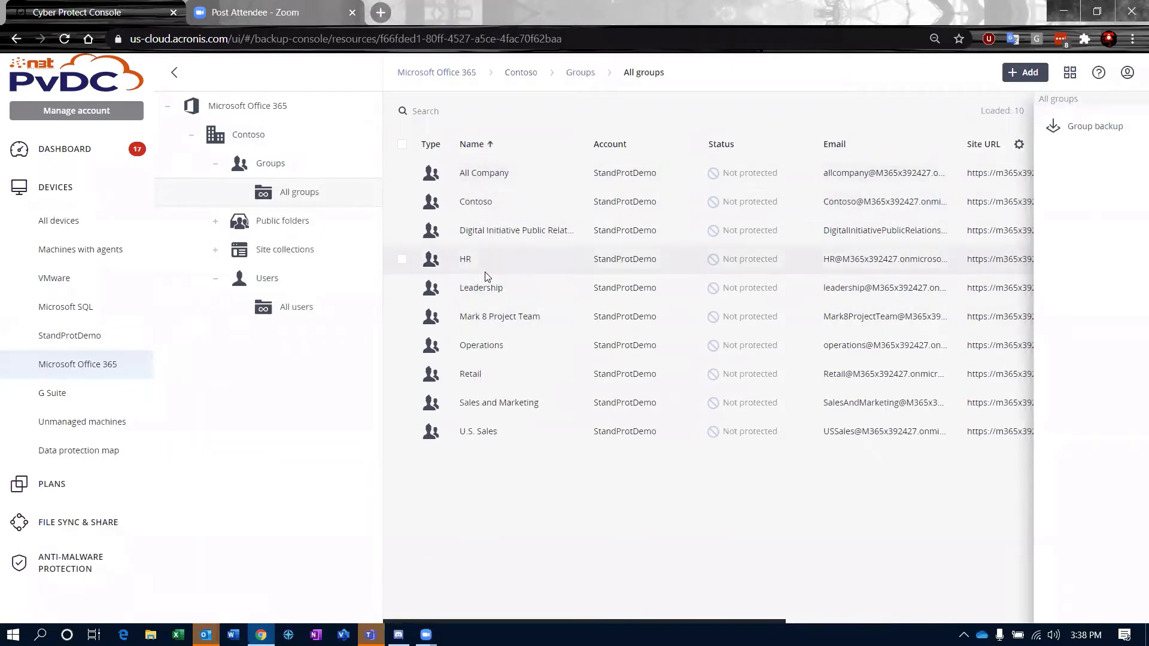
mouse_move(508, 366)
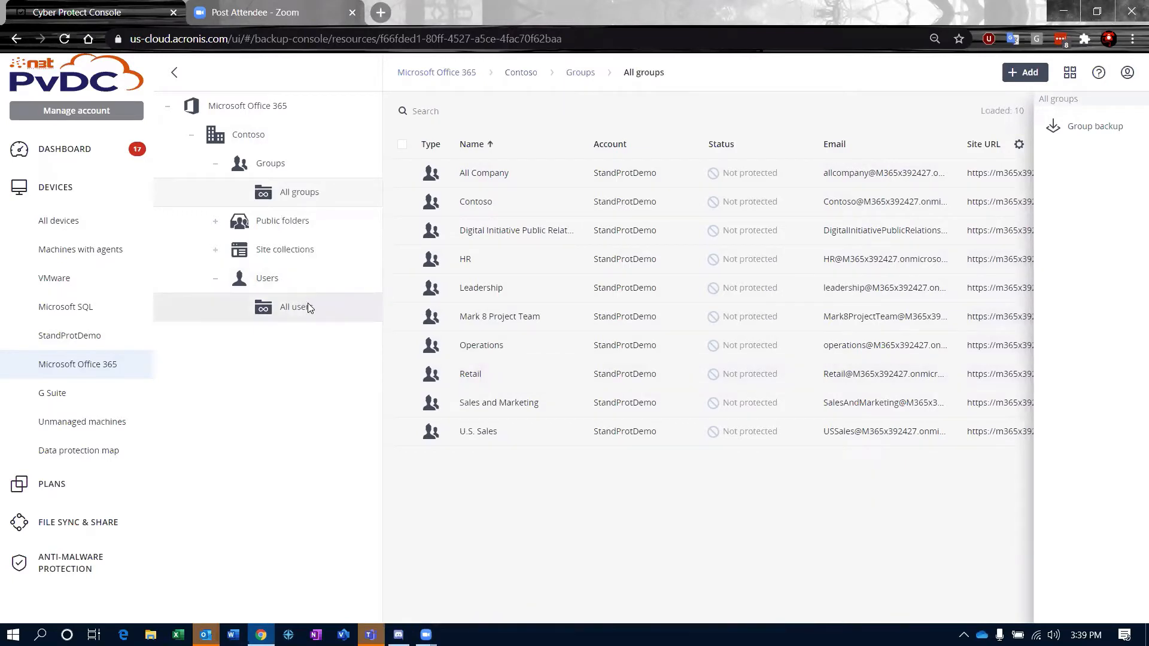
left_click(297, 306)
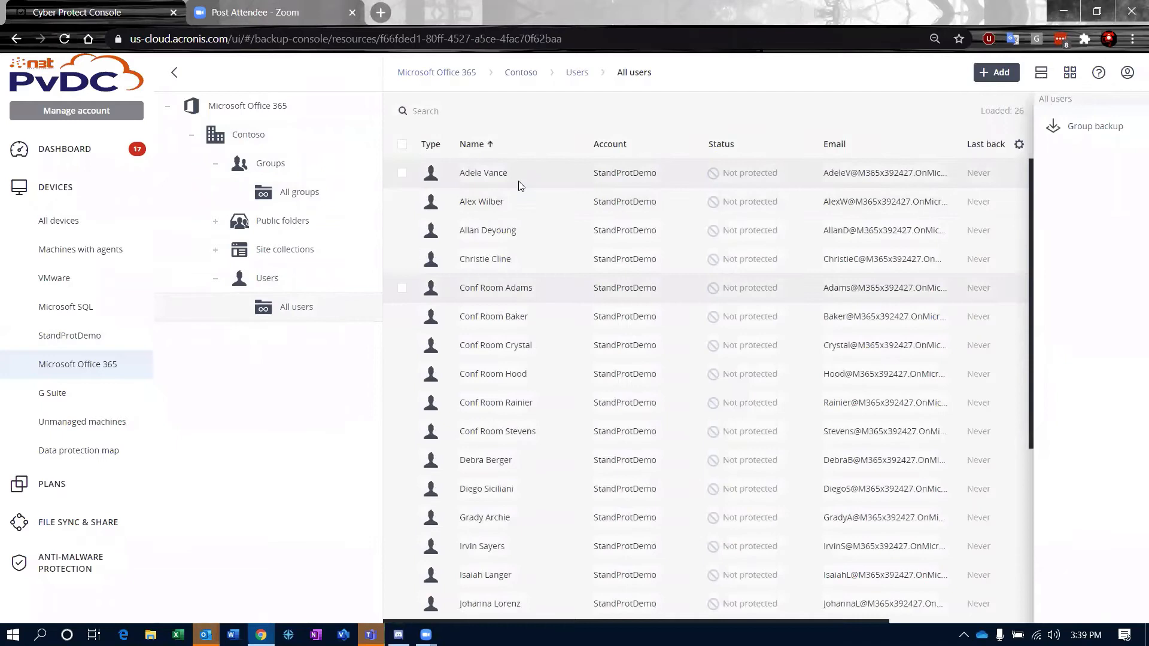
mouse_move(549, 181)
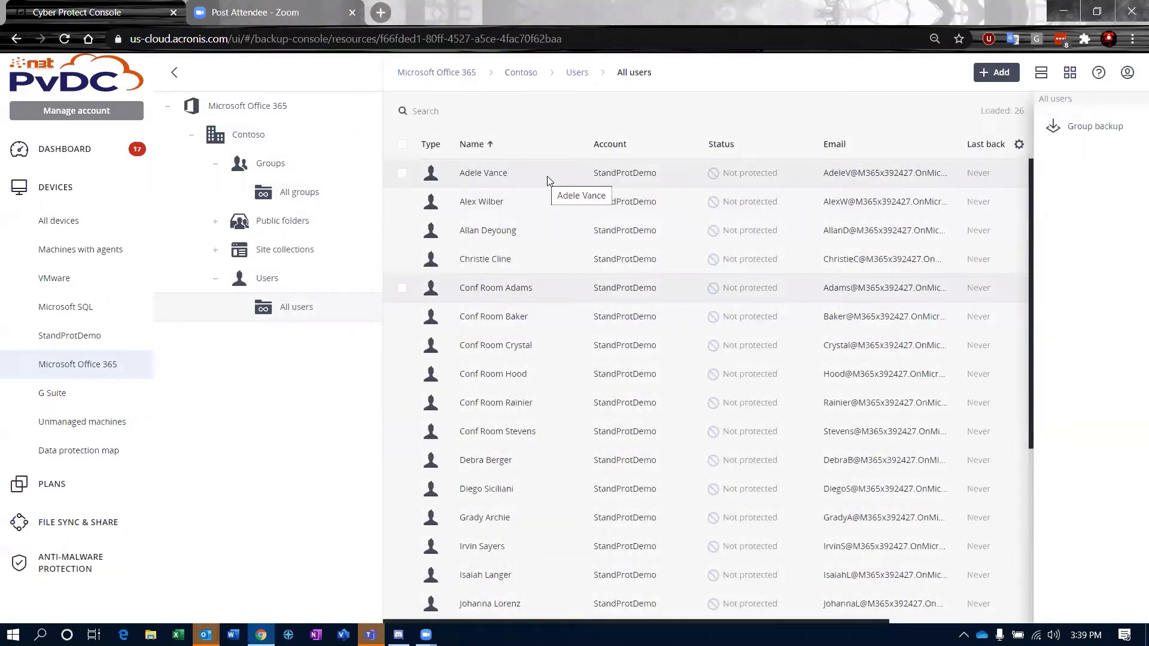
mouse_move(450, 176)
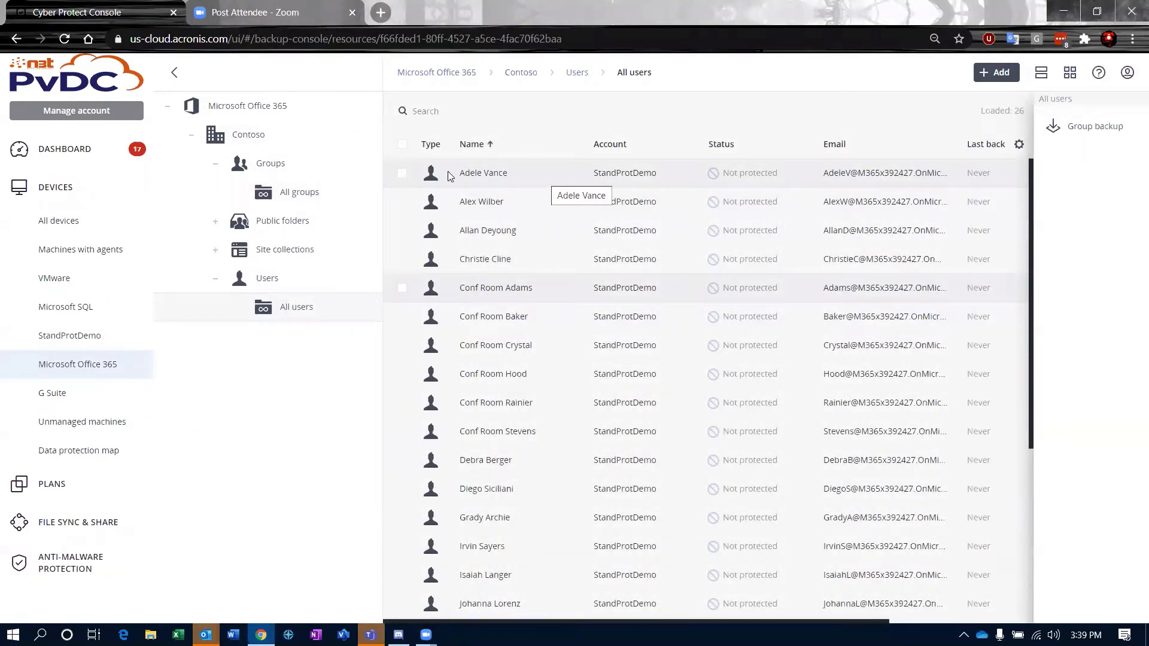
Select Adele Vance and the other users, then start a Group backup
left_click(402, 172)
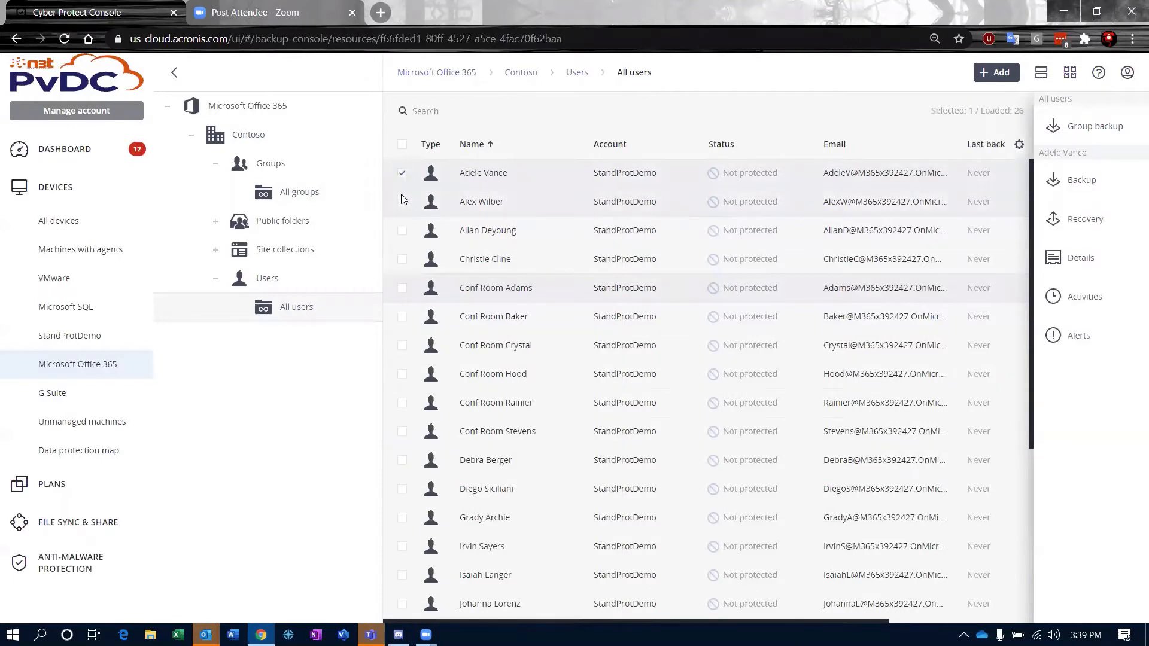
left_click(402, 259)
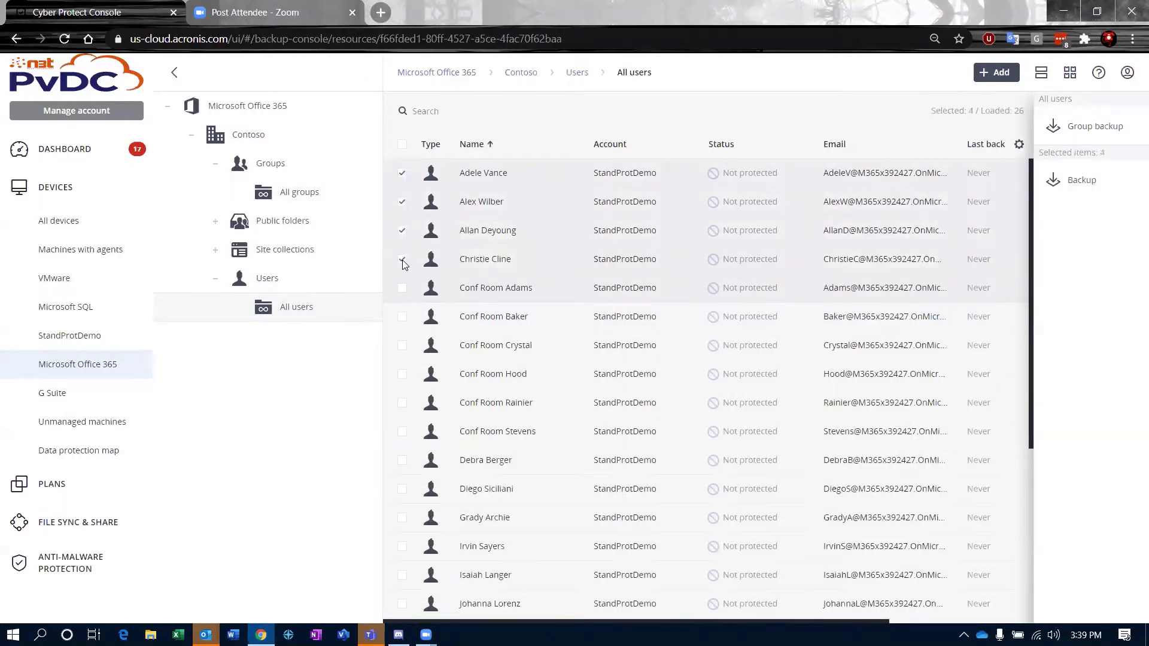
left_click(402, 258)
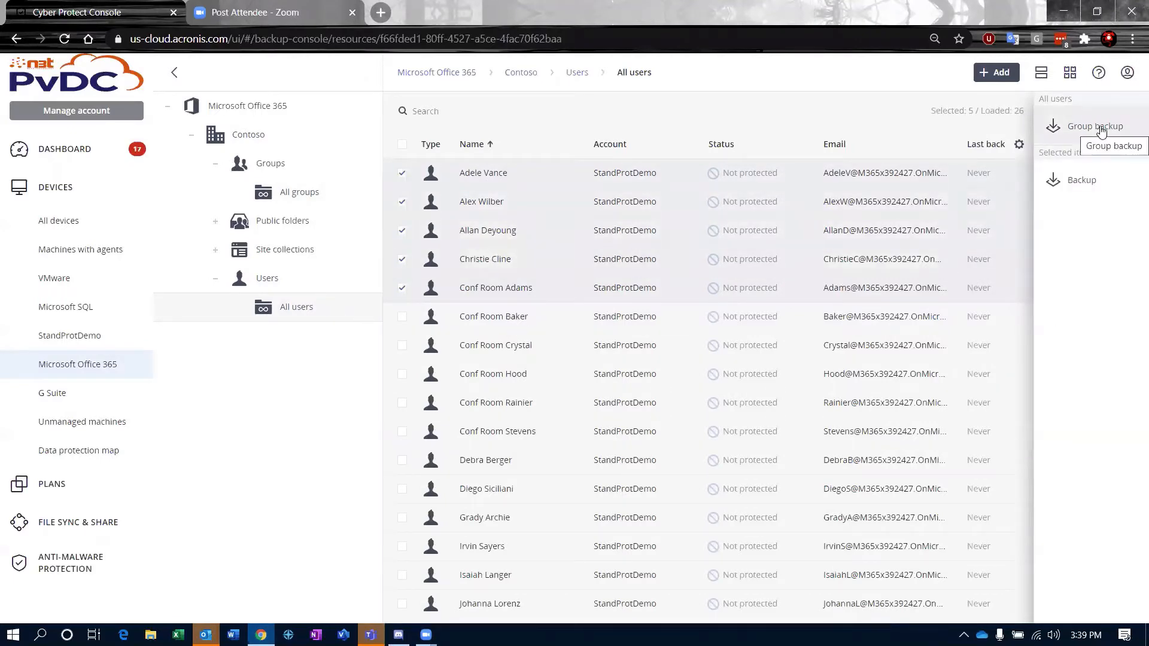
left_click(1093, 126)
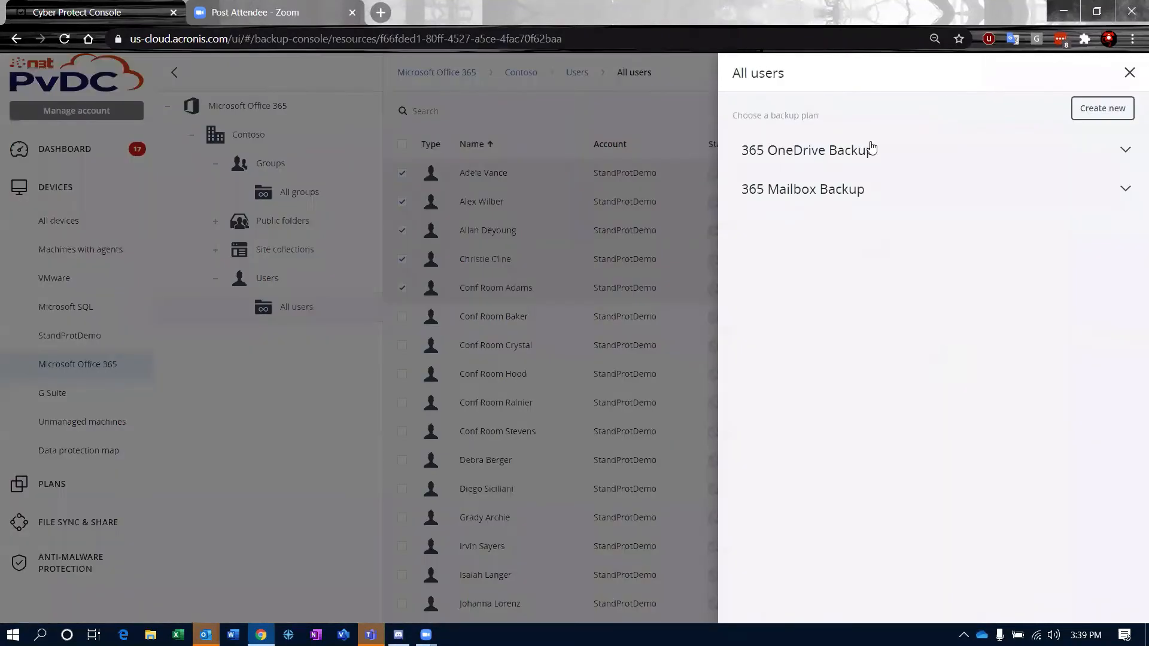
mouse_move(815, 153)
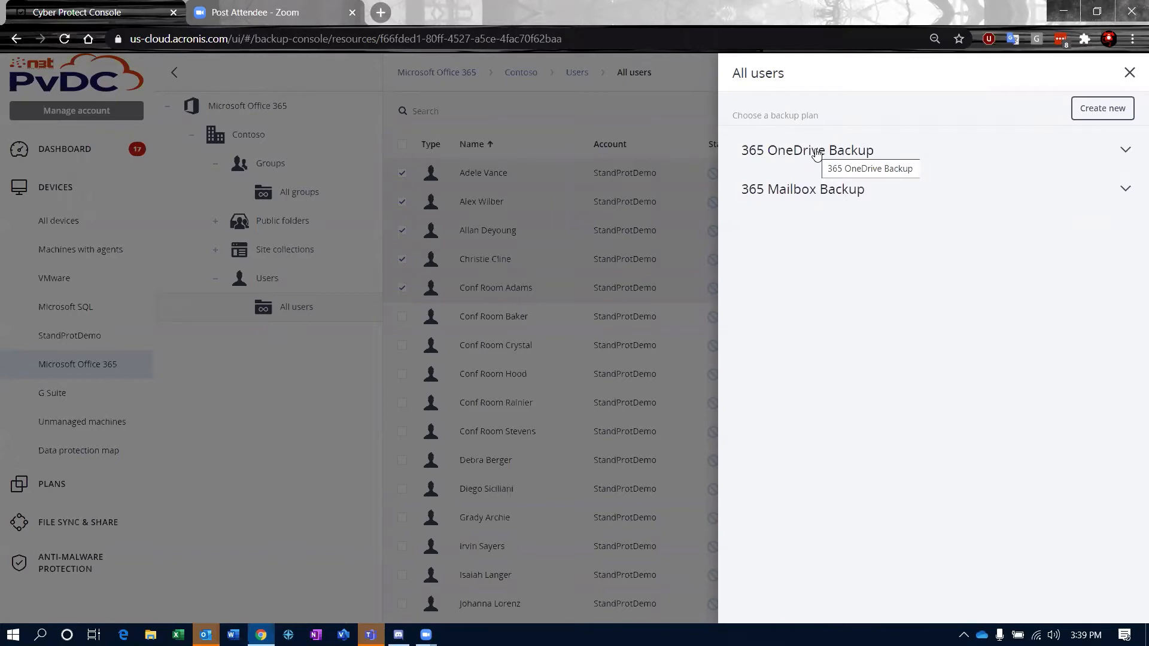
mouse_move(817, 194)
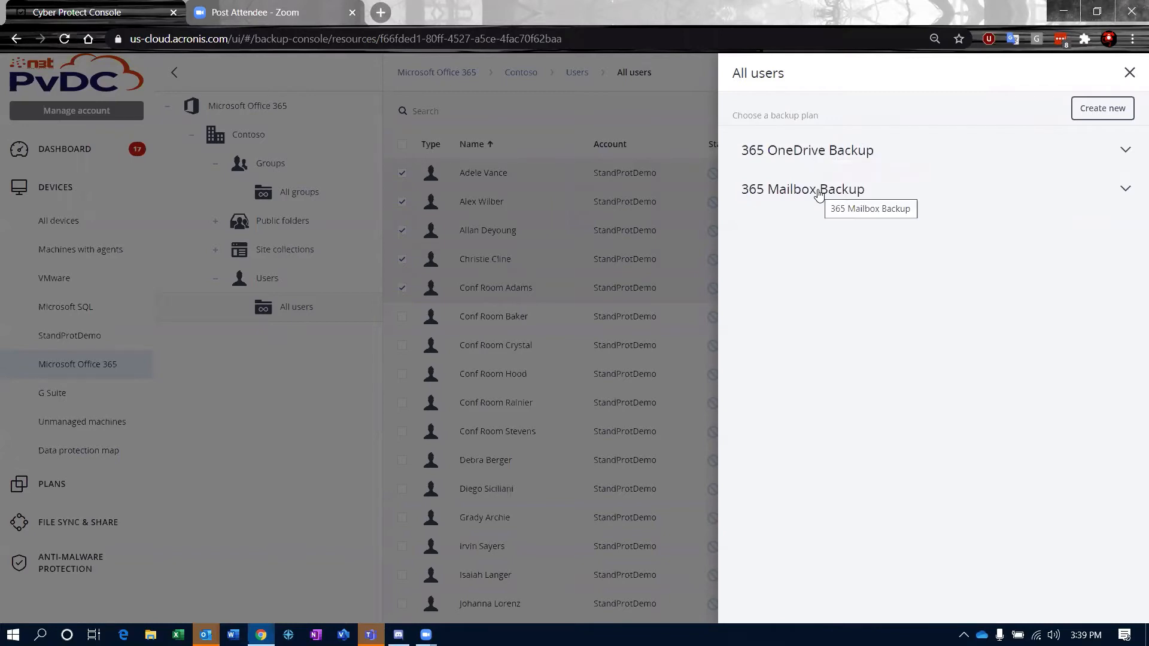
Expand the 365 Mailbox Backup plan to review its schedule and encryption settings
left_click(802, 189)
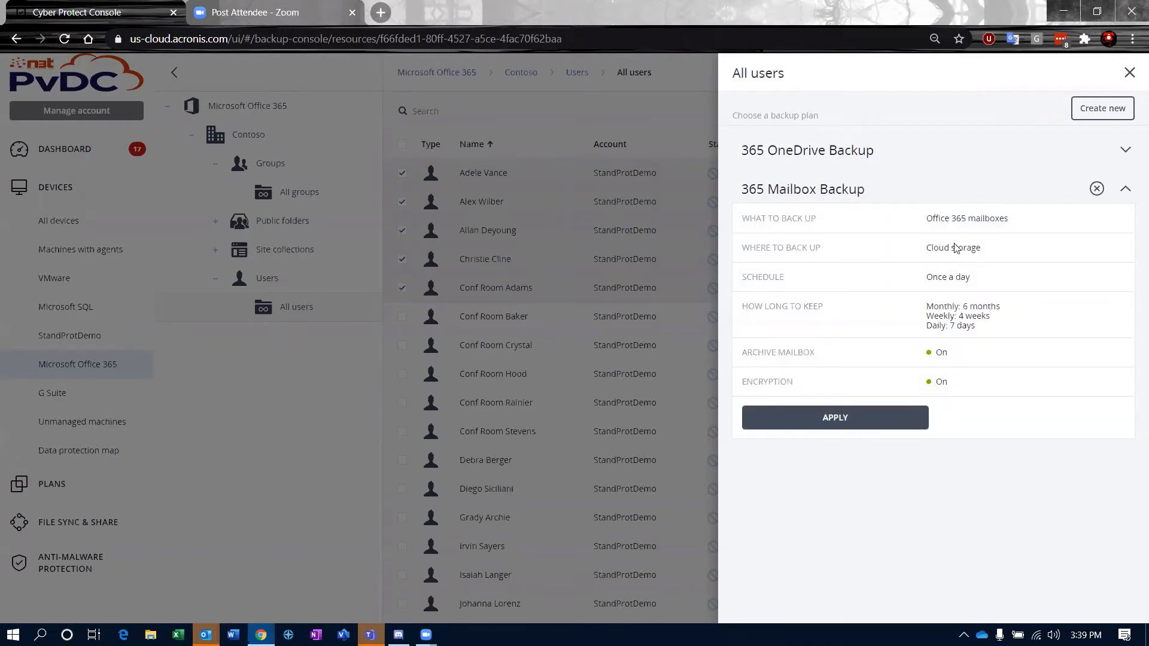
mouse_move(1018, 274)
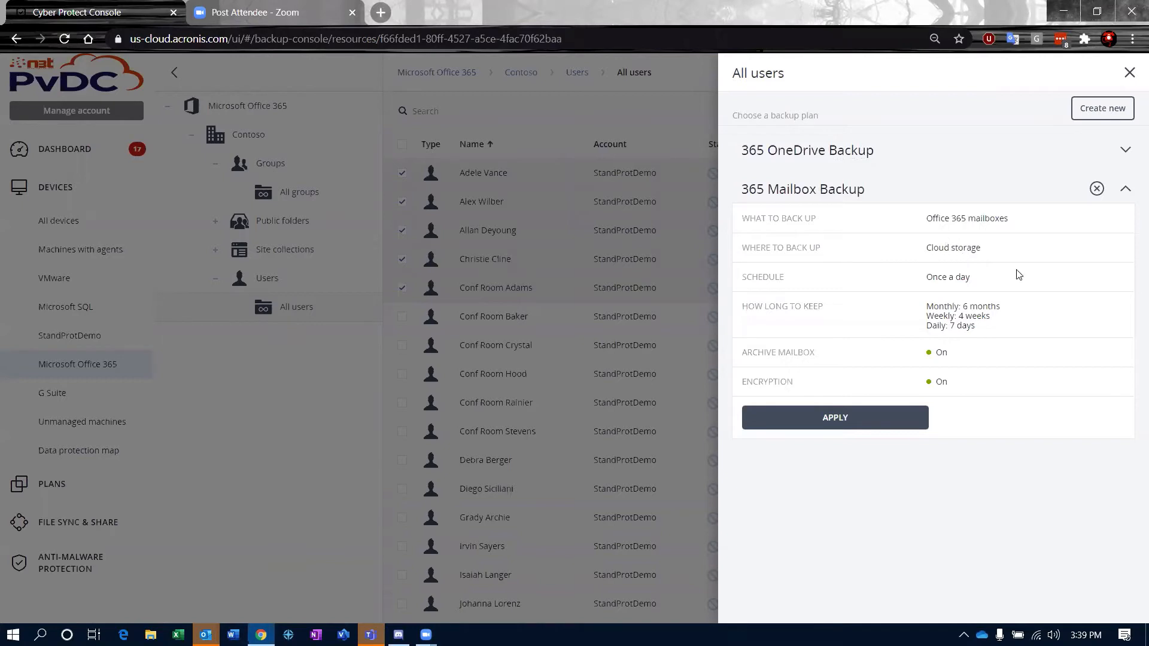
mouse_move(924, 300)
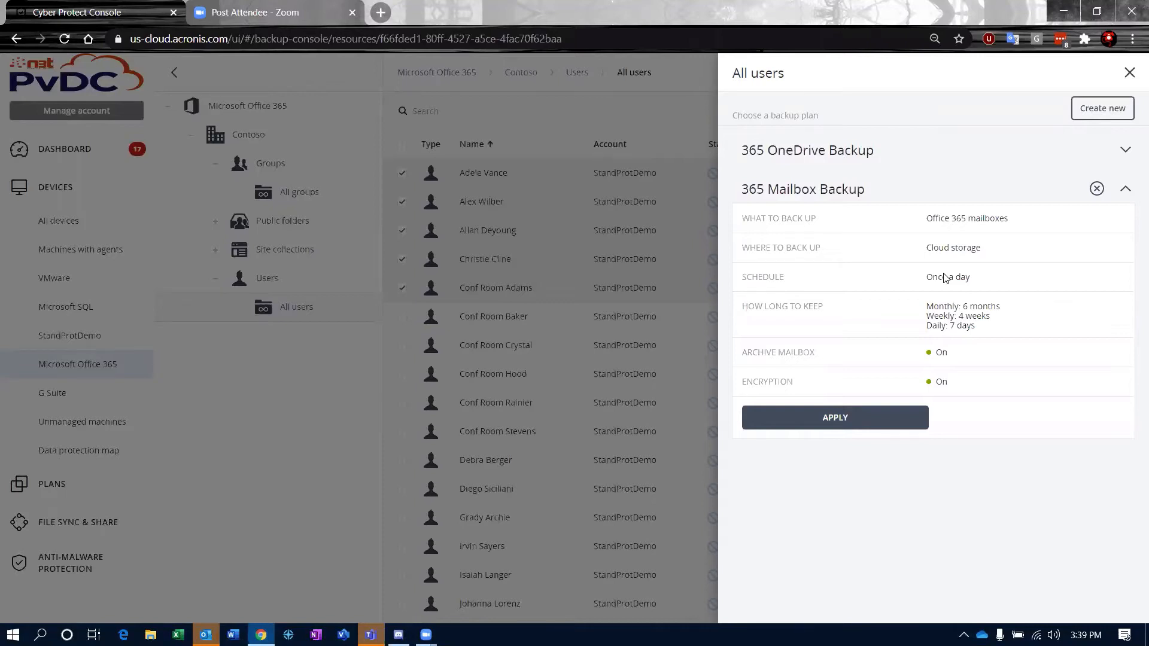
mouse_move(962, 307)
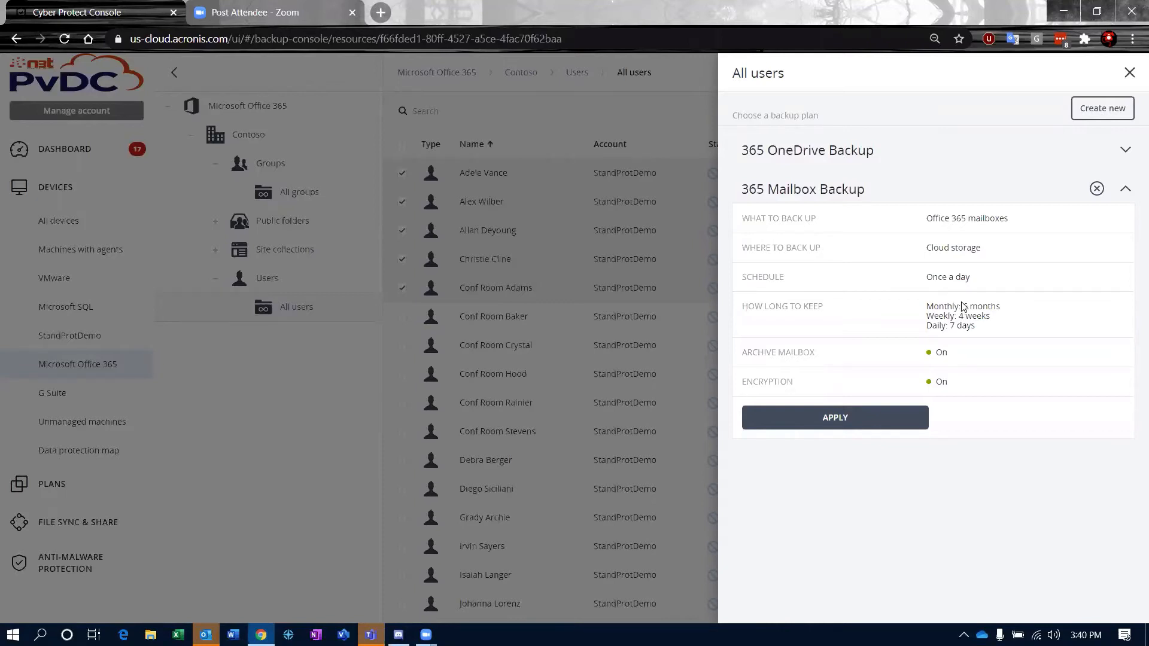
mouse_move(964, 308)
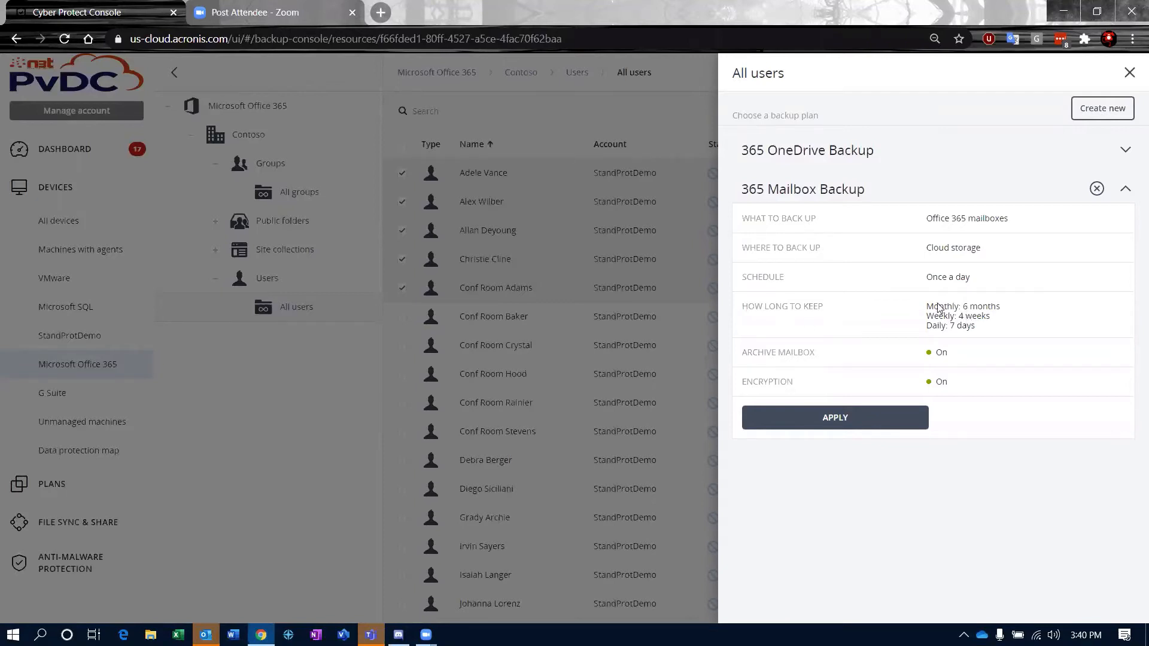
mouse_move(928, 317)
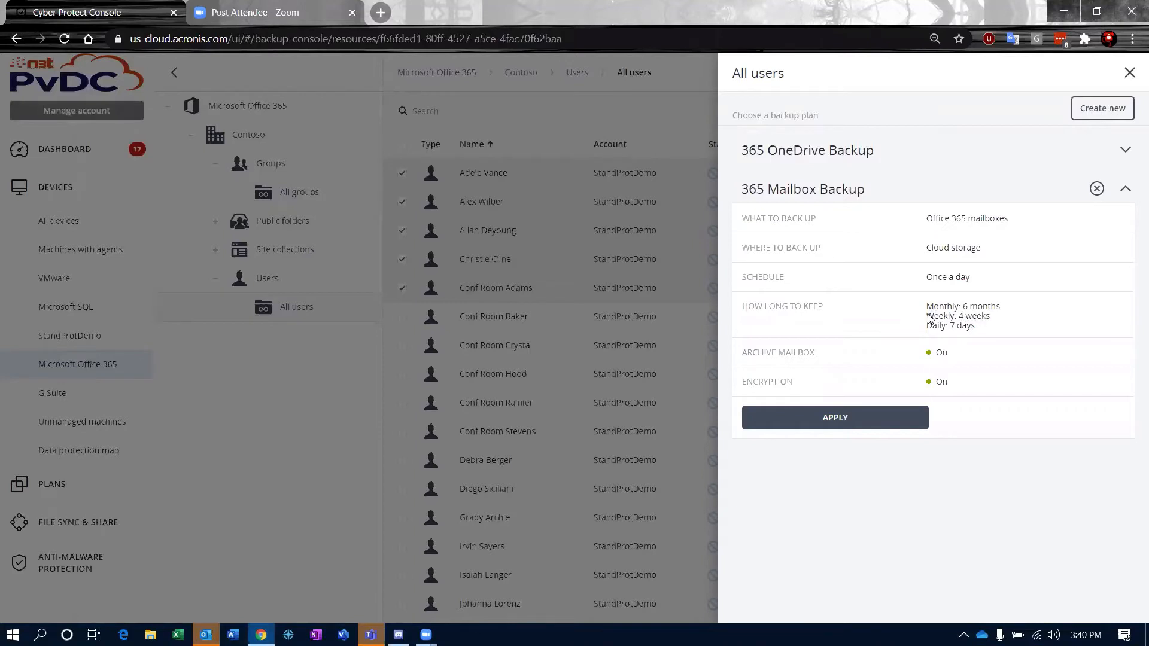
mouse_move(985, 324)
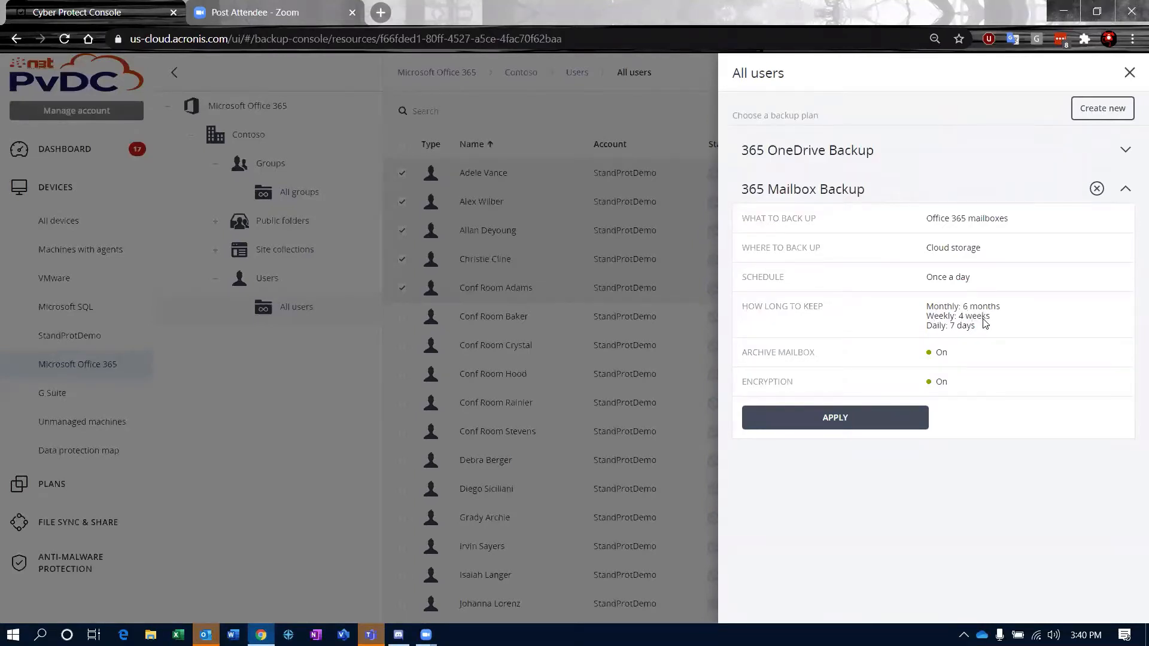
mouse_move(986, 342)
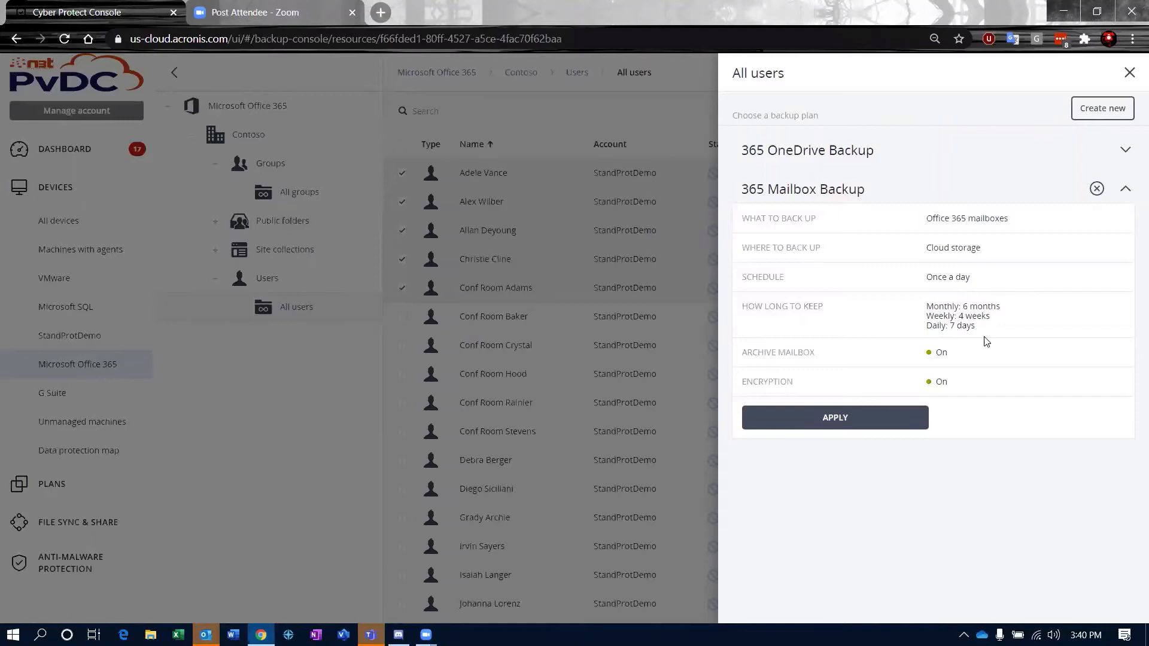
mouse_move(998, 342)
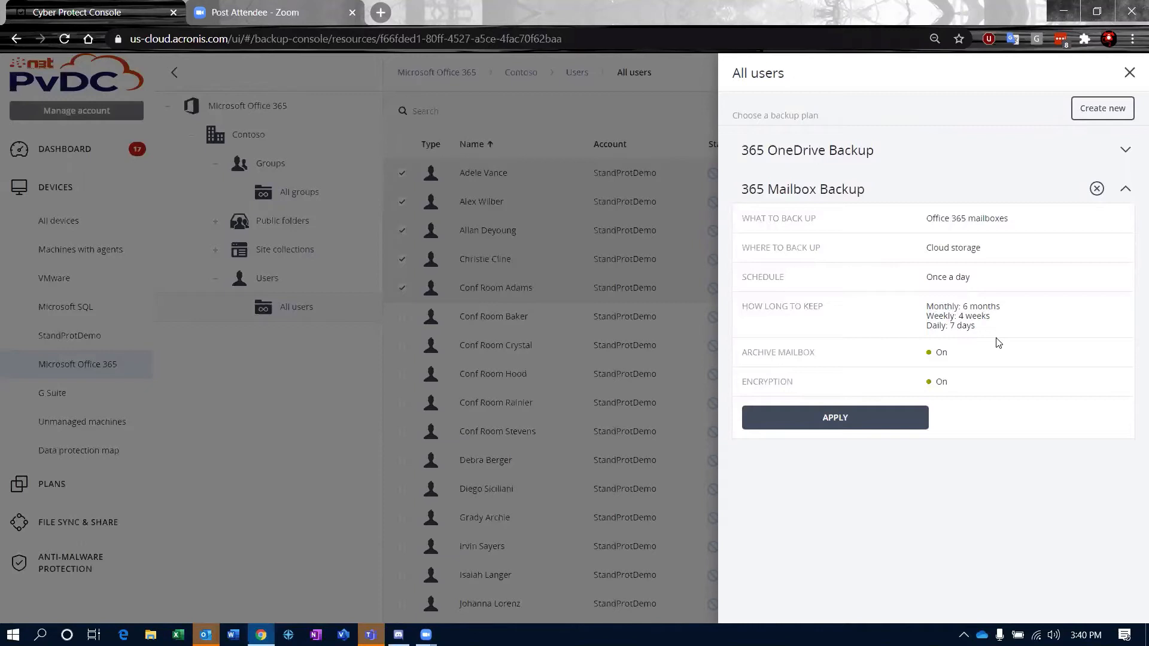
mouse_move(939, 324)
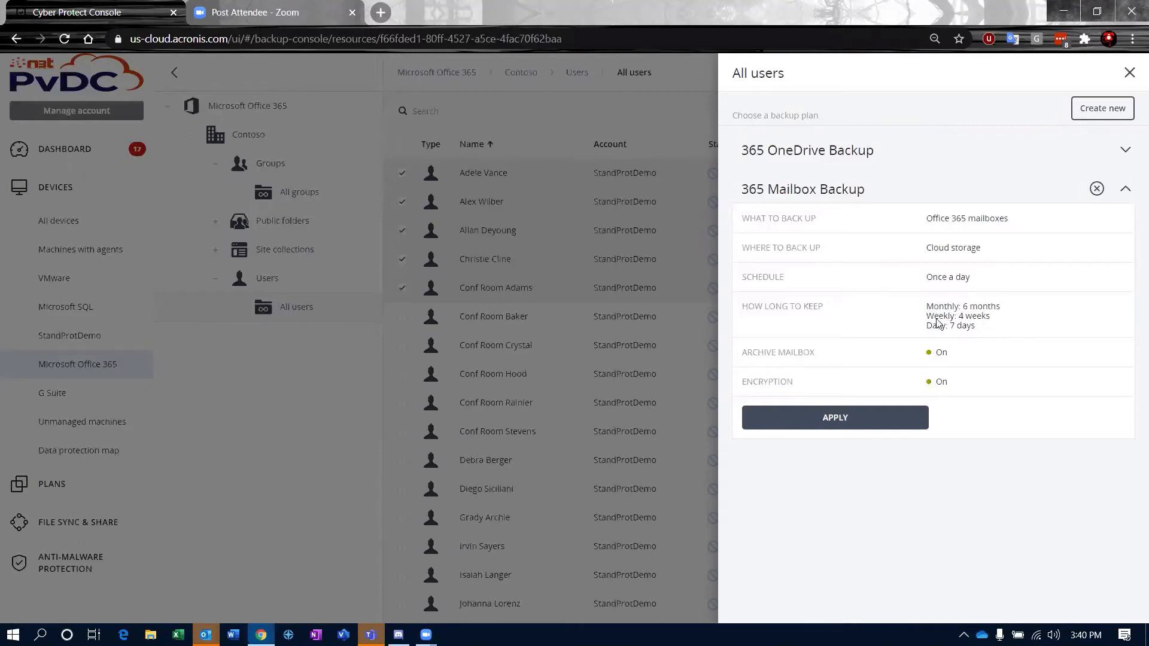
mouse_move(966, 332)
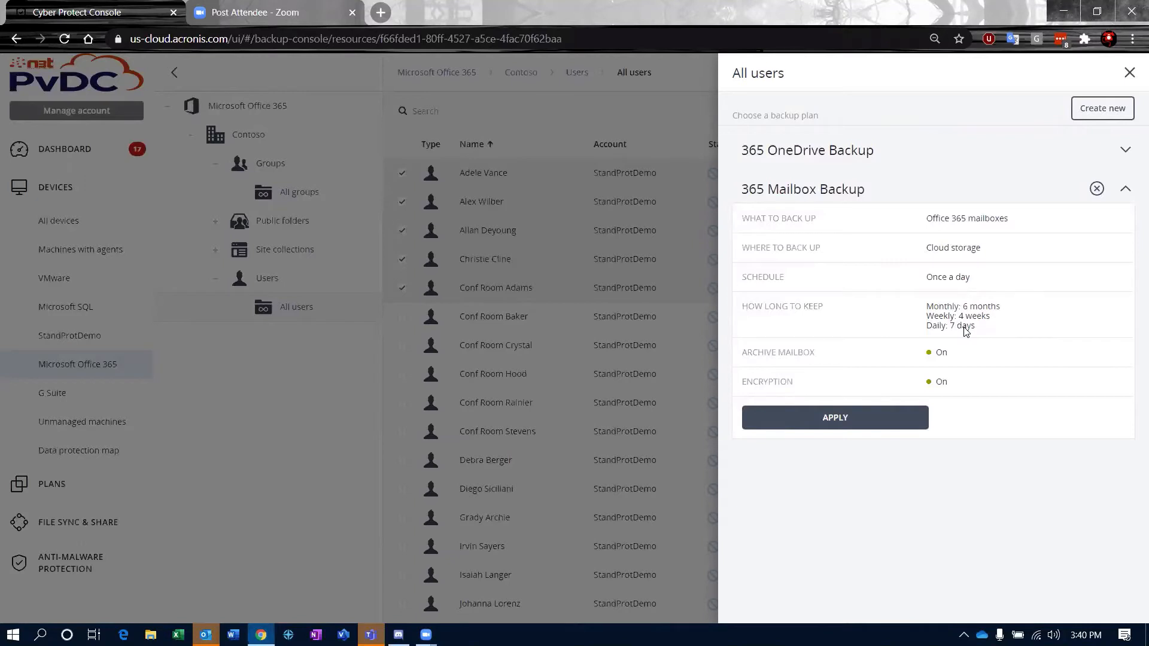
mouse_move(829, 370)
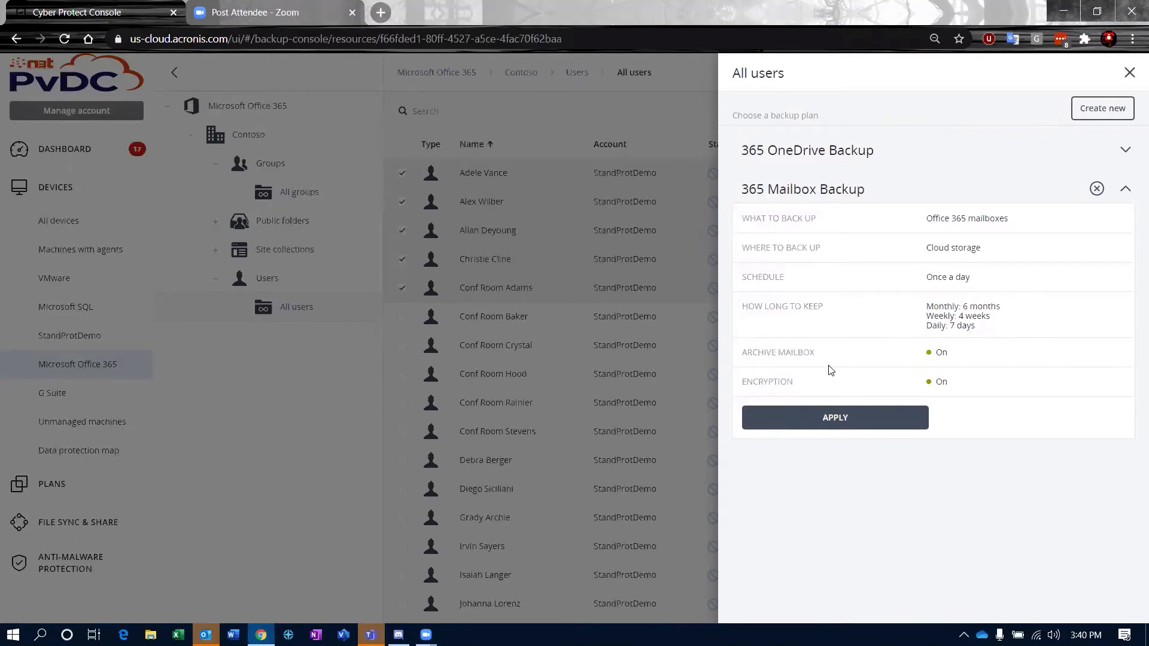
mouse_move(838, 360)
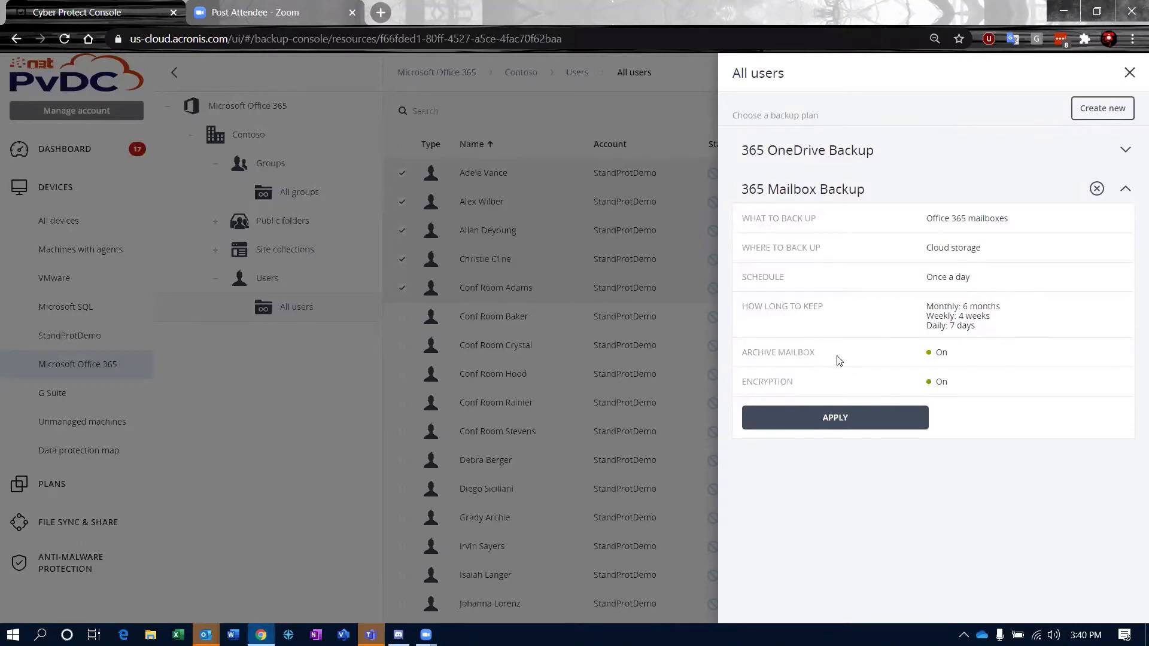
mouse_move(967, 355)
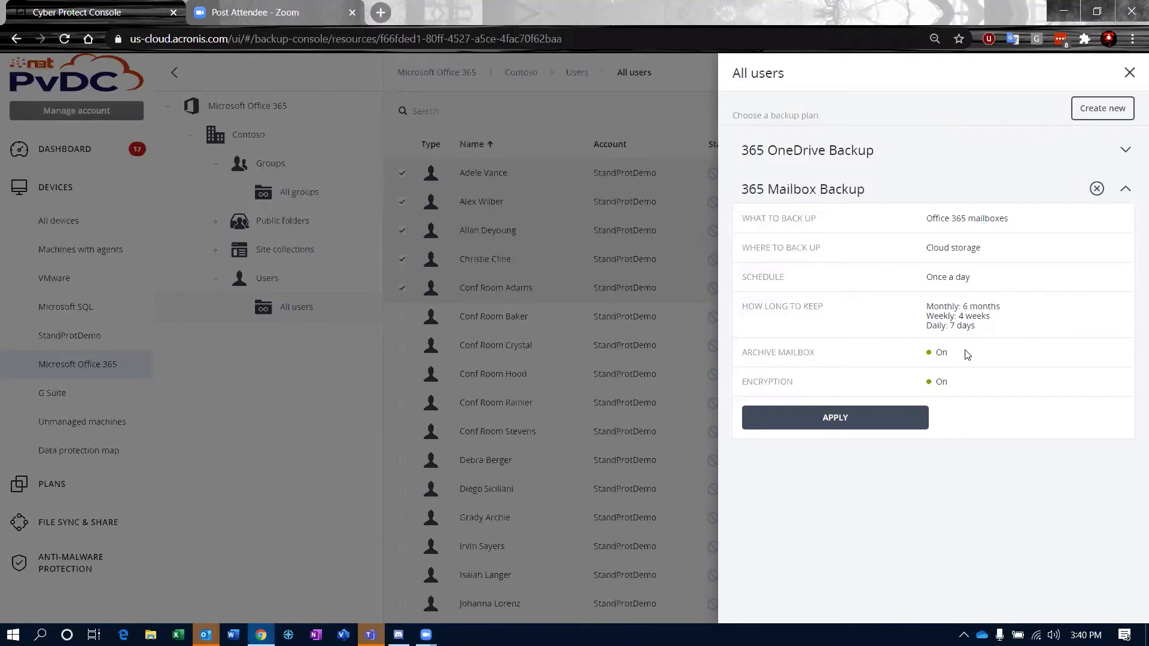
mouse_move(985, 371)
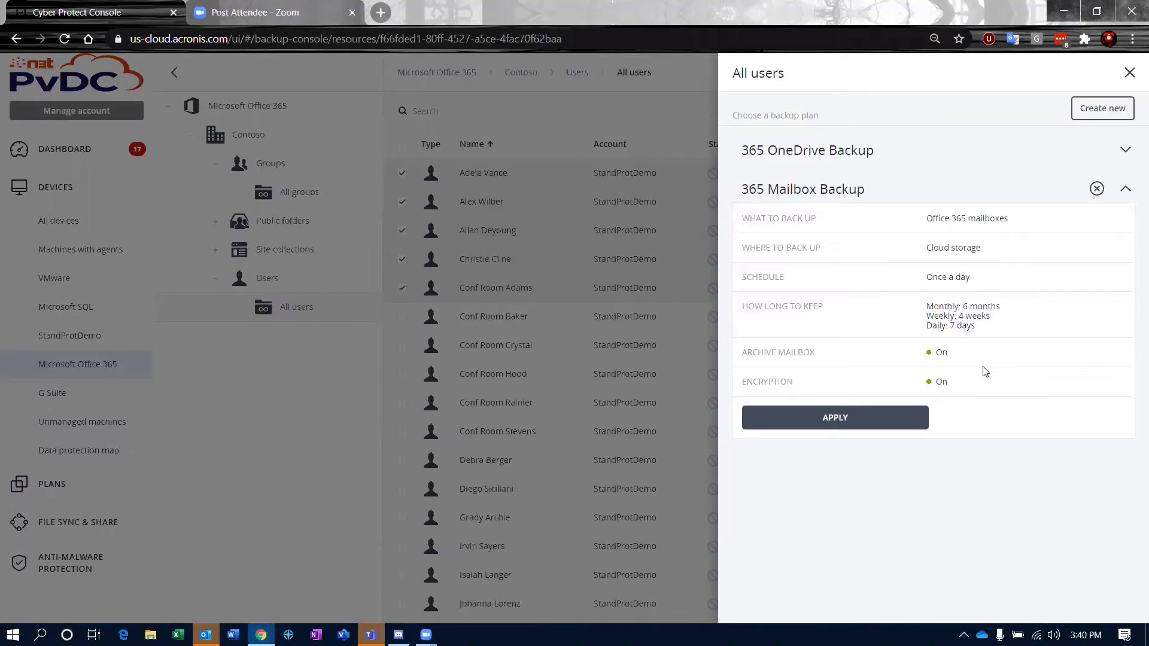
mouse_move(791, 385)
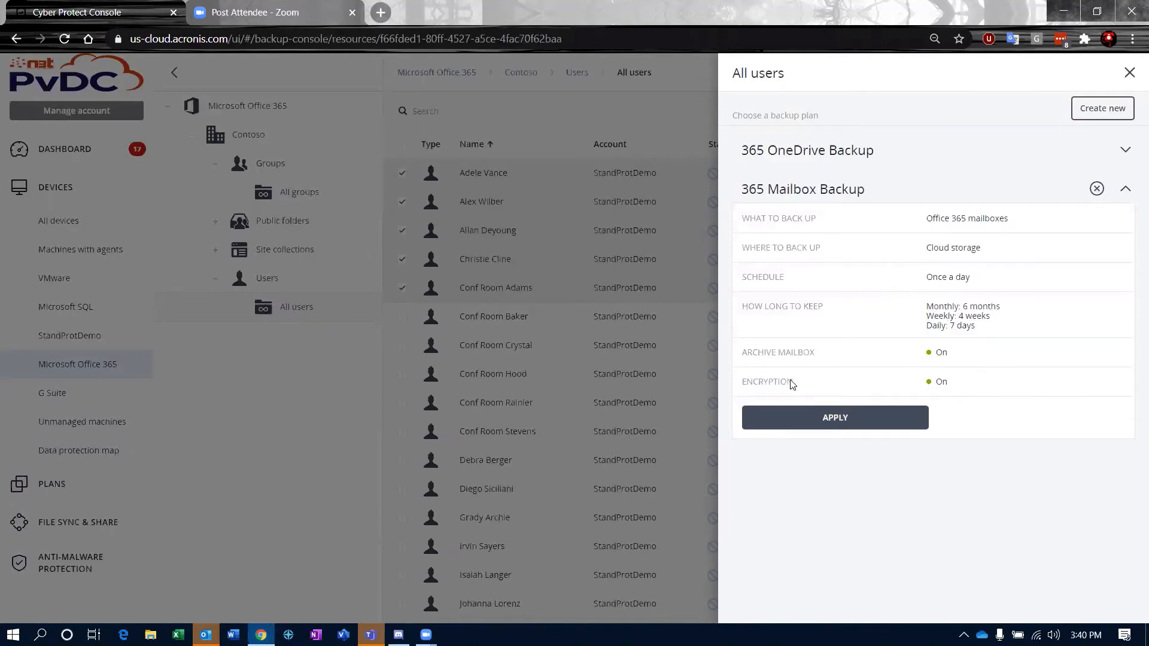
mouse_move(955, 393)
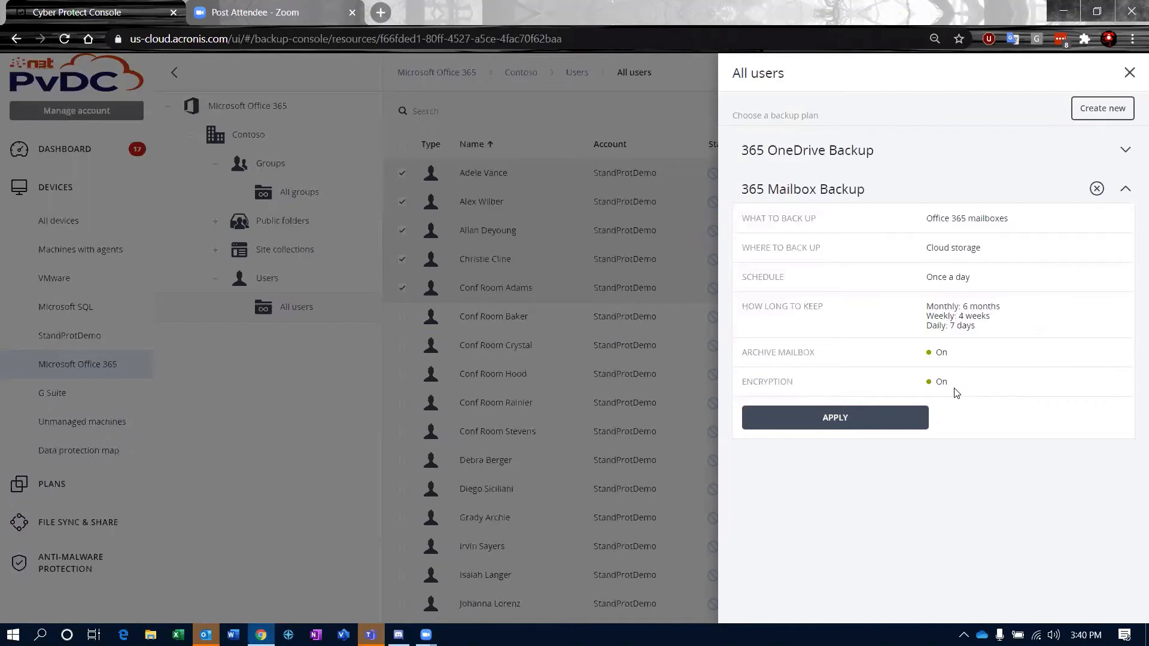
mouse_move(923, 385)
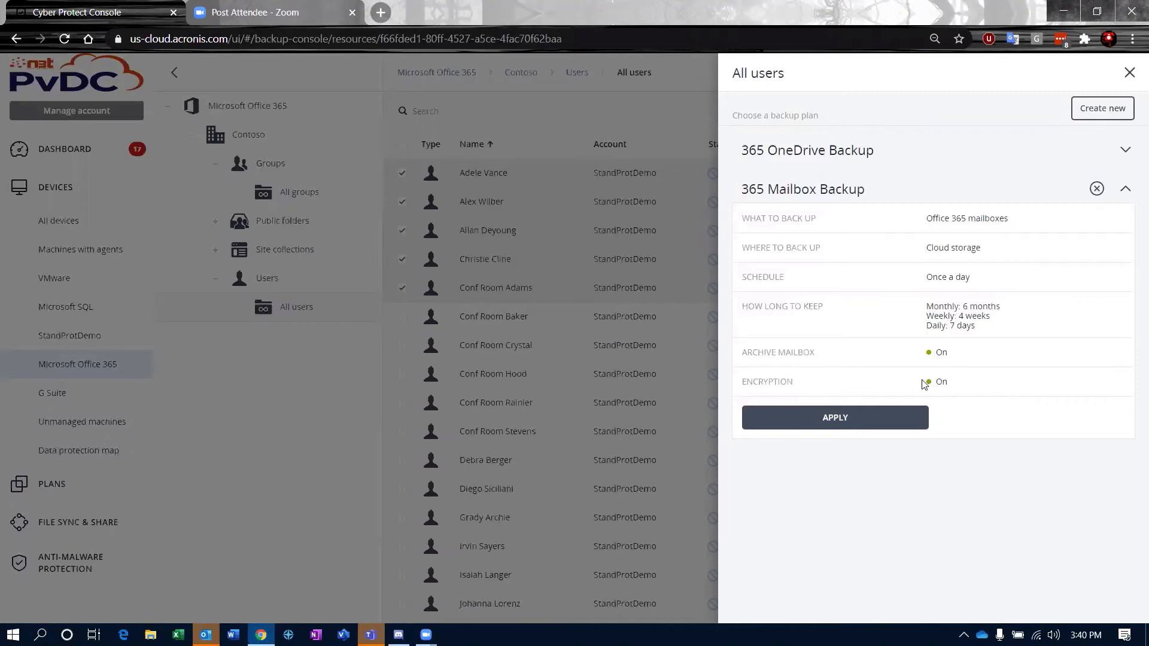
mouse_move(984, 384)
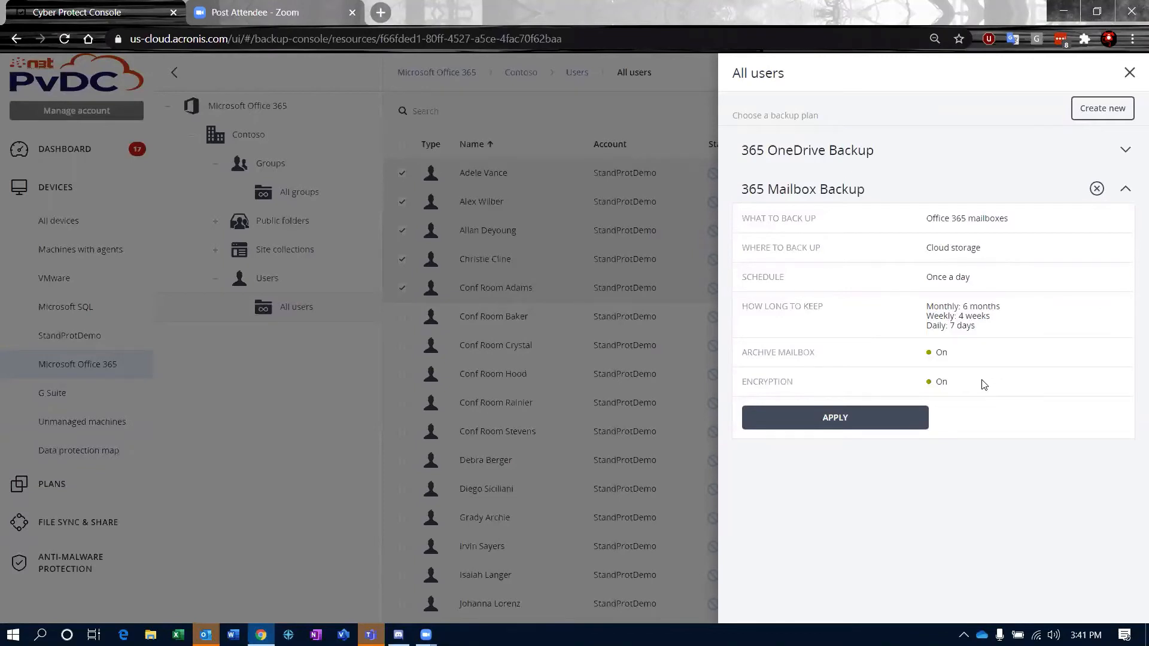
mouse_move(859, 391)
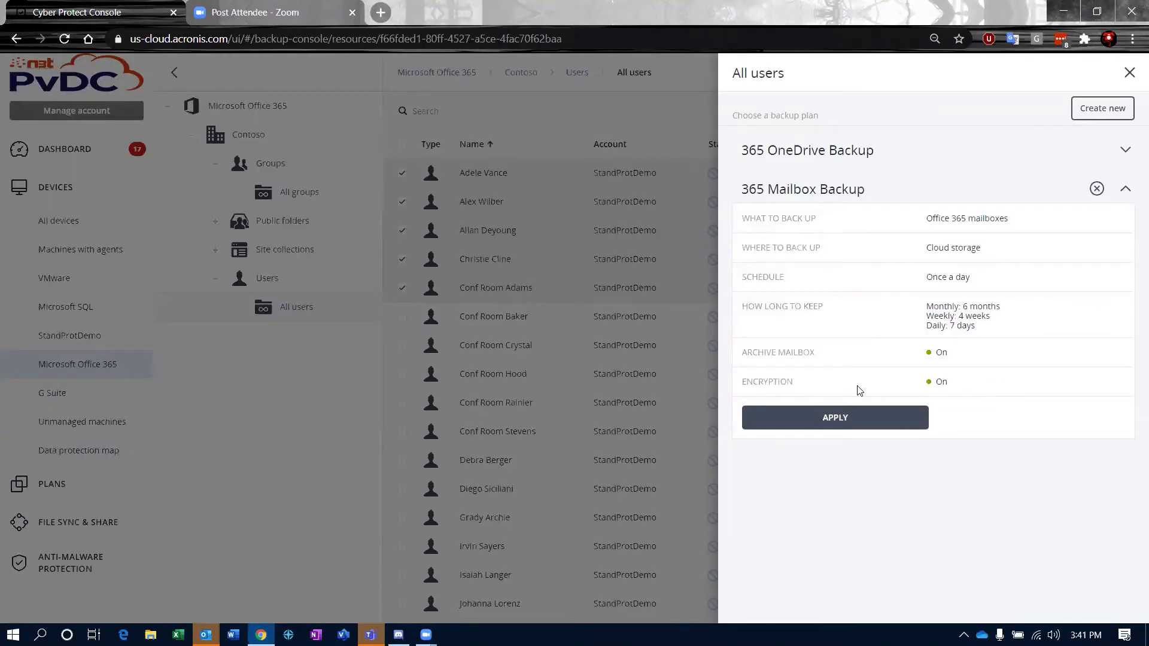
mouse_move(826, 387)
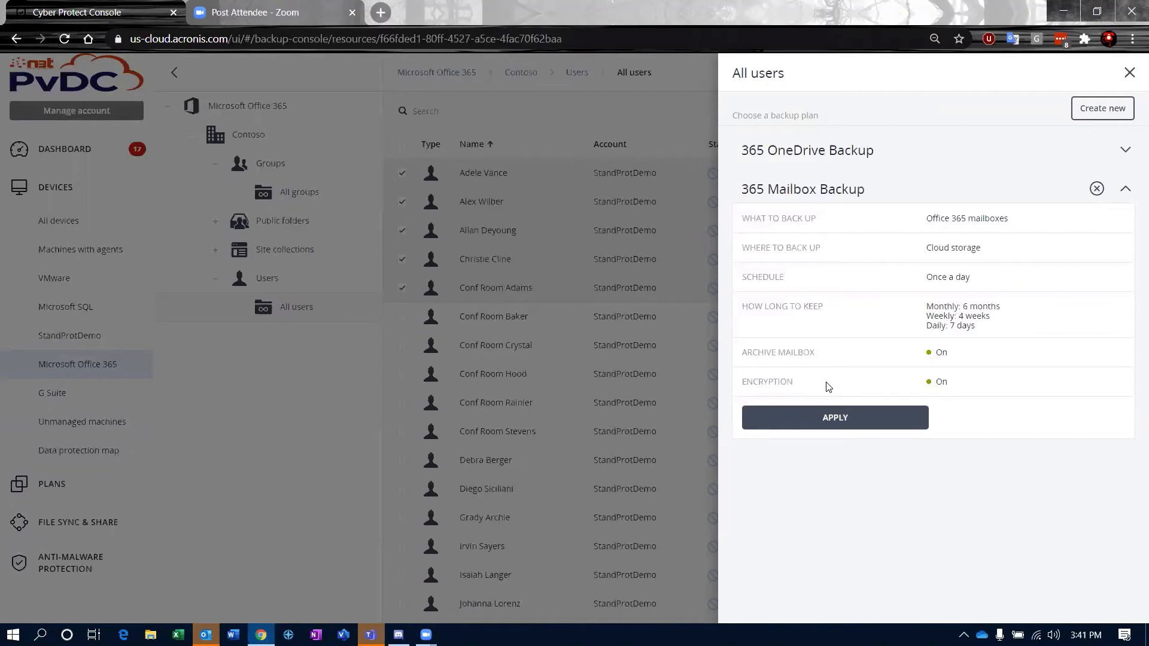
mouse_move(959, 392)
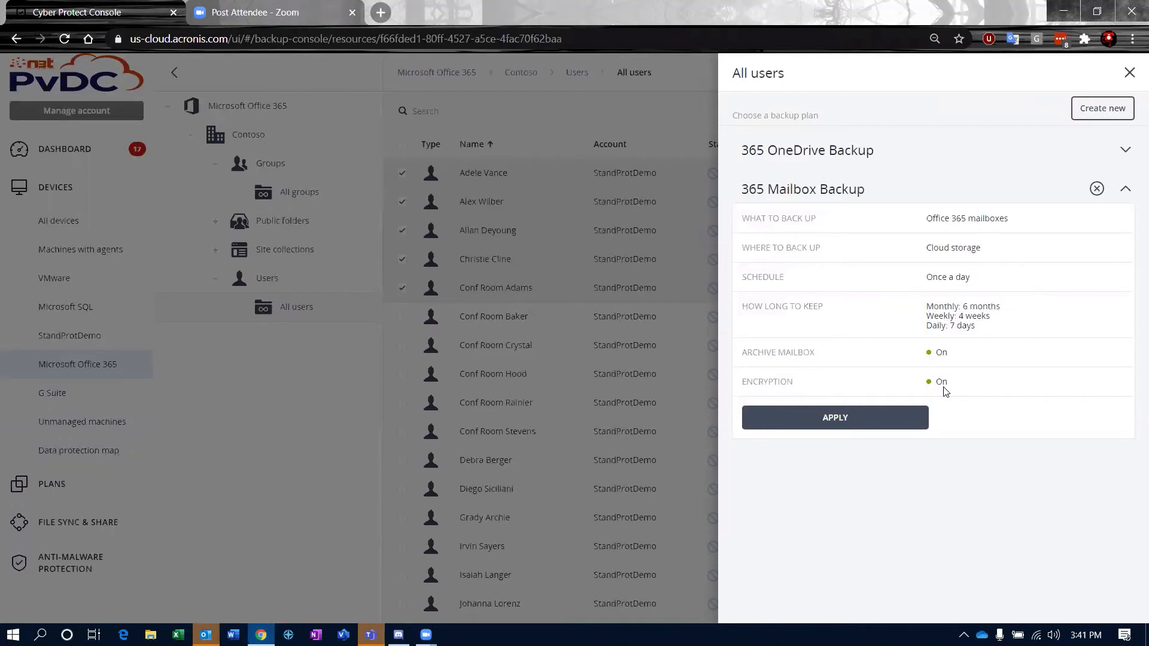
mouse_move(927, 392)
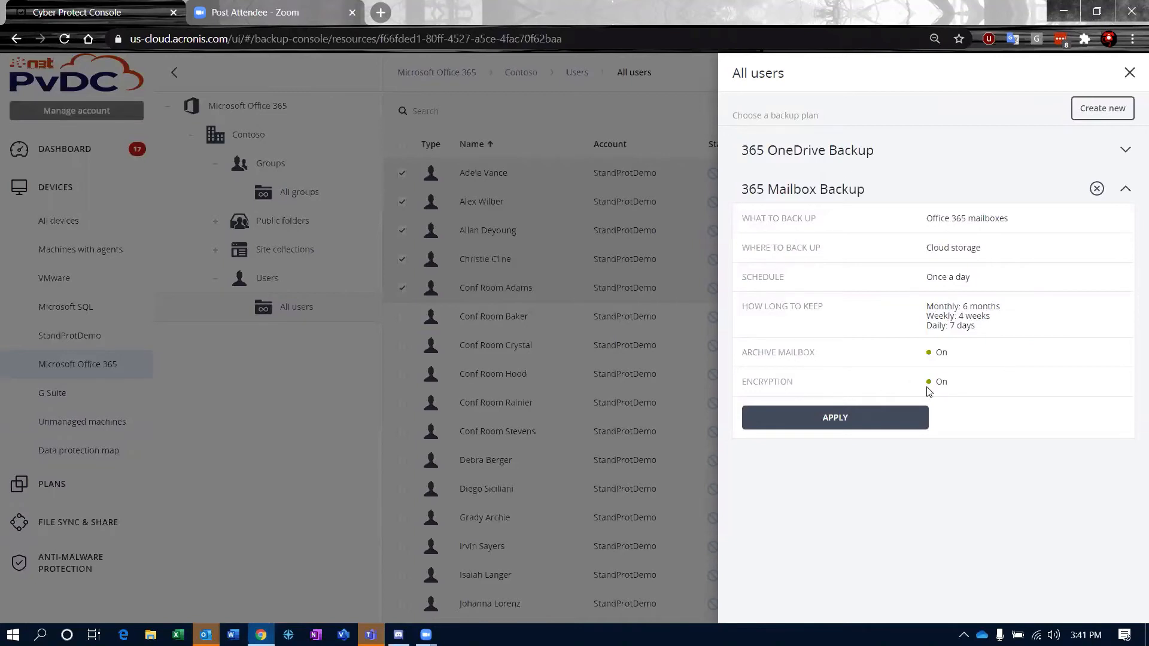
mouse_move(855, 394)
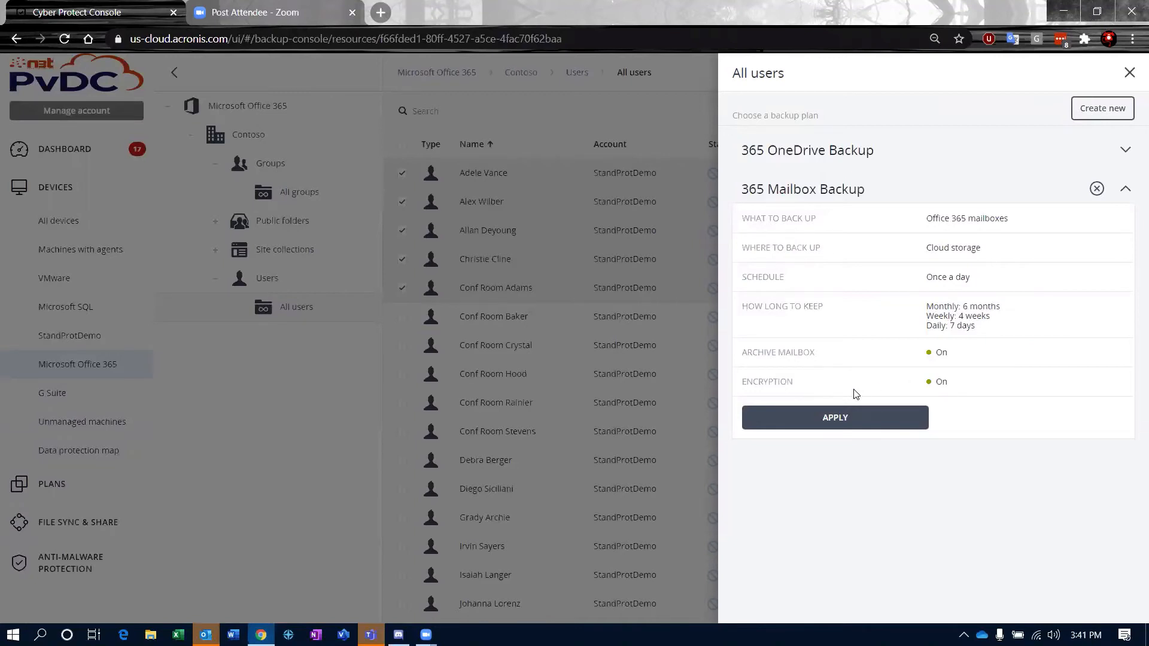
Apply the 365 Mailbox Backup plan to all users, then check their Backup scheduled status
left_click(833, 416)
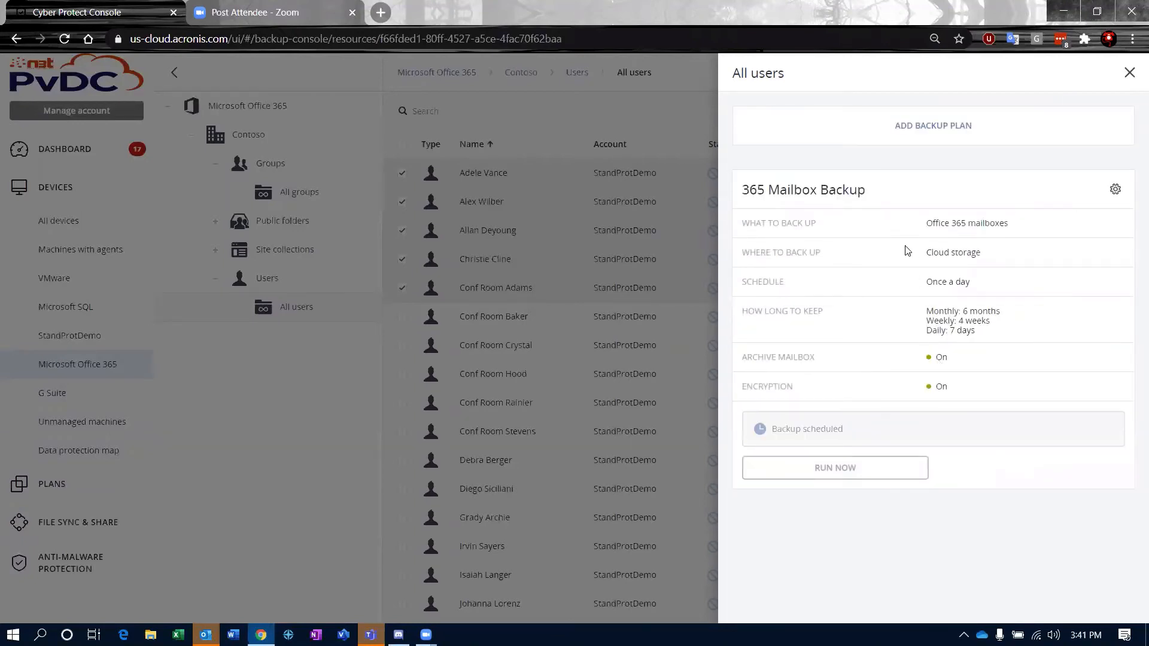
mouse_move(877, 326)
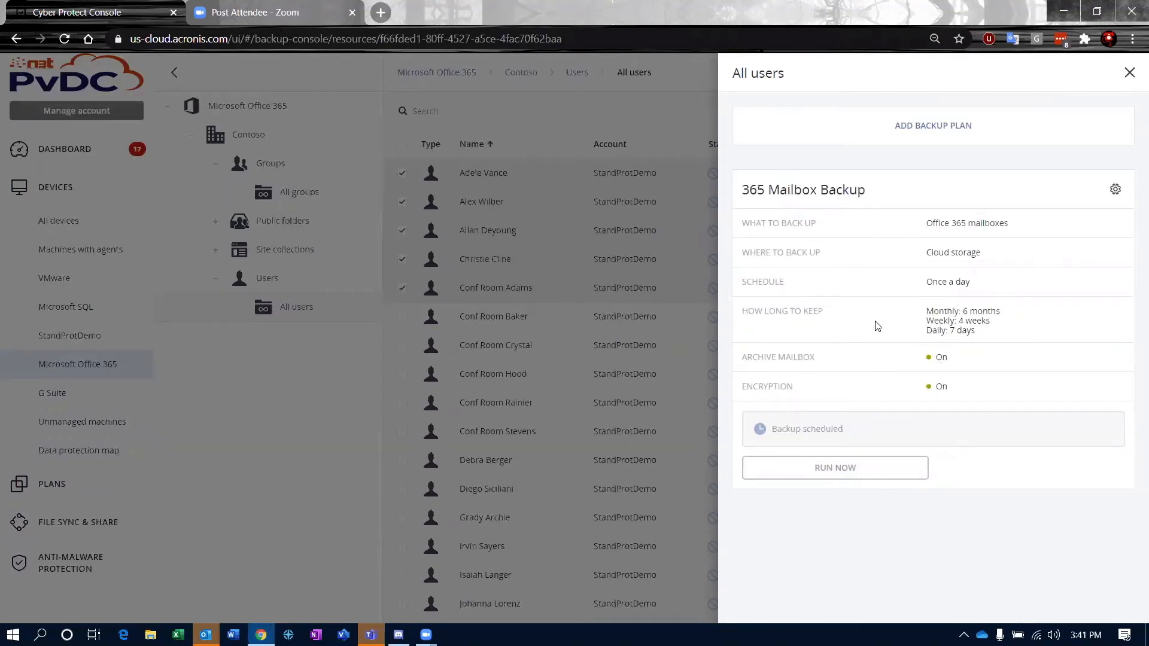
mouse_move(822, 462)
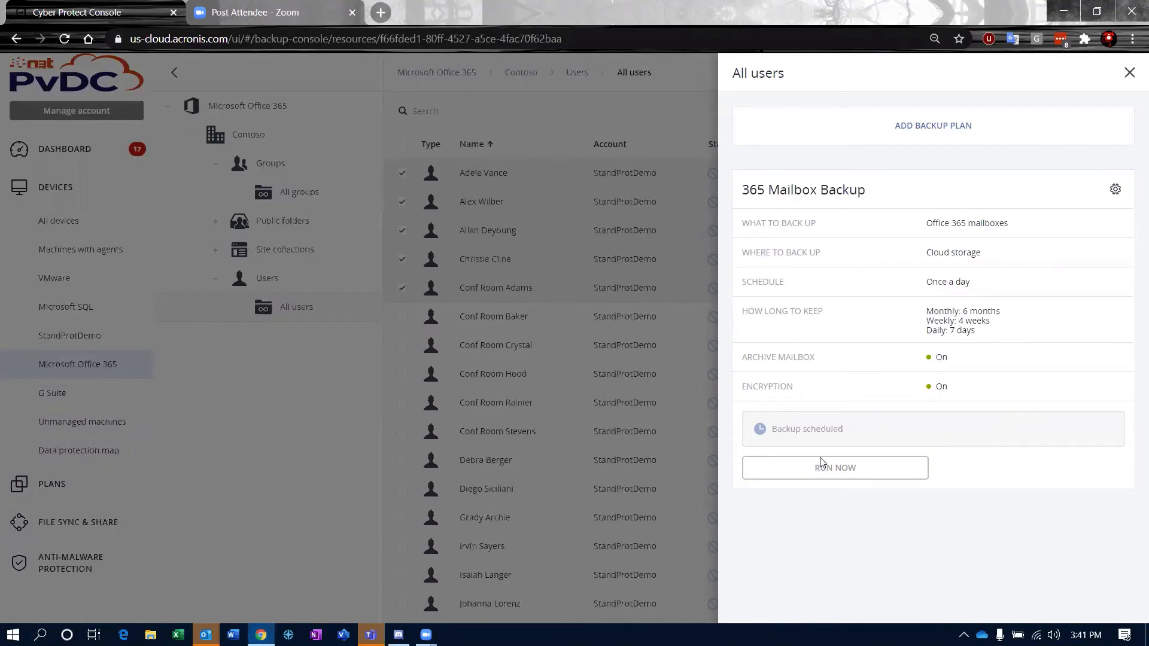
mouse_move(822, 346)
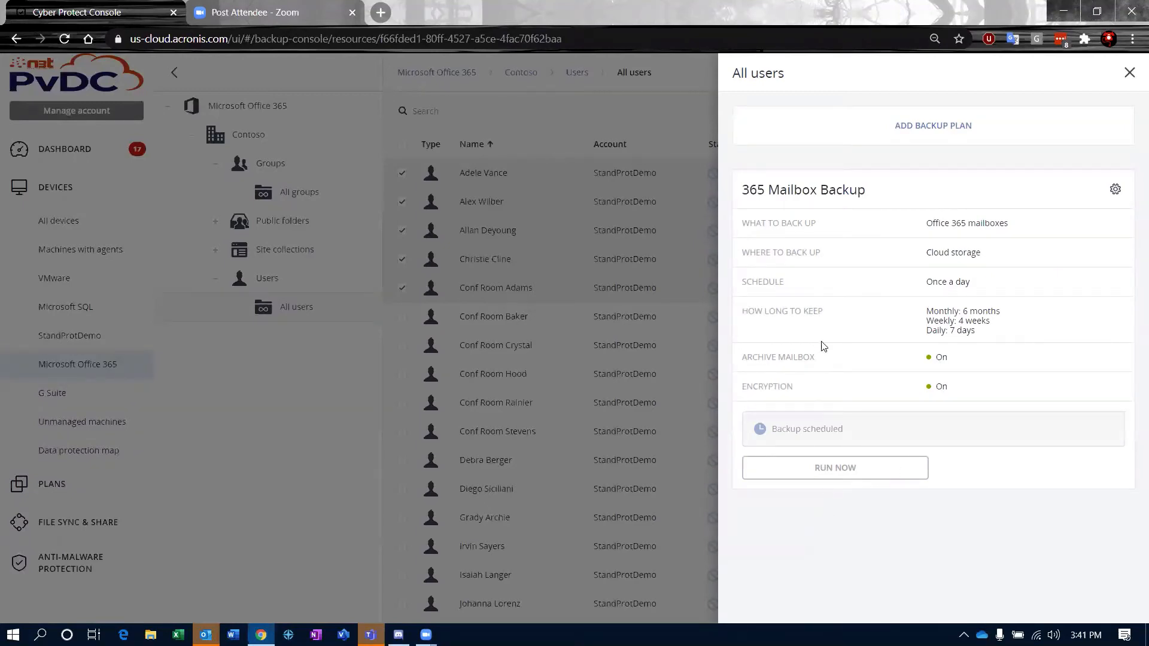
mouse_move(835, 467)
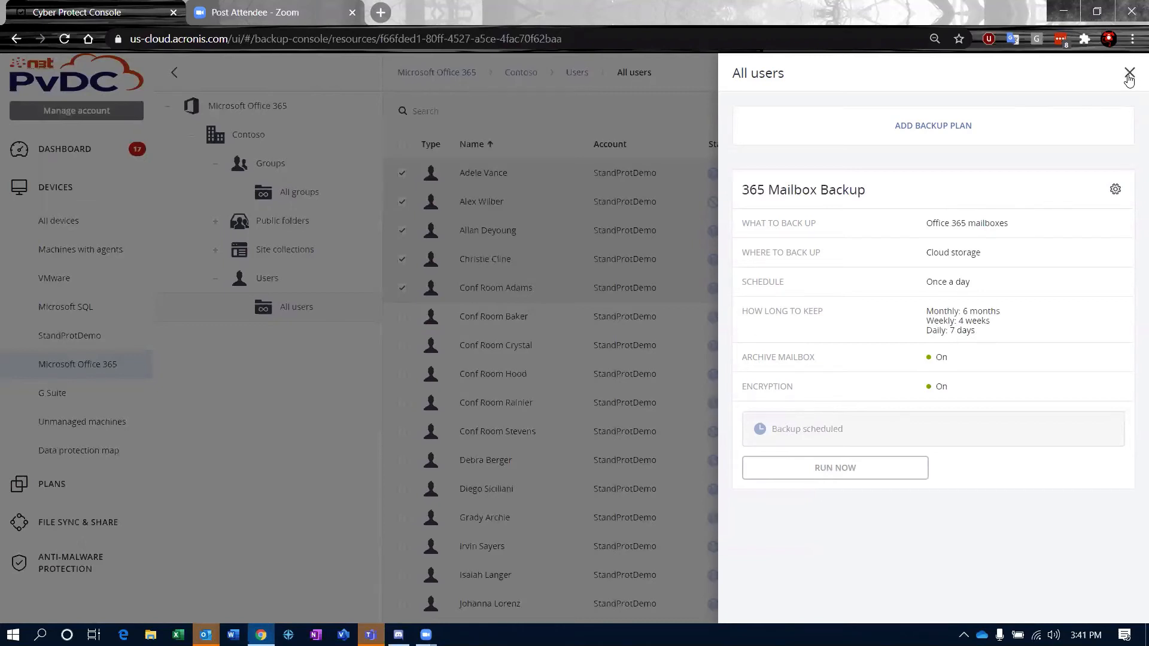
mouse_move(1126, 82)
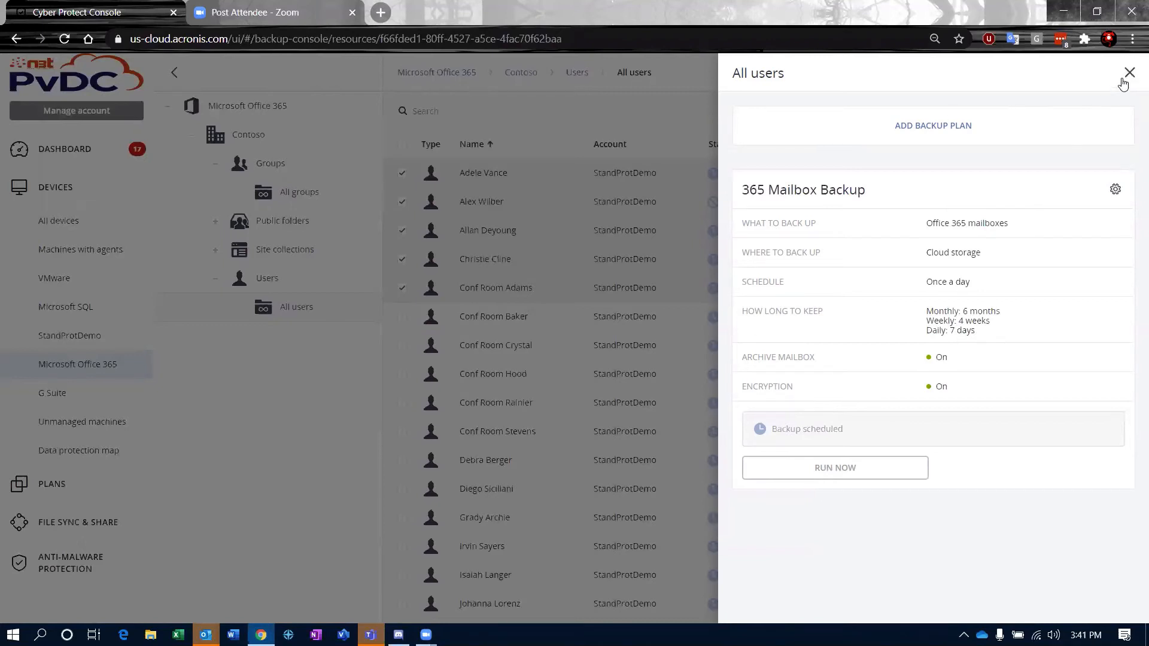
left_click(1129, 72)
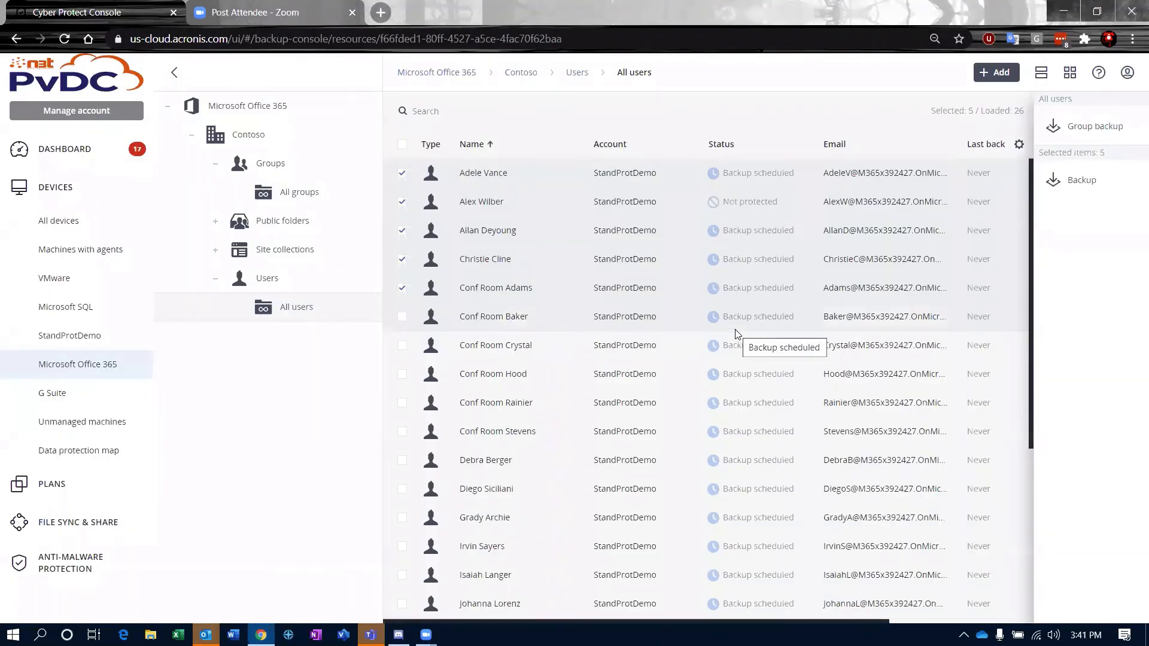
scroll("down", 3)
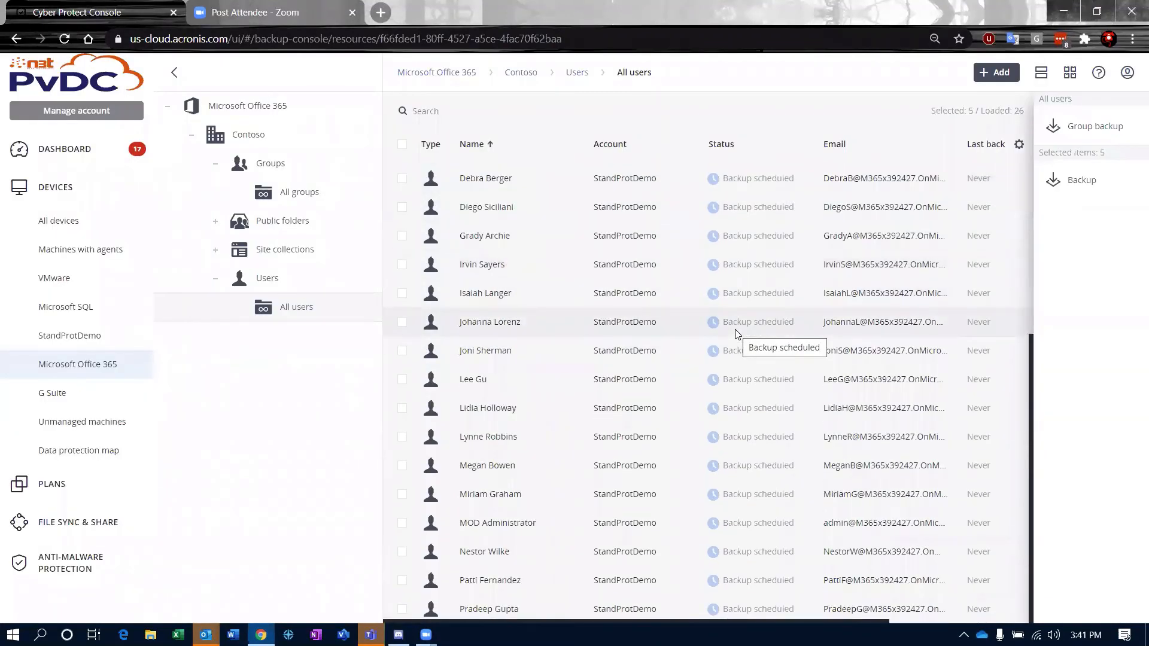
scroll("up", 3)
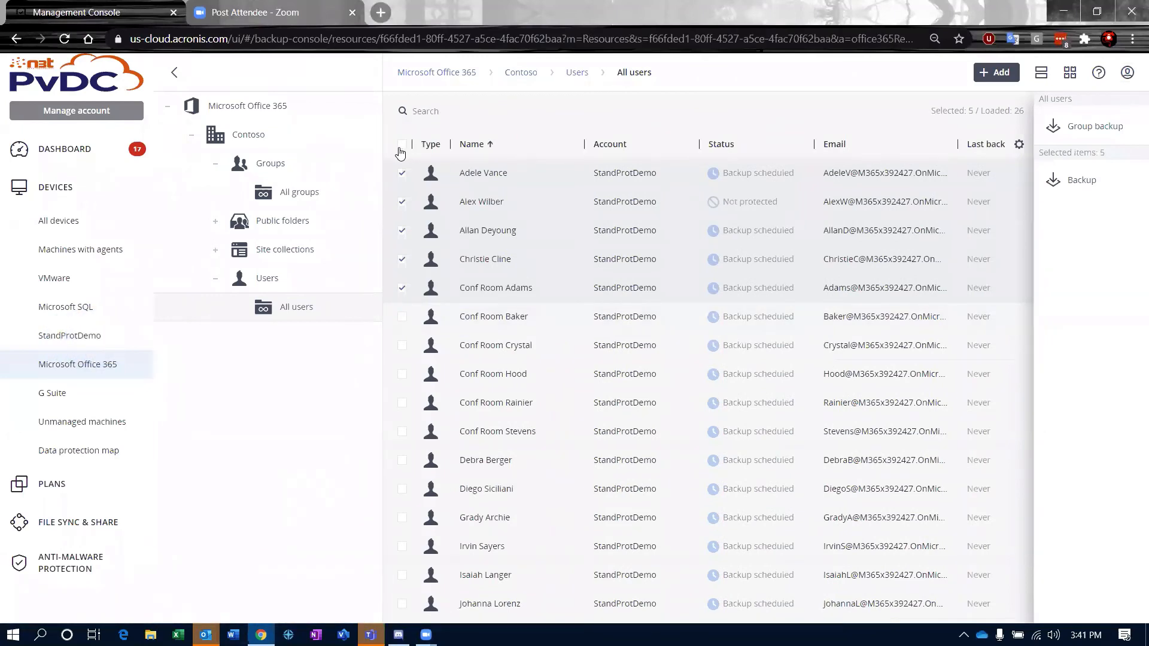
Assign the 365 OneDrive Backup plan to Adele Vance
left_click(402, 143)
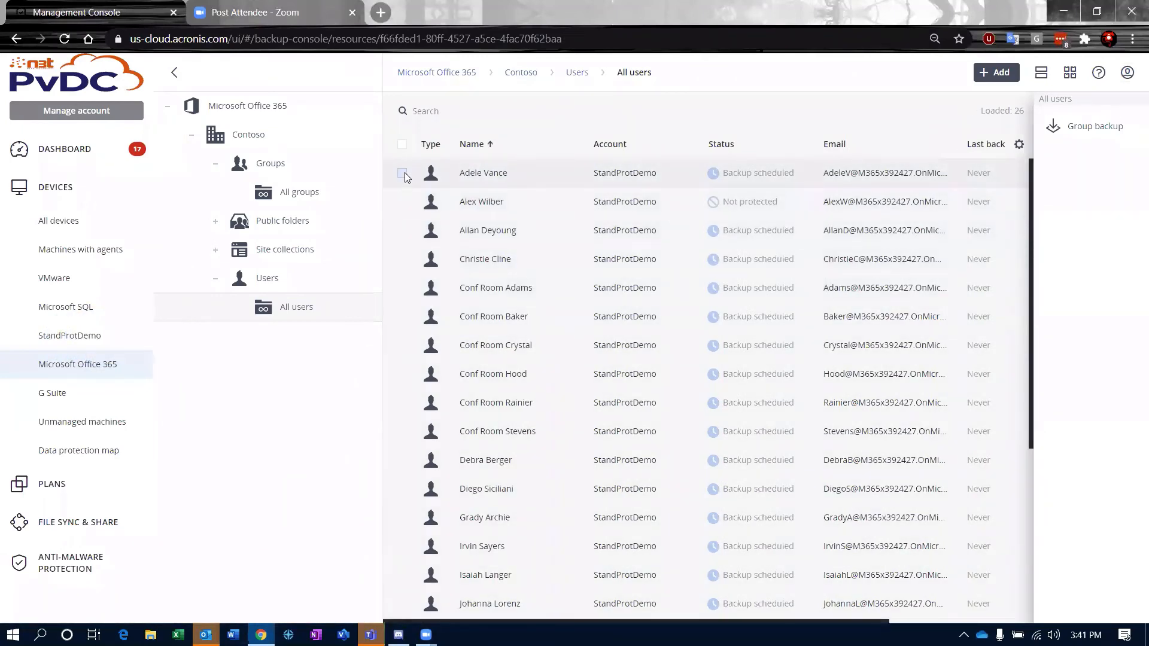
right_click(405, 172)
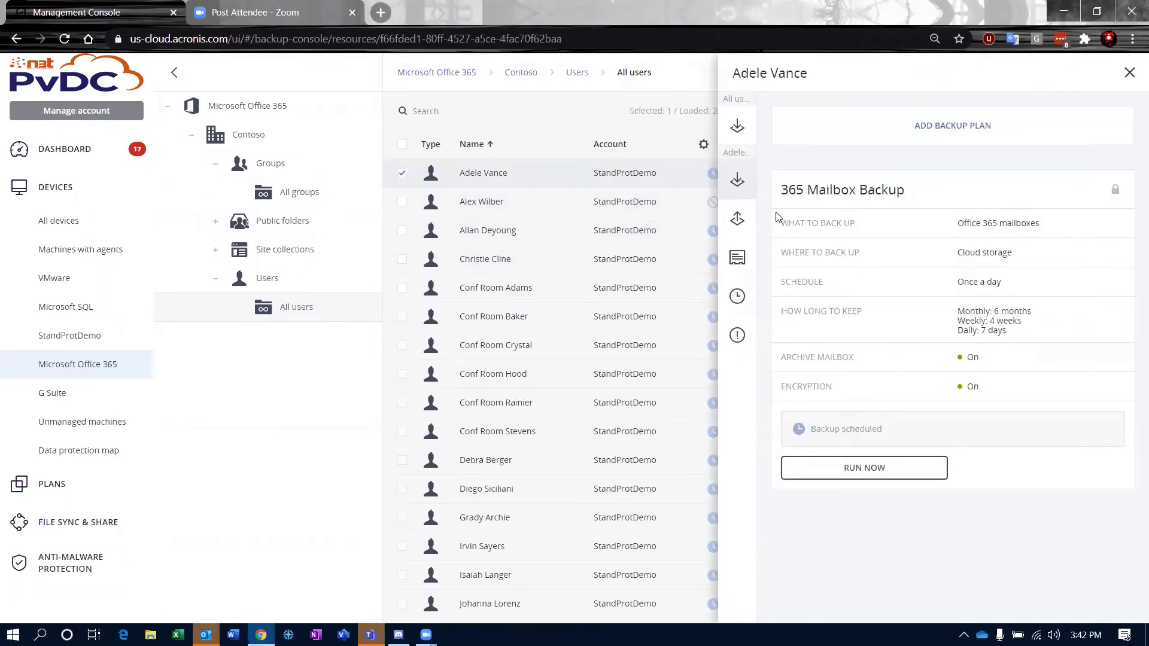
mouse_move(976, 278)
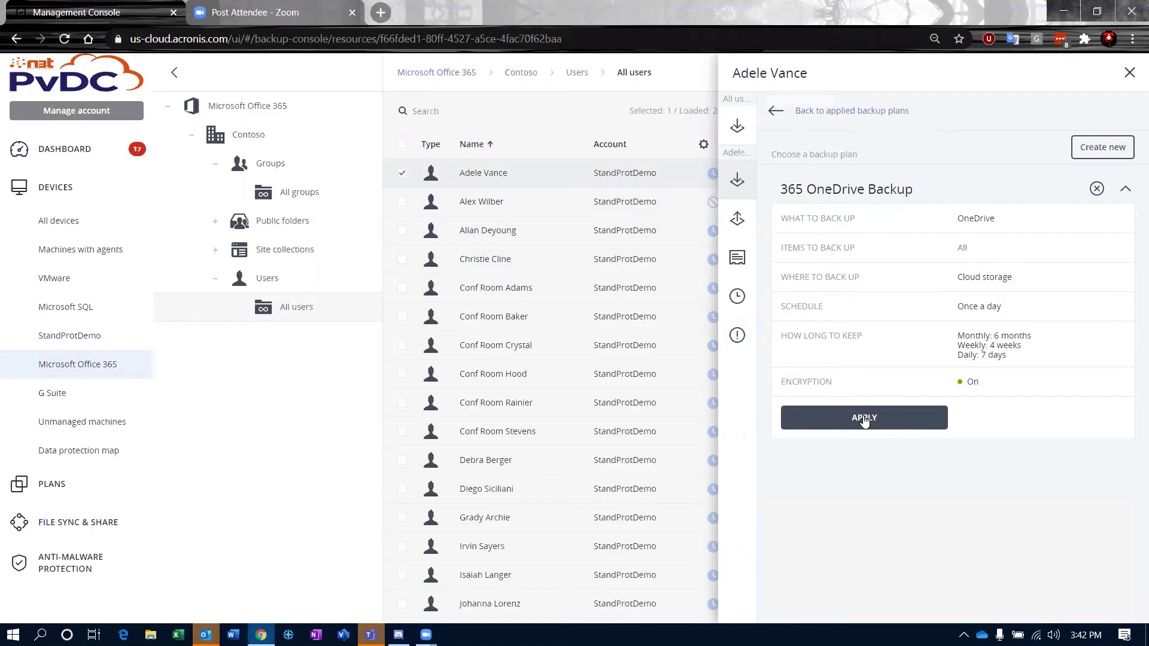
left_click(863, 417)
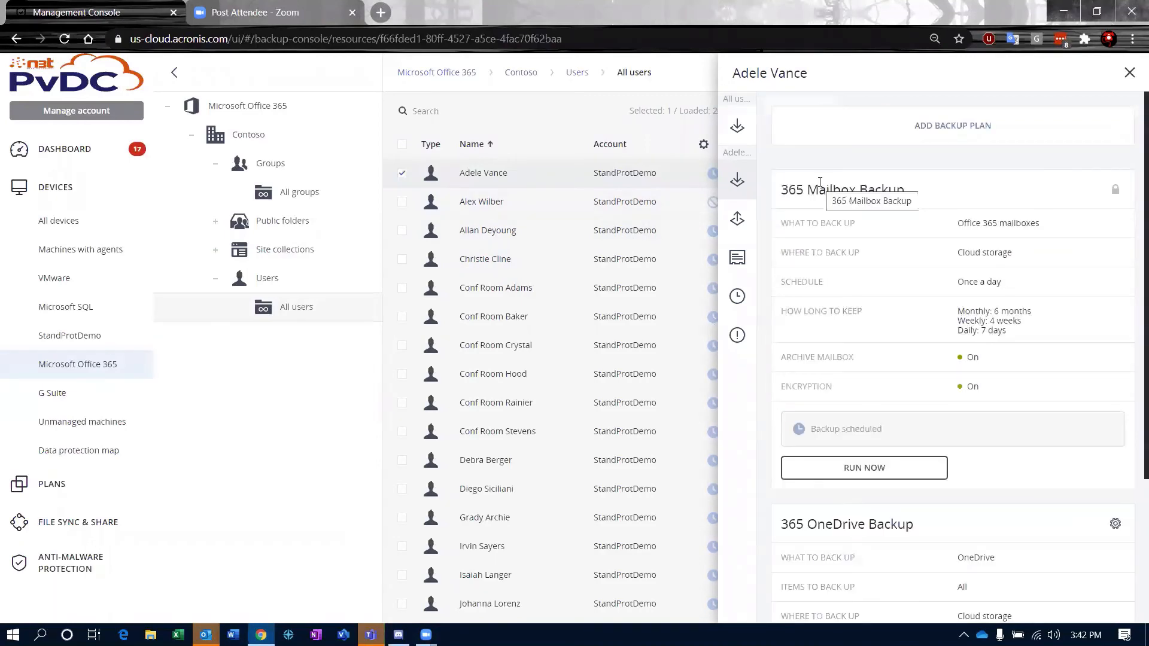
mouse_move(855, 299)
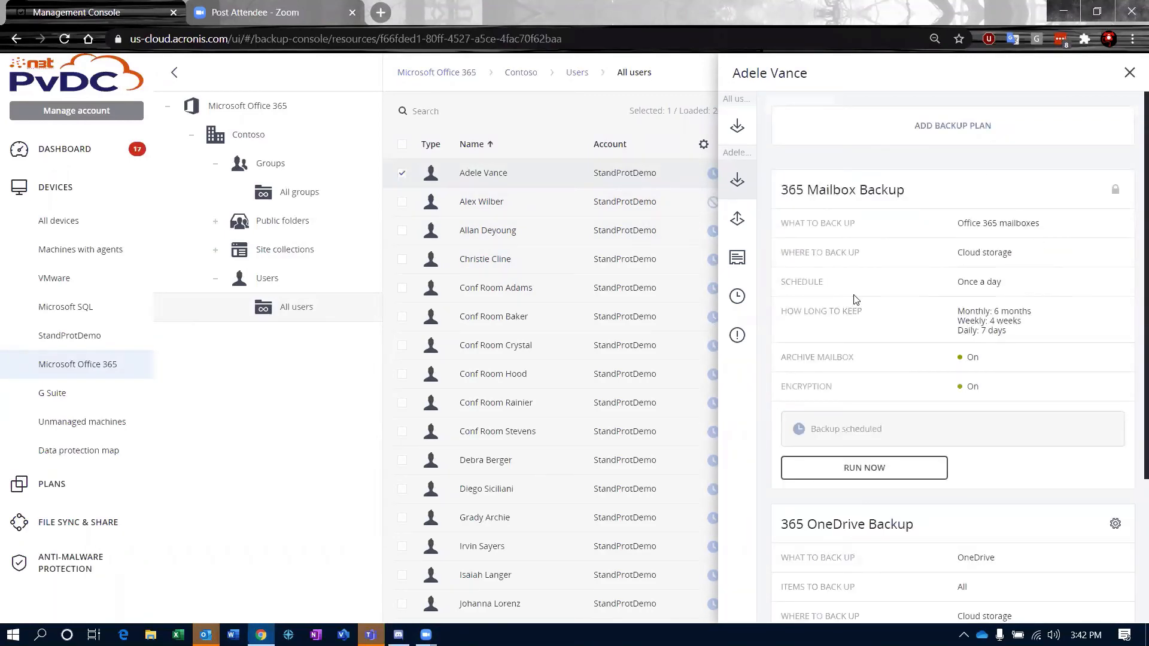
Run Adele Vance's backups now and close her backup plans panel
scroll("down", 3)
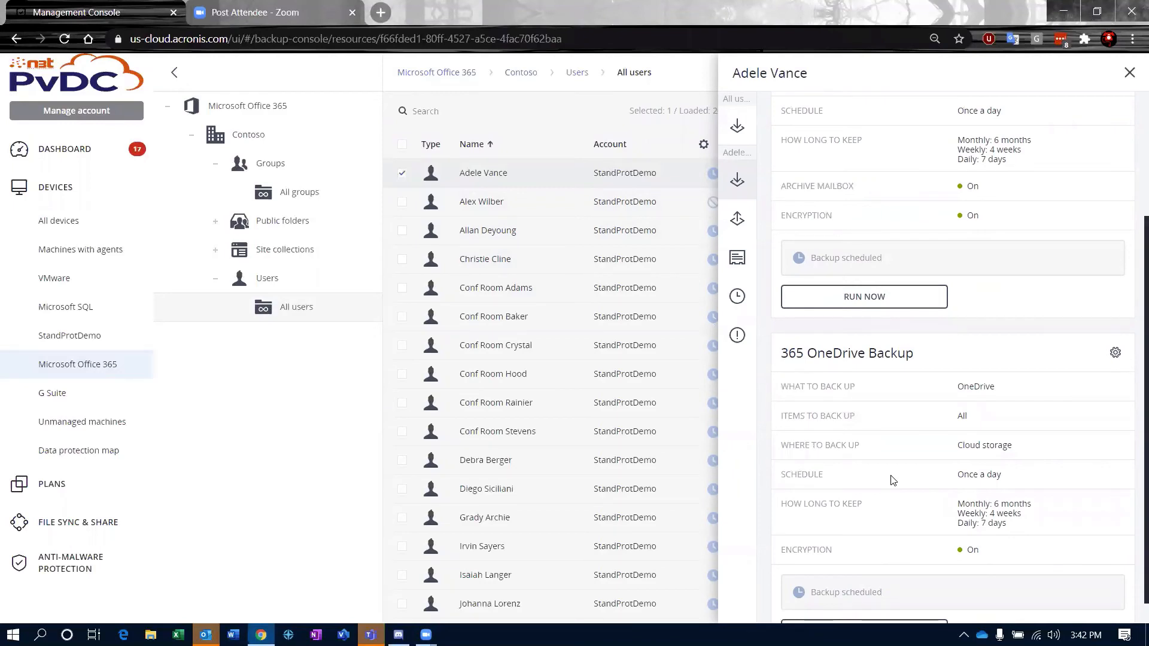
scroll("down", 3)
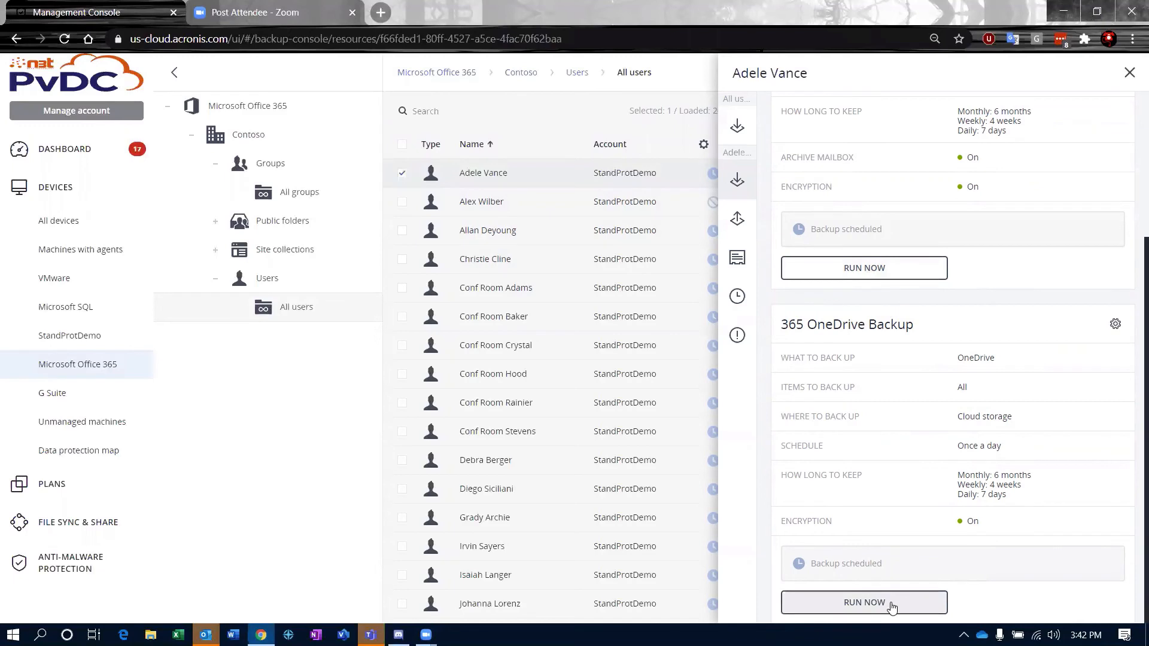
mouse_move(864, 268)
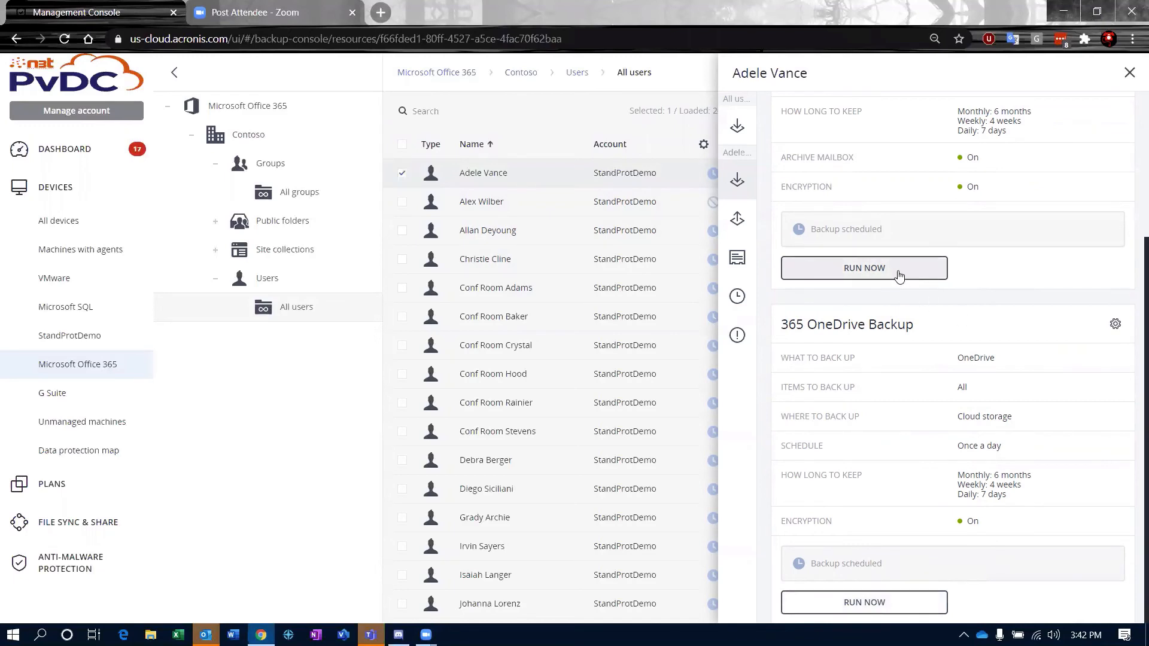
left_click(863, 268)
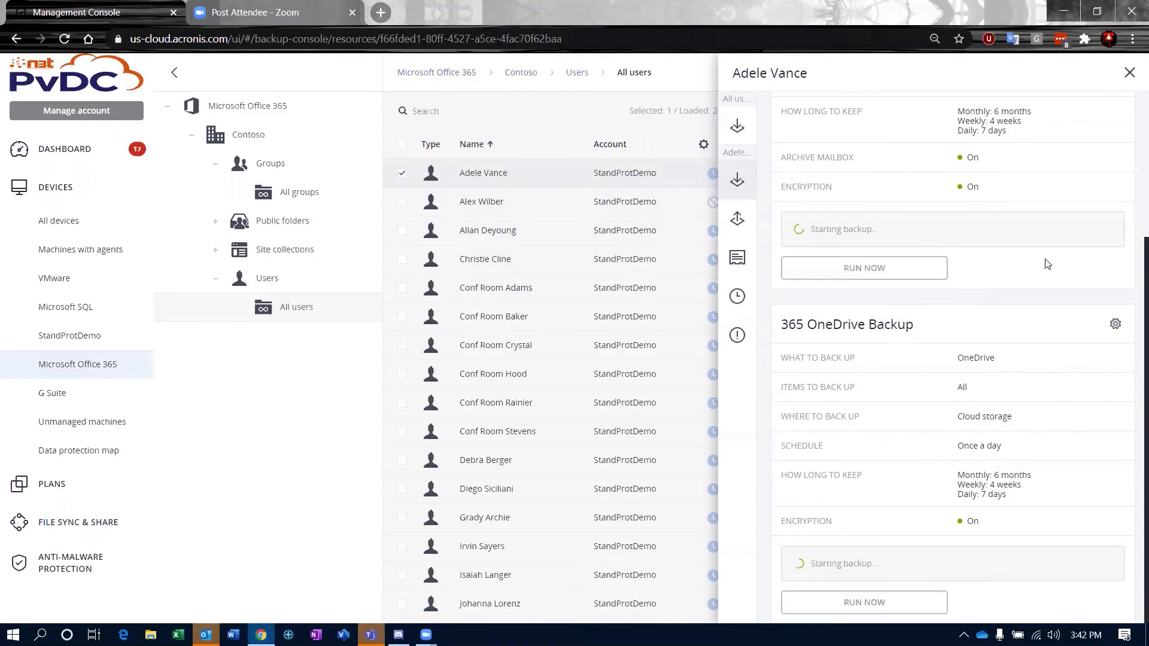
left_click(1129, 72)
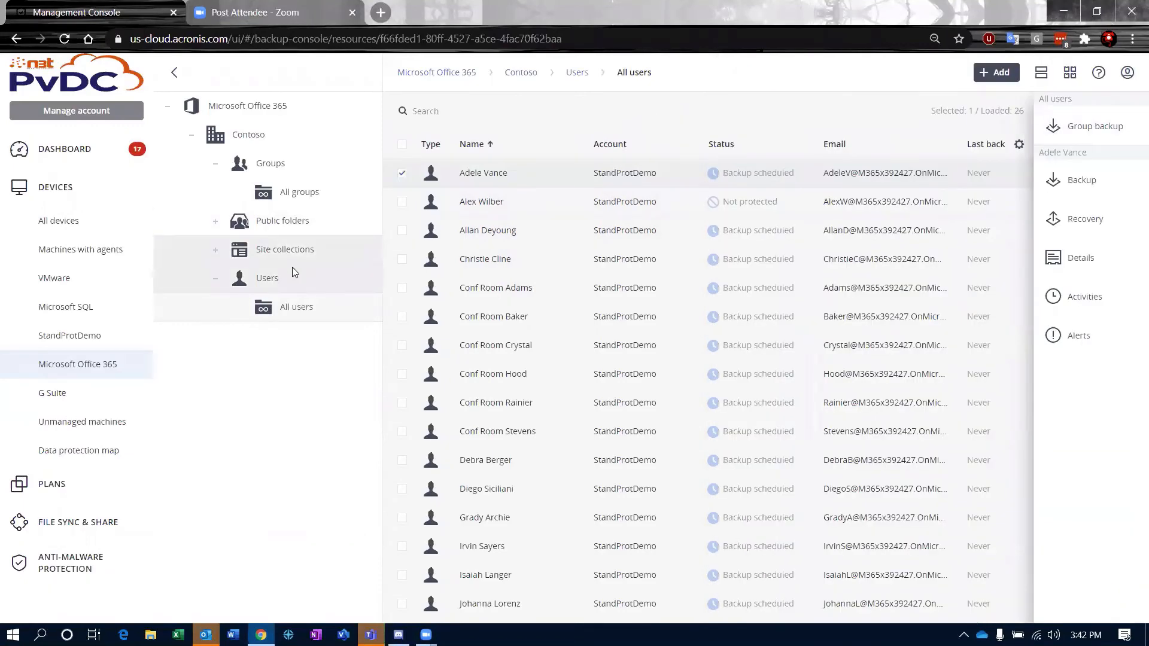
Expand Site collections and show All site collections
left_click(284, 248)
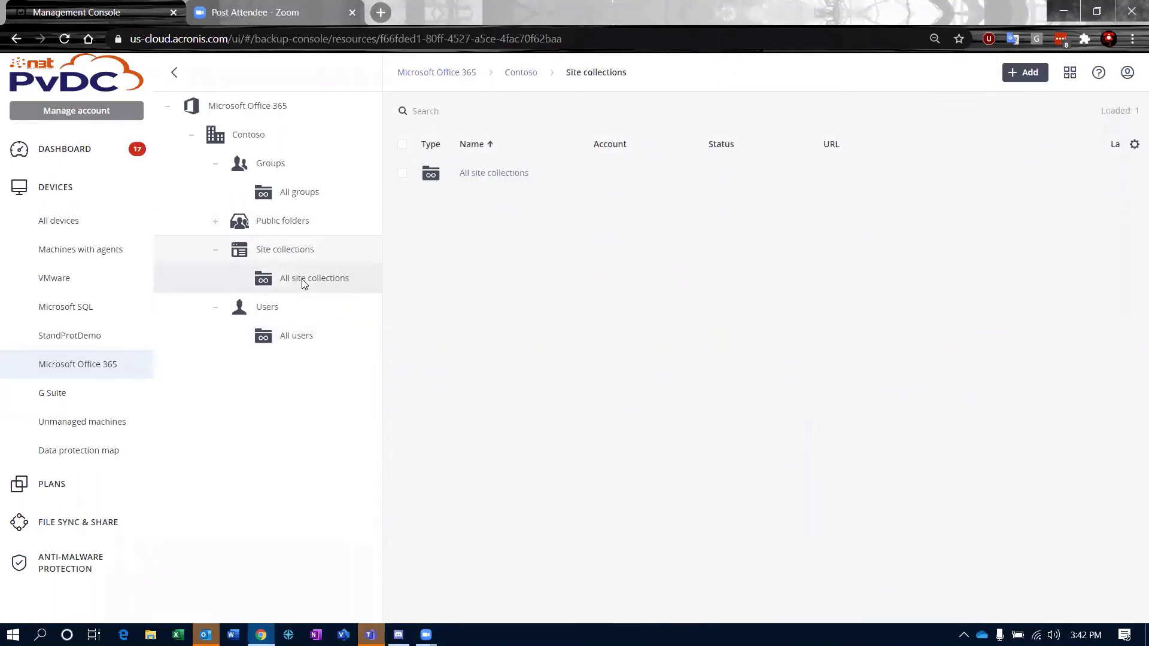
left_click(314, 278)
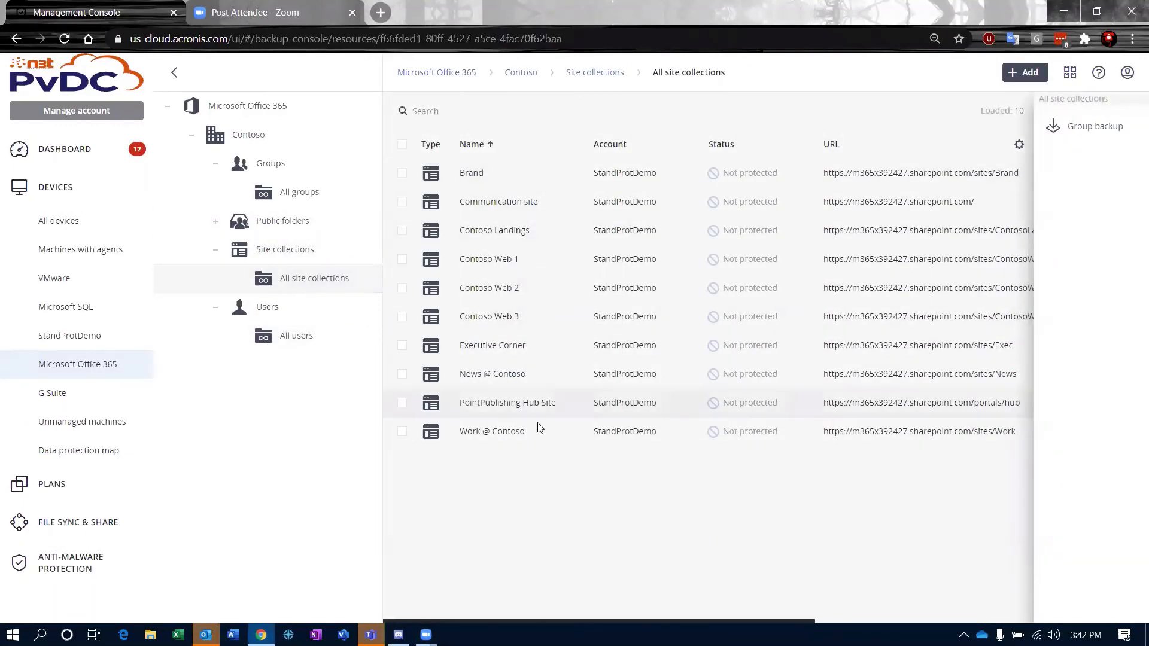
mouse_move(538, 444)
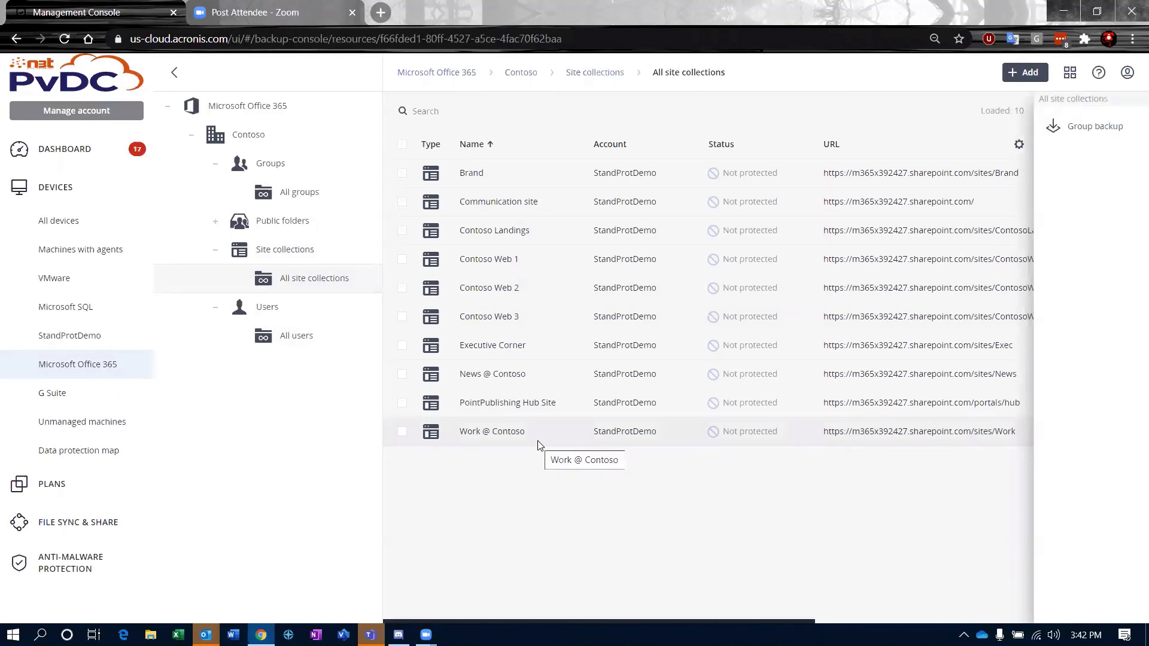
mouse_move(366, 234)
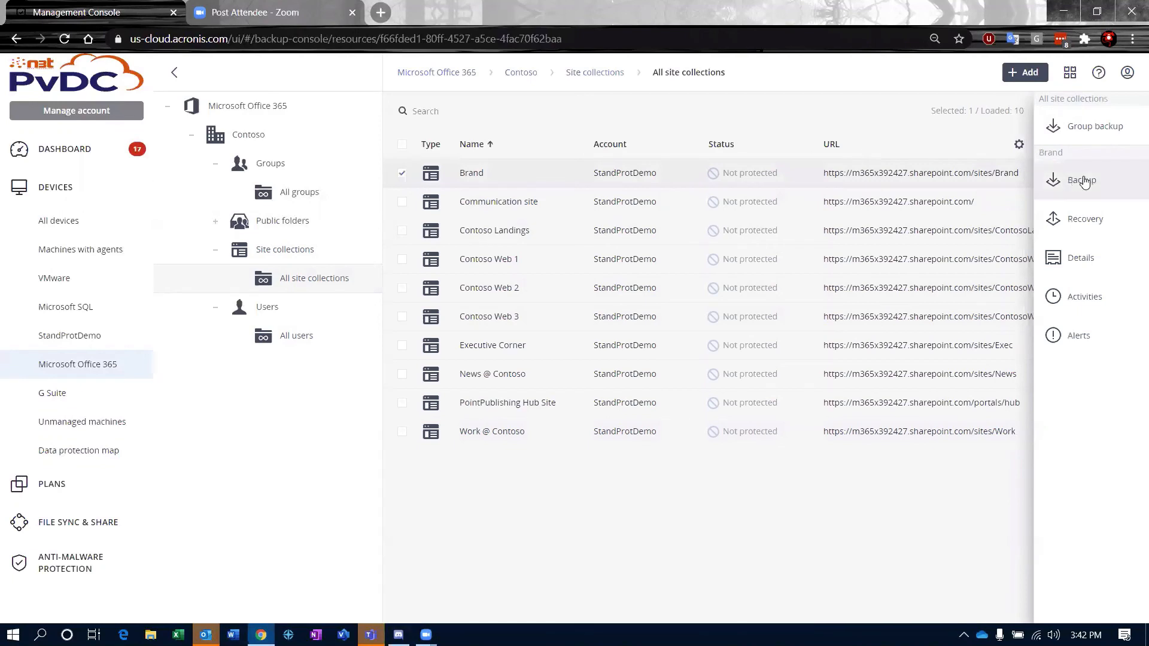
mouse_move(1081, 180)
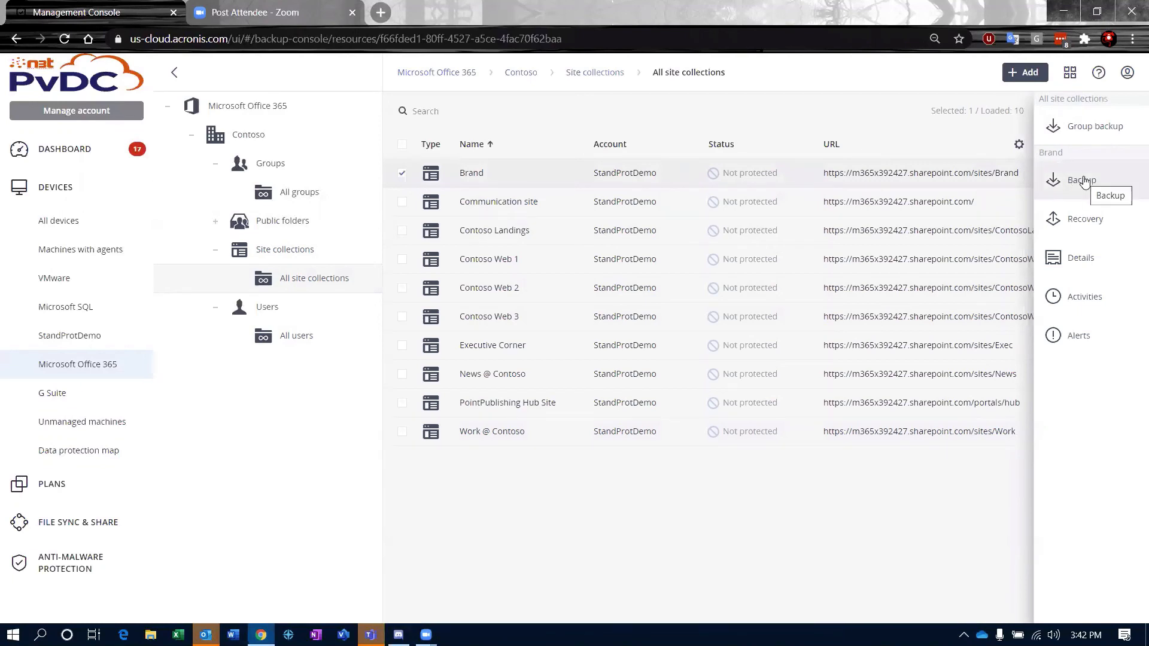
mouse_move(1085, 198)
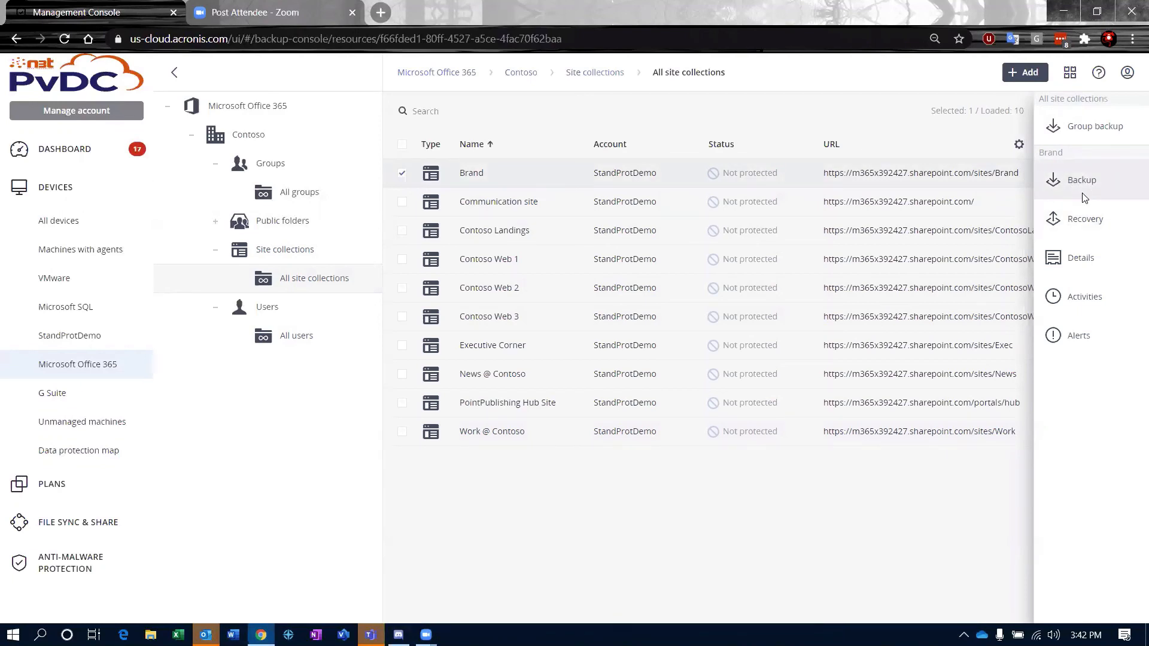
Apply 'SharePoint sites to Cloud storage (1)' to Brand, run it now, and close the panel
left_click(1080, 179)
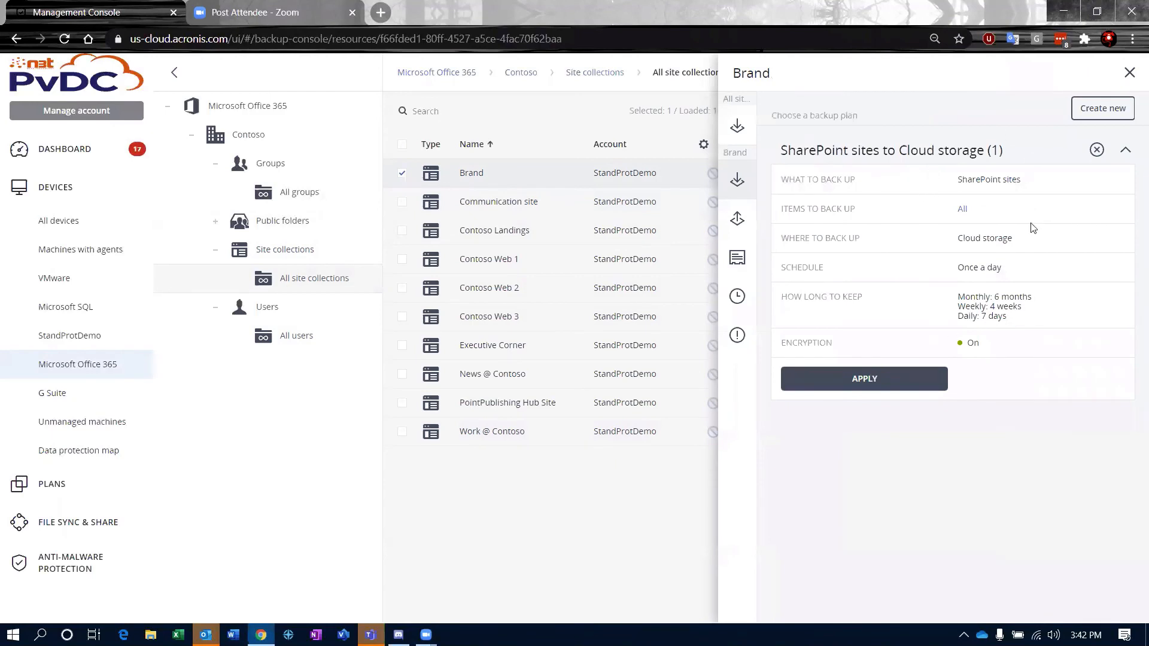
mouse_move(1103, 108)
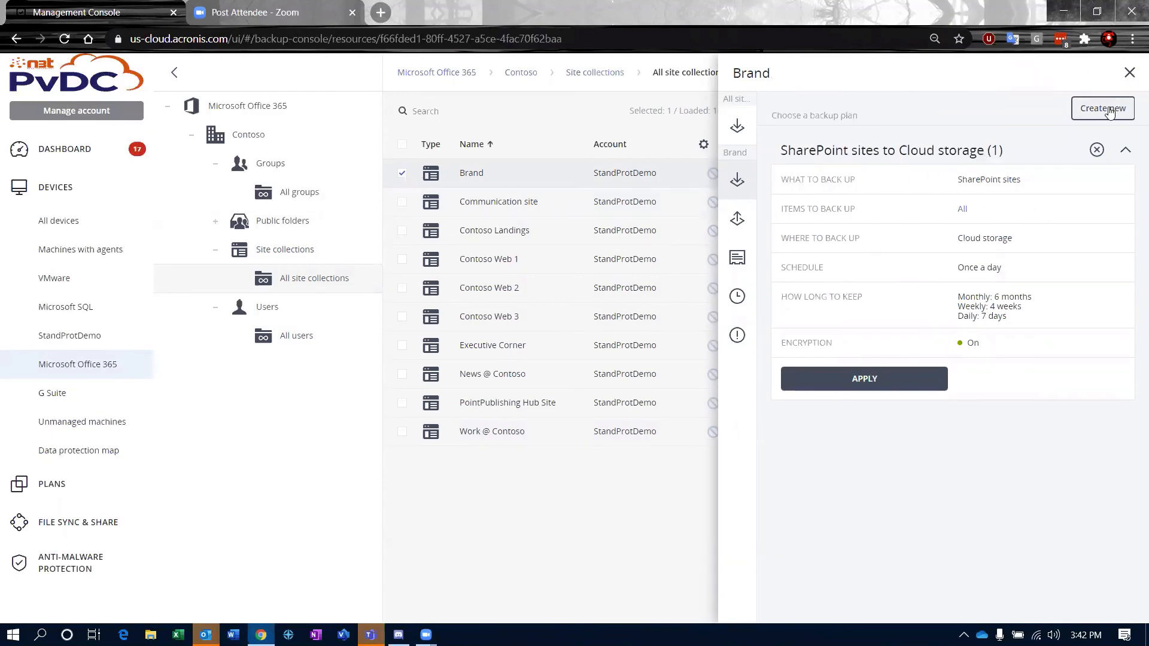
mouse_move(1033, 192)
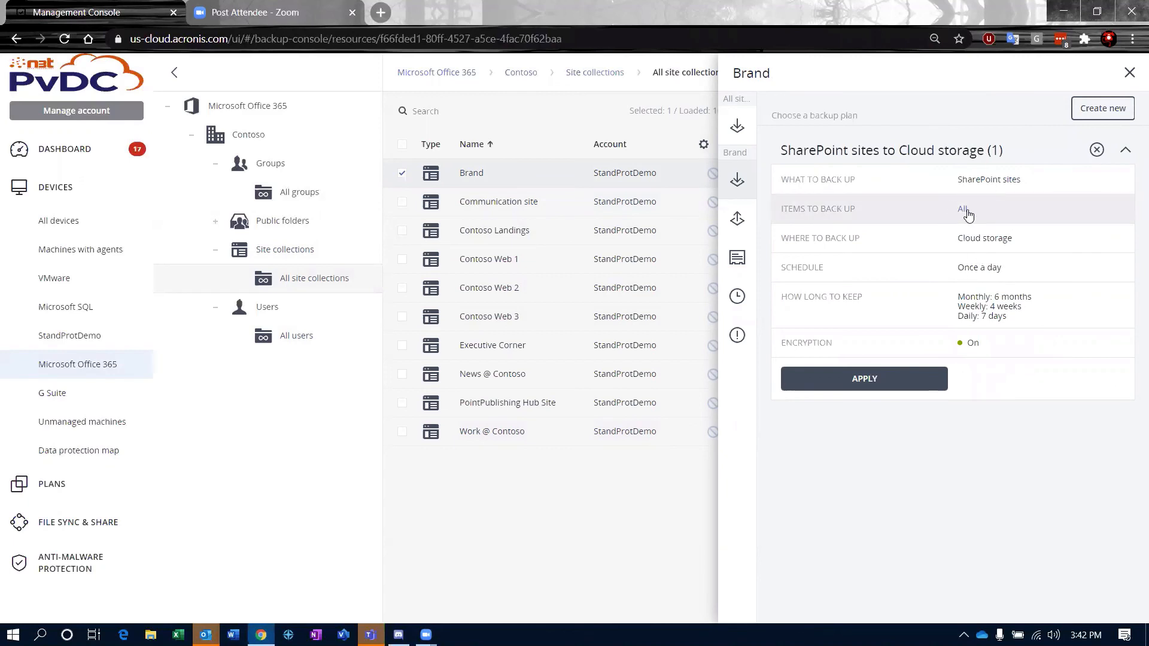
mouse_move(1005, 279)
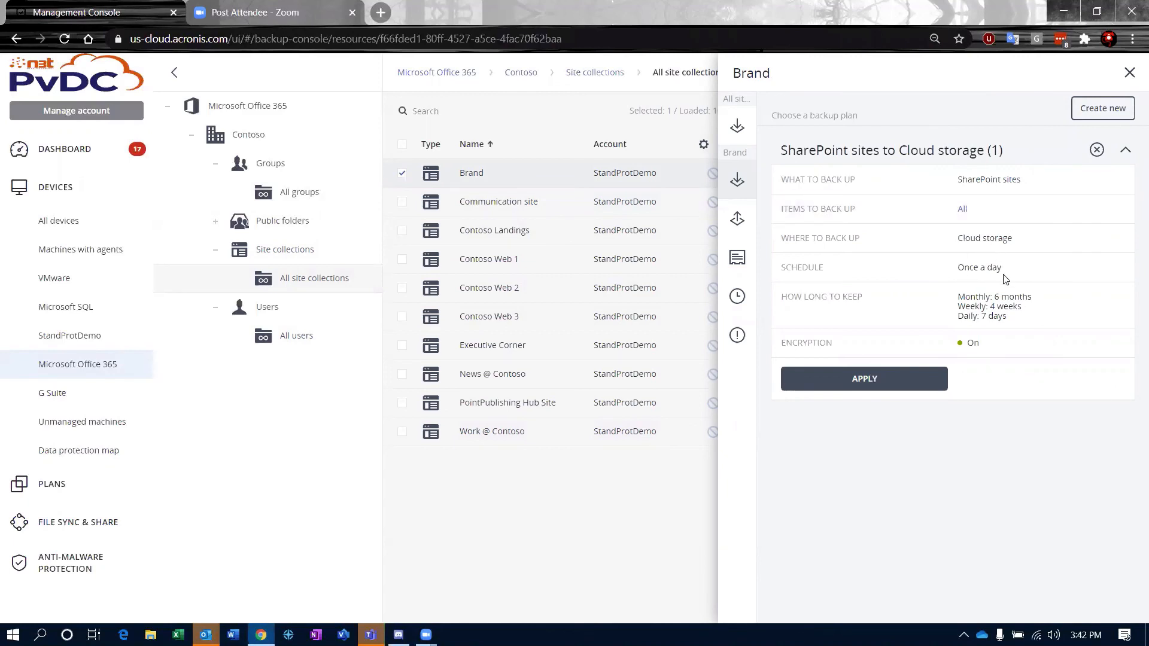
mouse_move(999, 330)
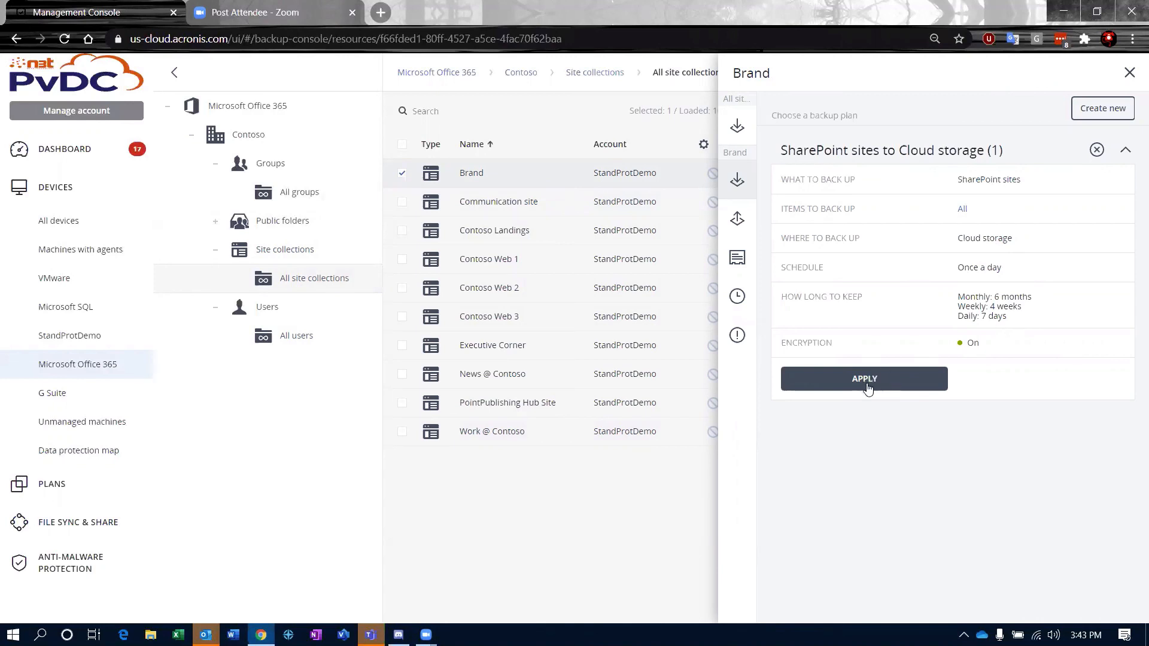
left_click(864, 378)
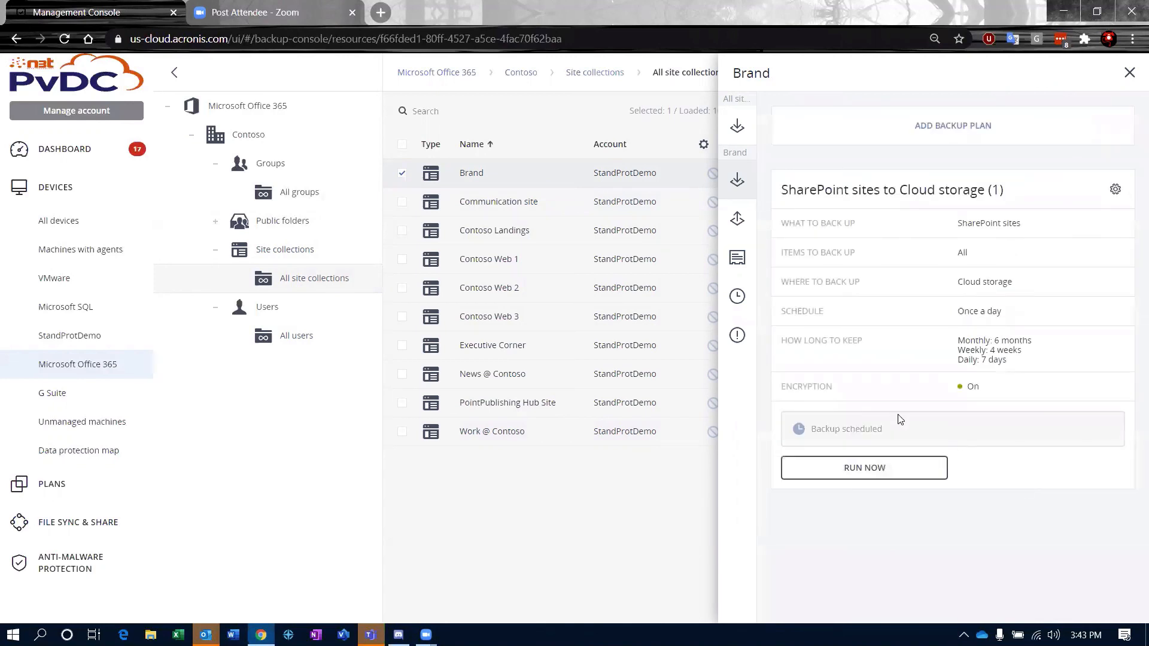
right_click(793, 478)
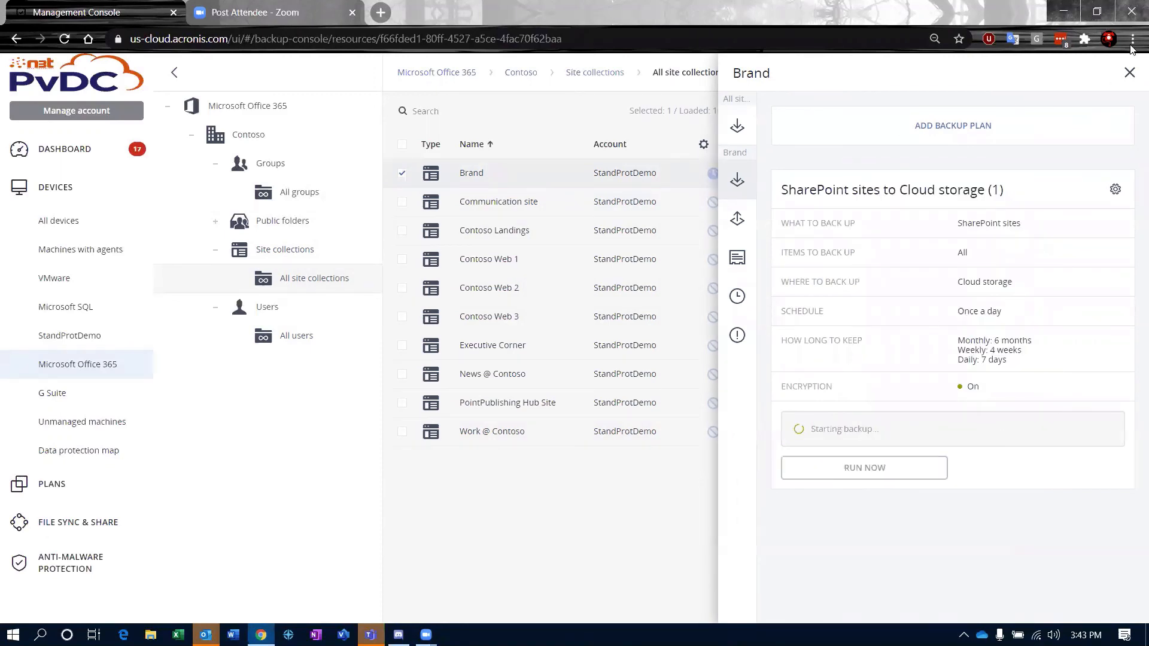
left_click(1129, 72)
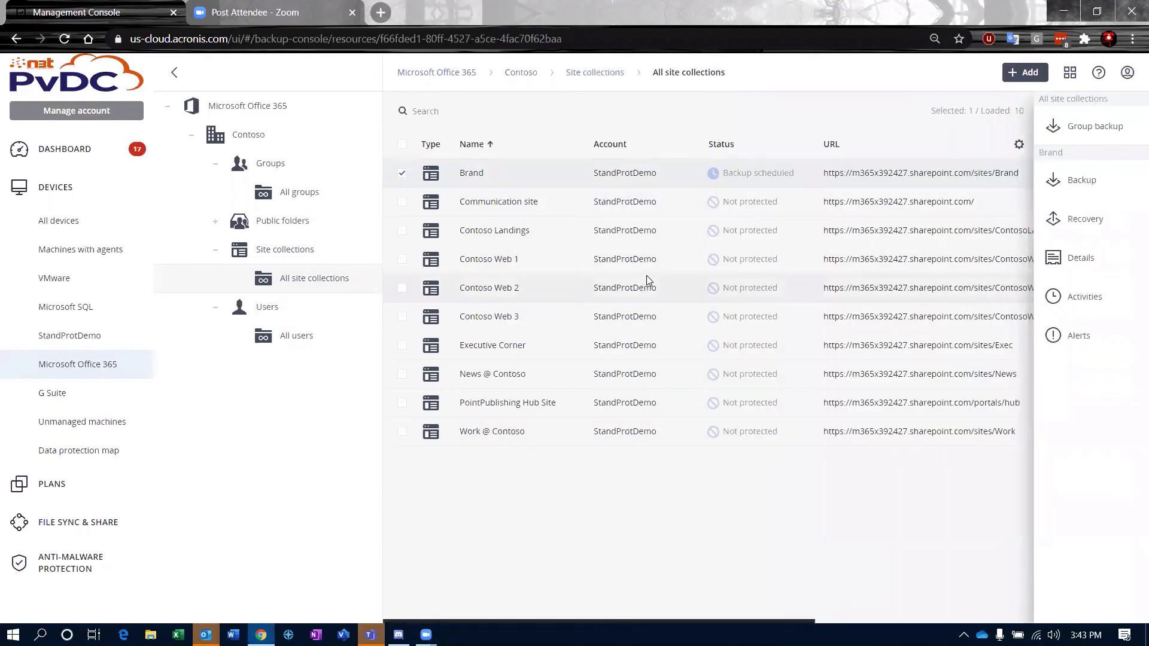